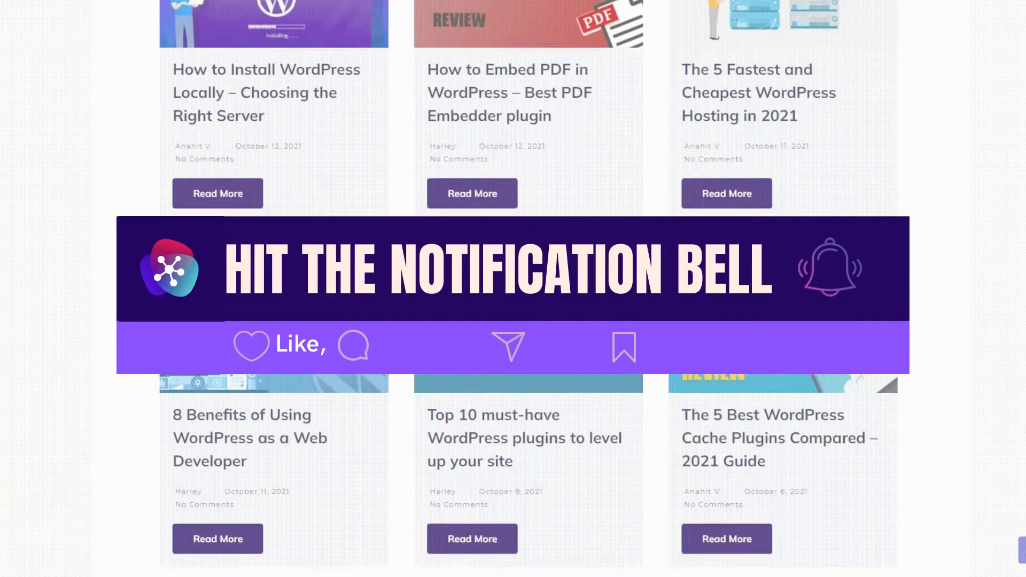
# Step: Glance at the Features menu on wpstream.net, then go to My Account from the header
pyautogui.scroll(-3)
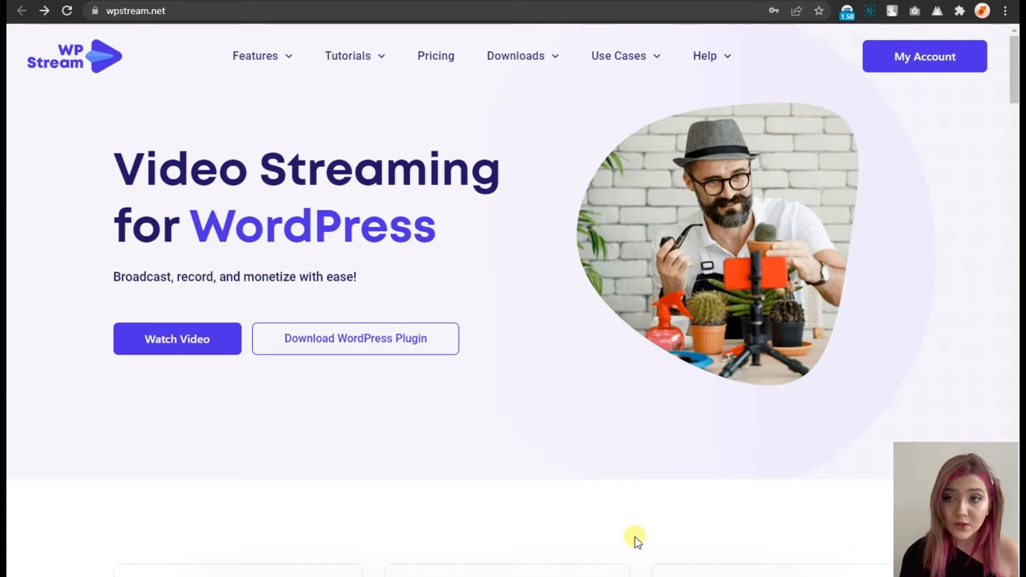
pyautogui.moveTo(628, 547)
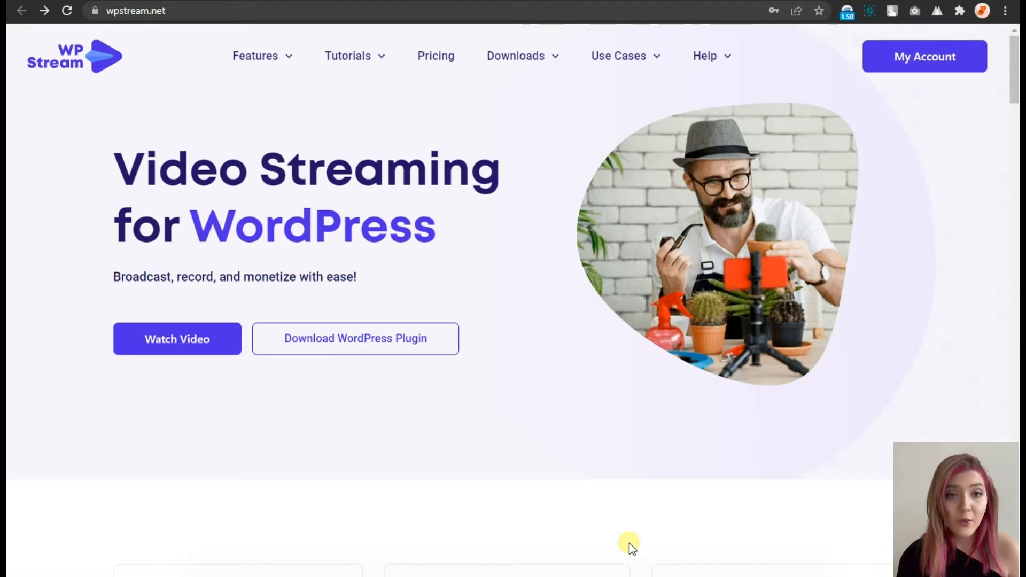
pyautogui.moveTo(659, 522)
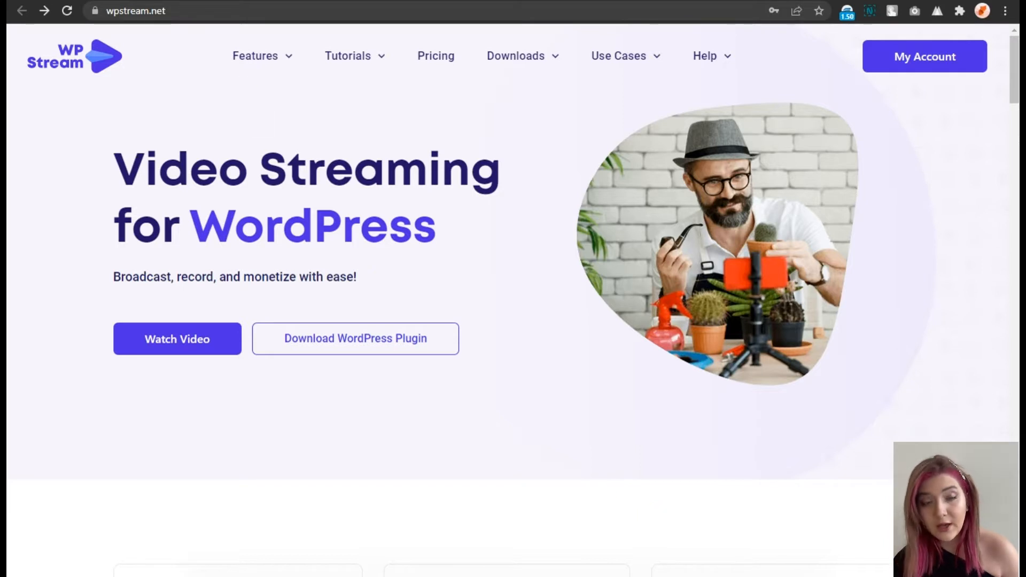
pyautogui.click(190, 12)
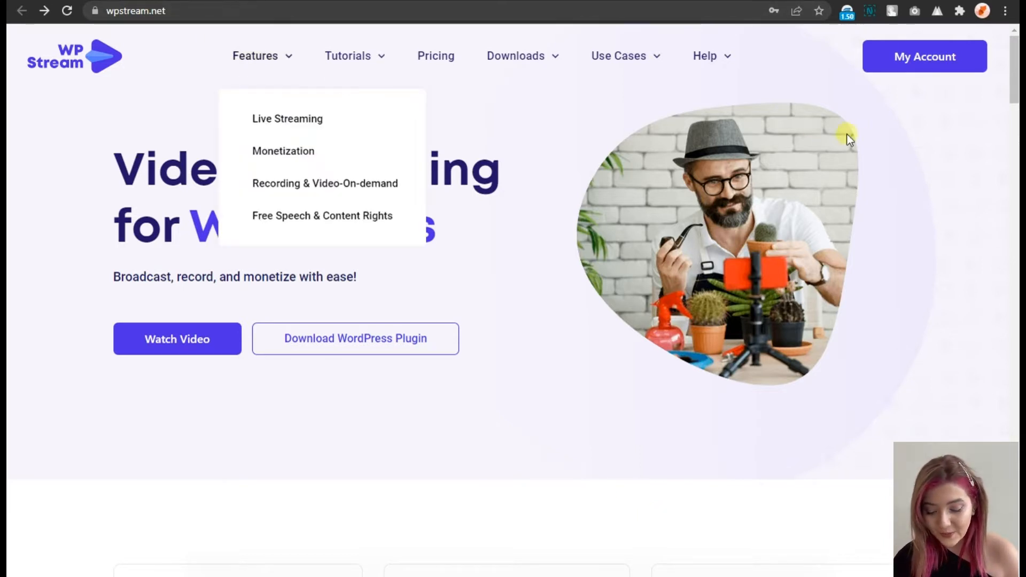
pyautogui.click(925, 56)
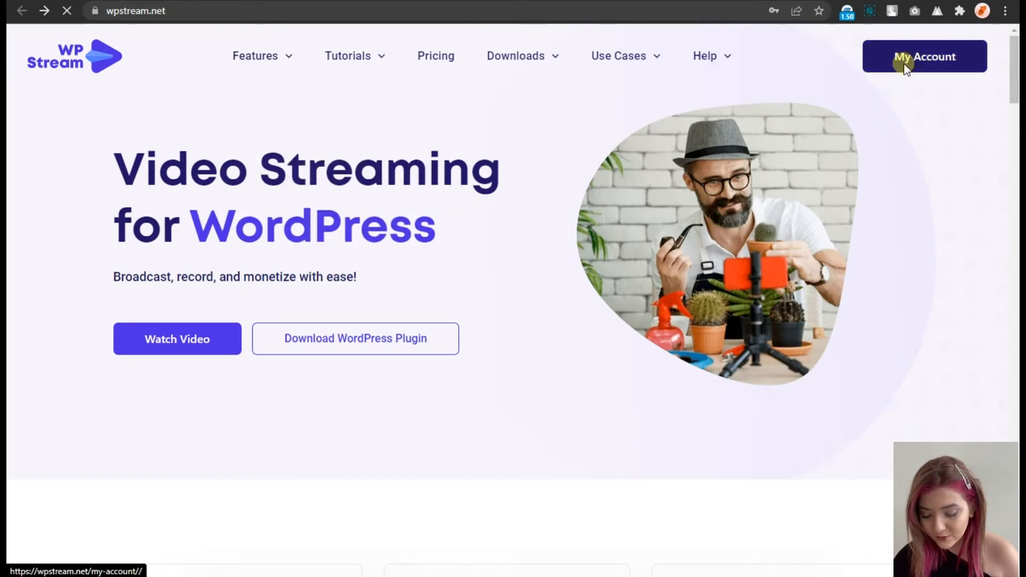
pyautogui.click(924, 57)
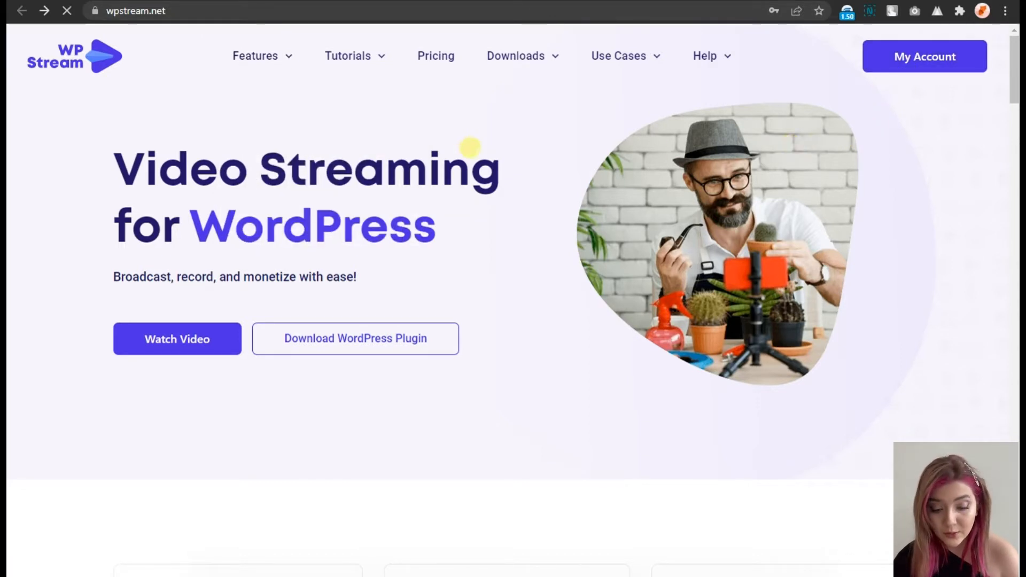
# Step: View Your Live Events from the Live Events card, listing six events with recording status and bandwidth
pyautogui.click(924, 56)
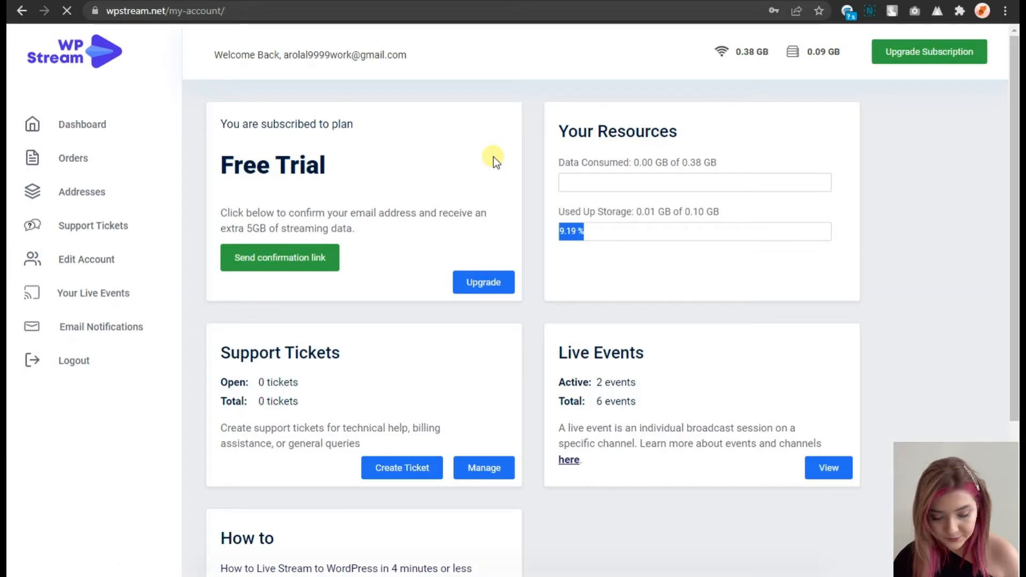
pyautogui.moveTo(282, 169)
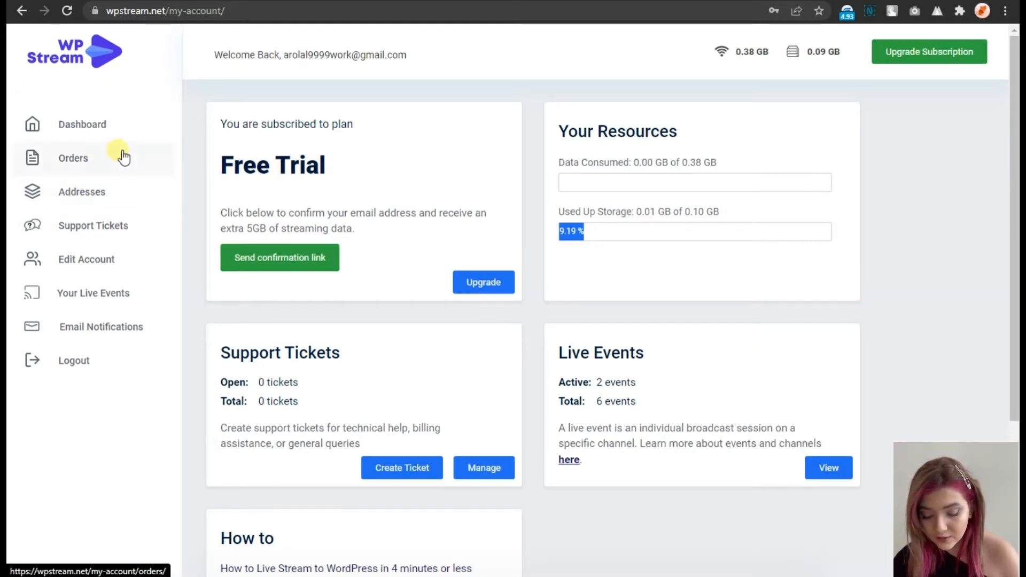
pyautogui.click(828, 468)
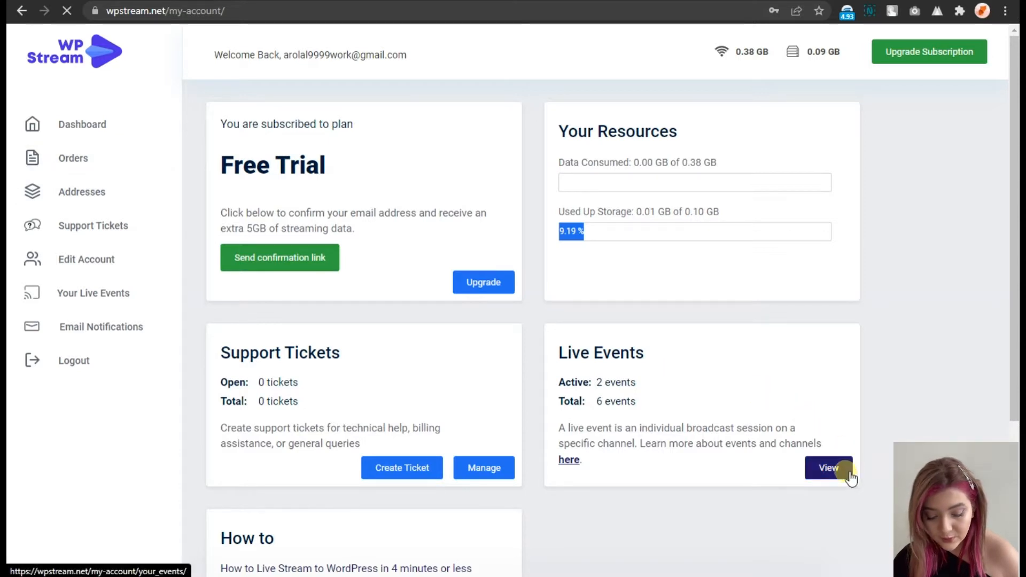
pyautogui.click(828, 467)
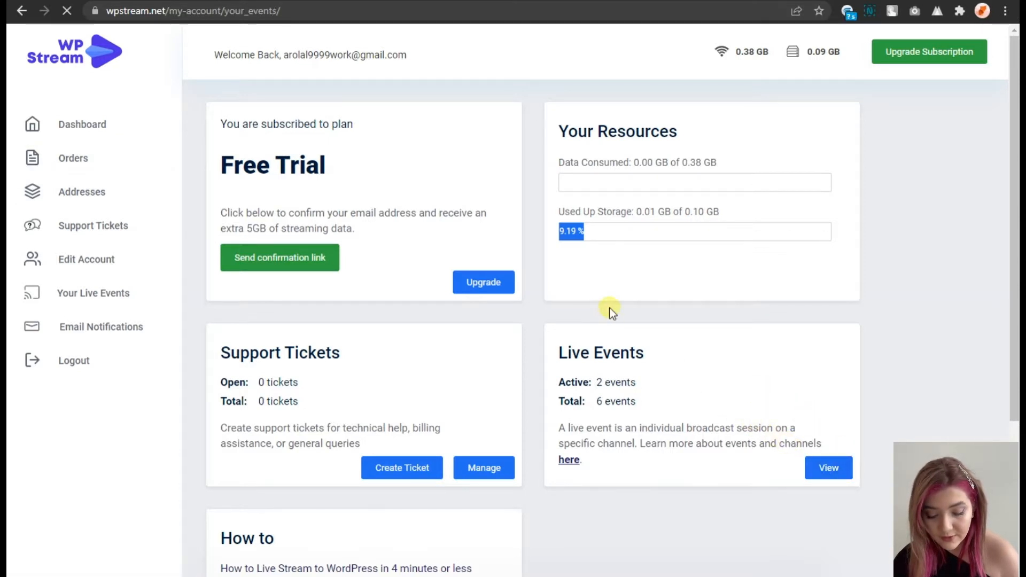
pyautogui.click(828, 468)
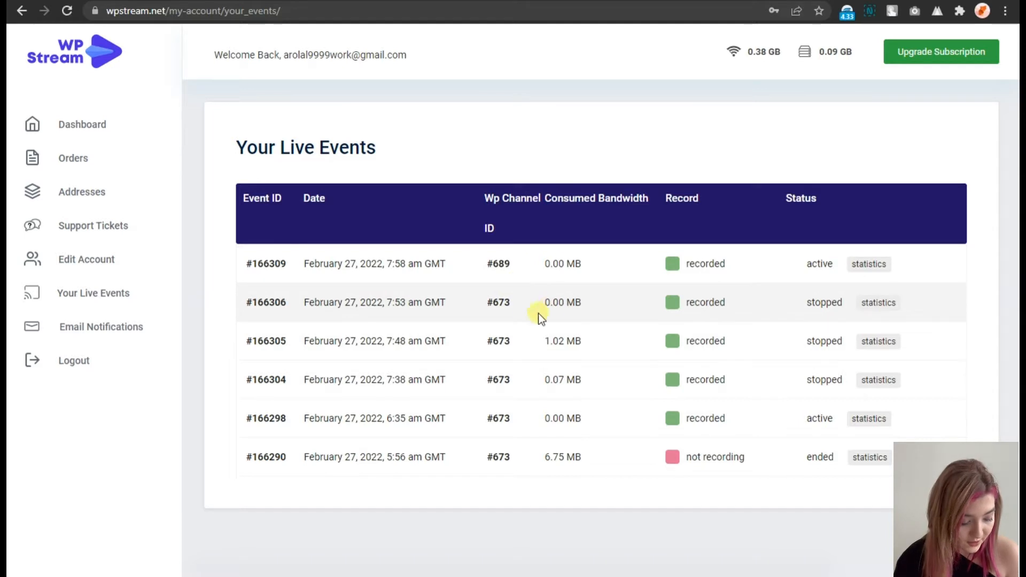
pyautogui.moveTo(489, 263)
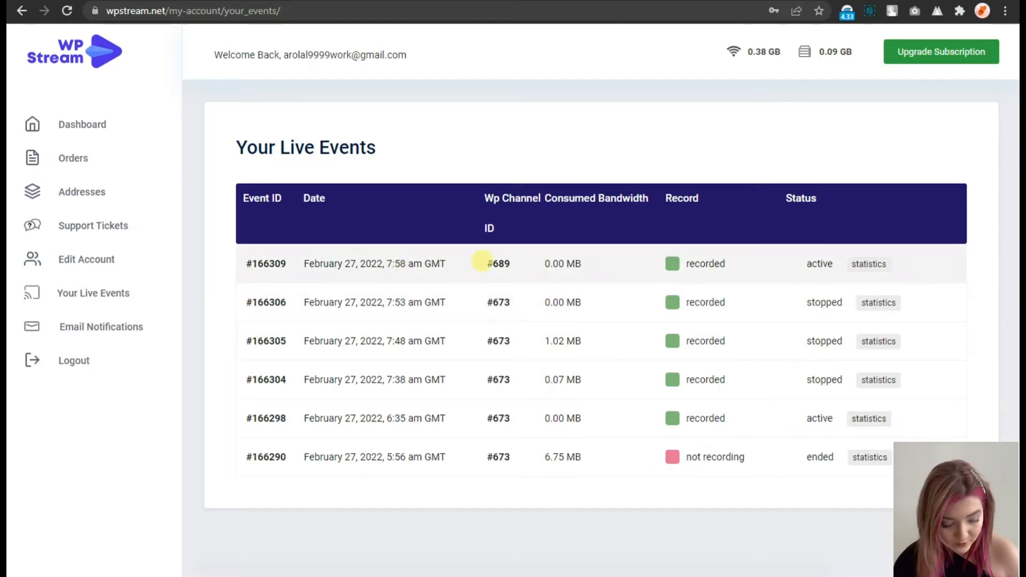
pyautogui.moveTo(588, 270)
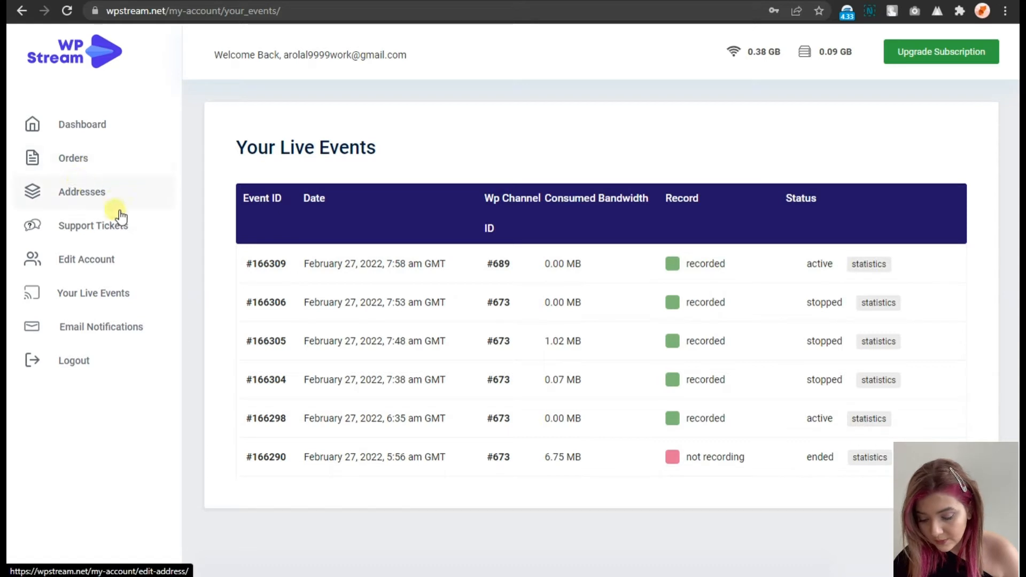
pyautogui.moveTo(169, 231)
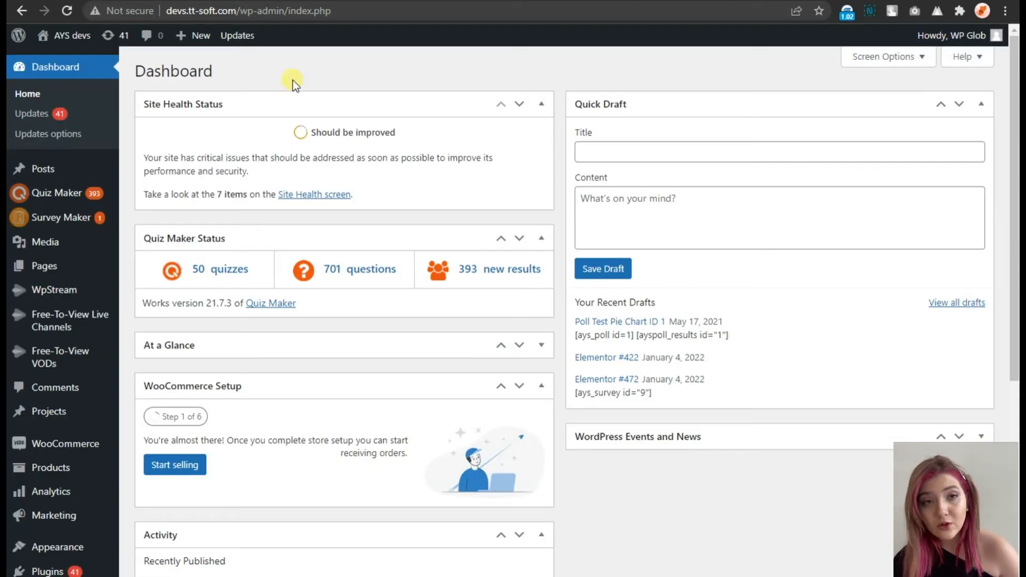
pyautogui.moveTo(44, 241)
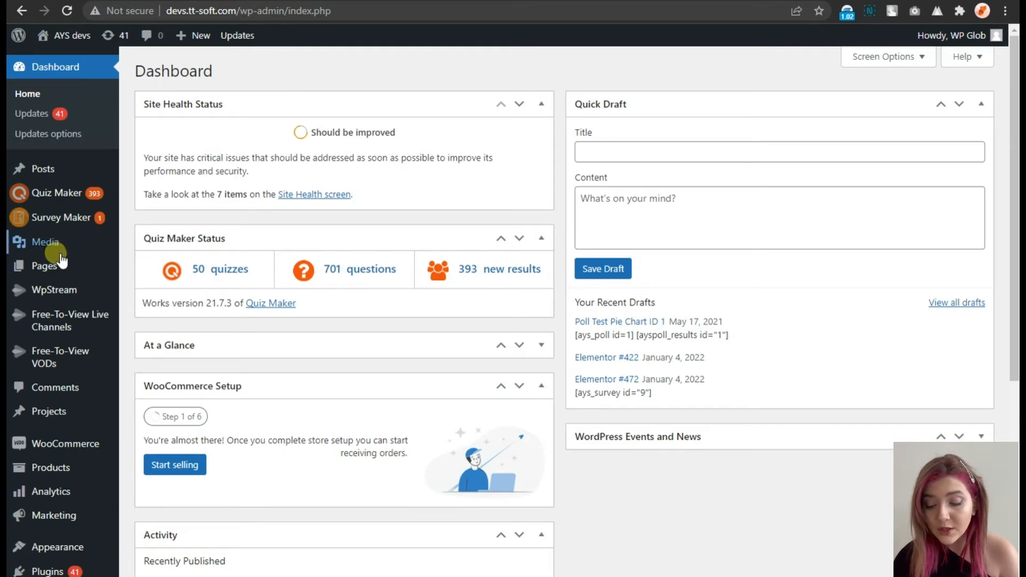
pyautogui.moveTo(46, 570)
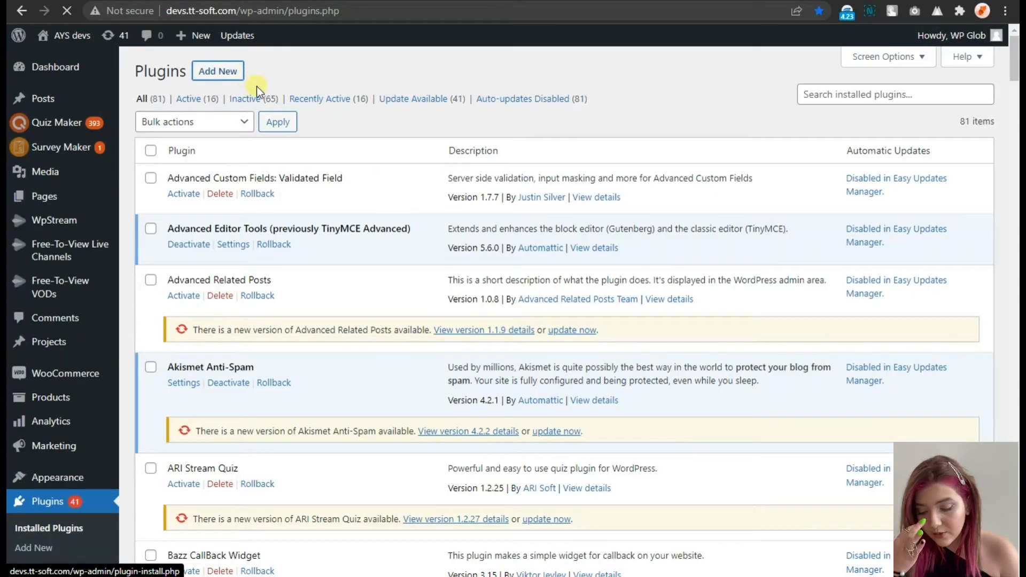
pyautogui.moveTo(304, 72)
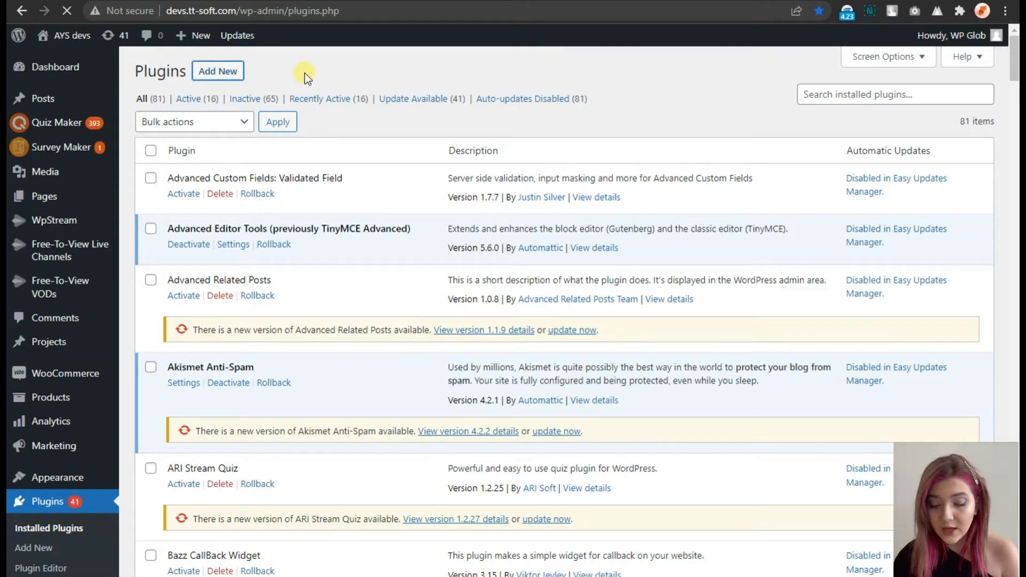
# Step: Search Plugins > Add New for 'Wp', confirming WpStream is active, then head to WpStream > Credentials
pyautogui.click(217, 70)
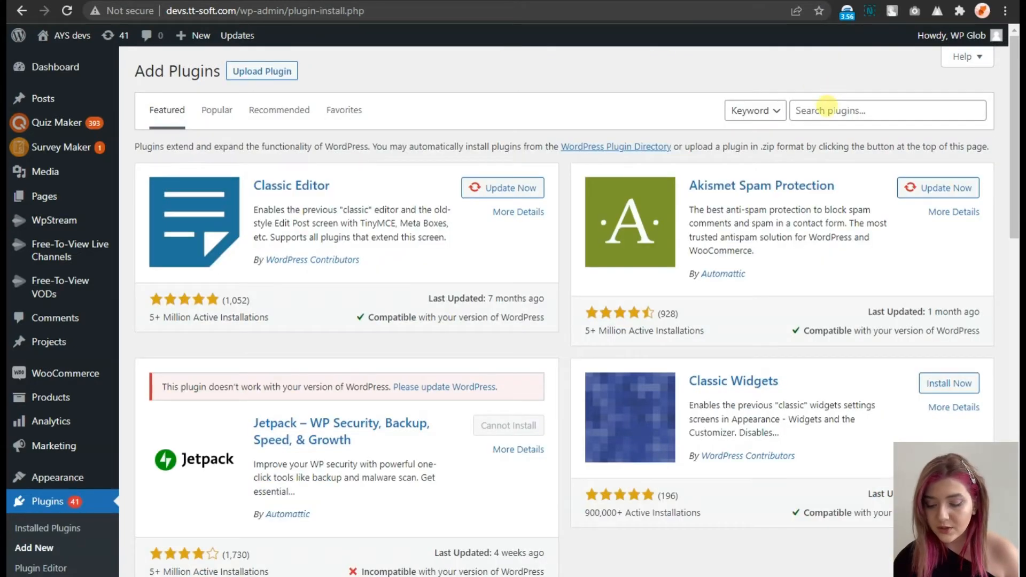
pyautogui.write('WpStream')
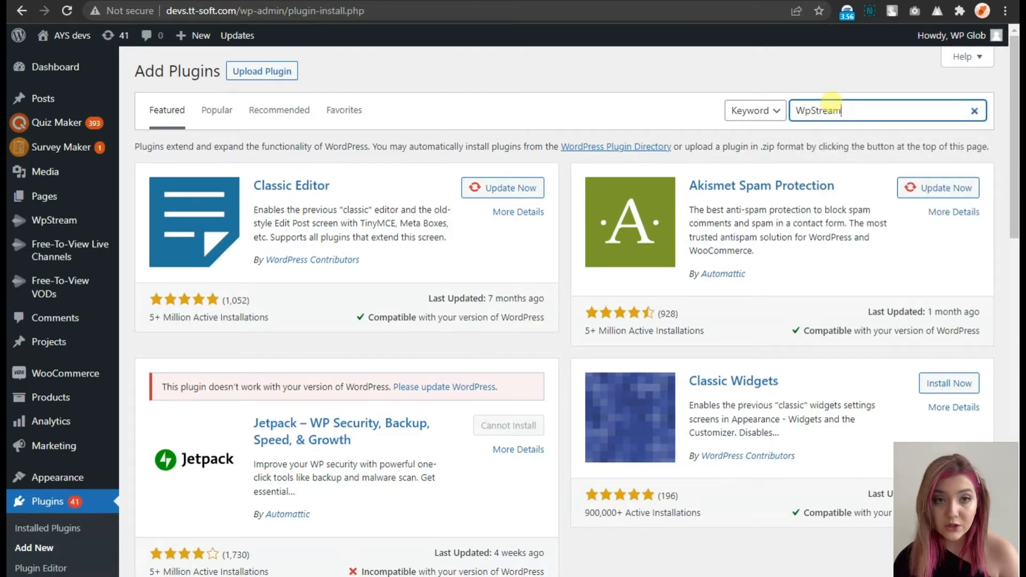
pyautogui.press('Enter')
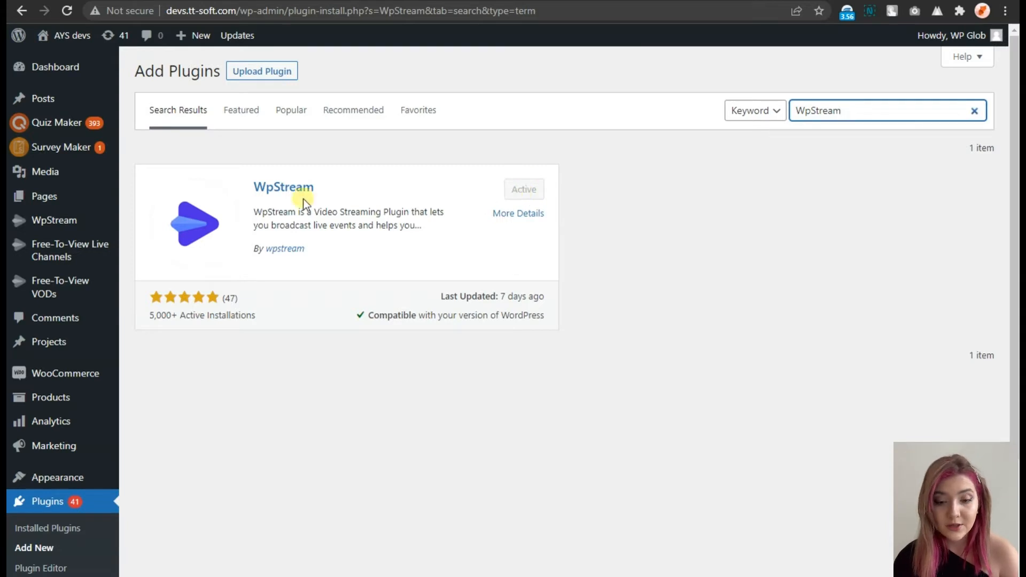
pyautogui.moveTo(54, 220)
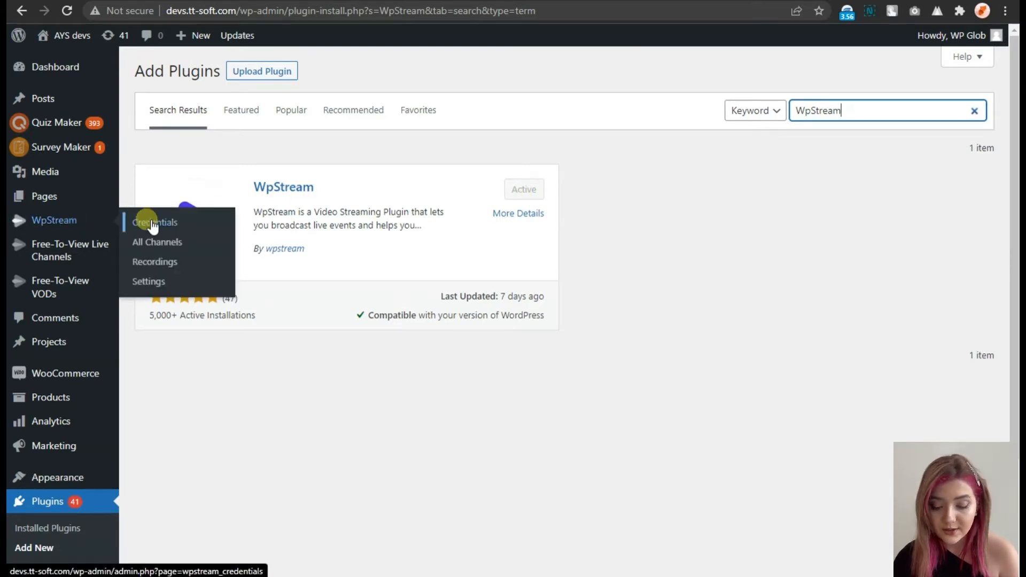
pyautogui.click(154, 222)
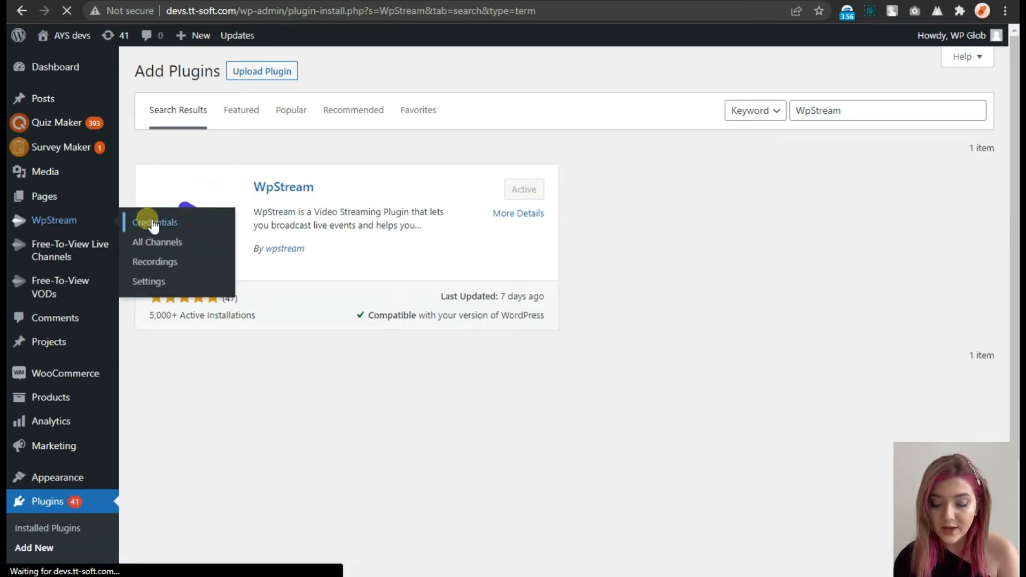
# Step: Enter the WpStream.net username and password and save them so the plugin connects successfully
pyautogui.click(155, 222)
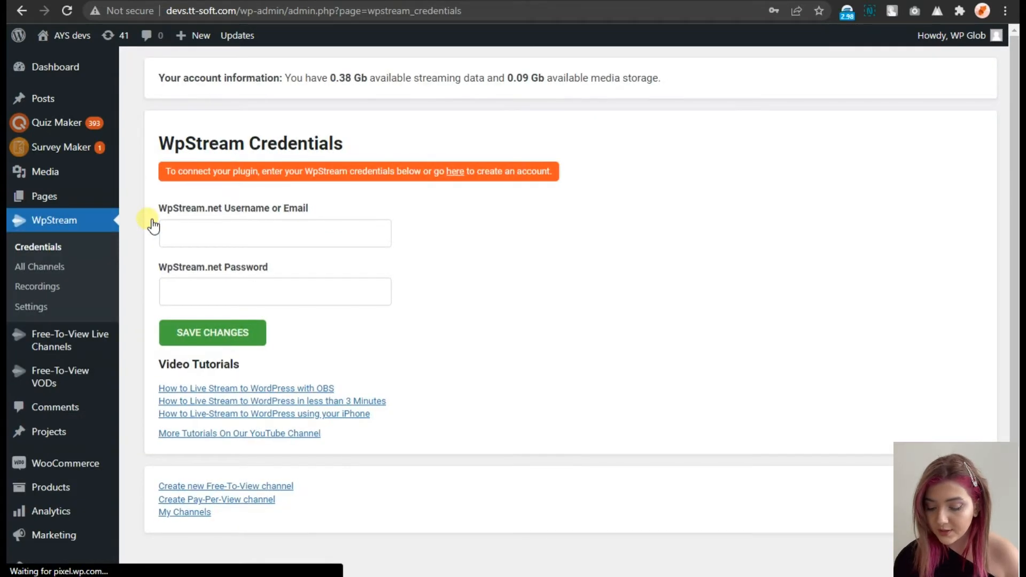
pyautogui.moveTo(166, 206)
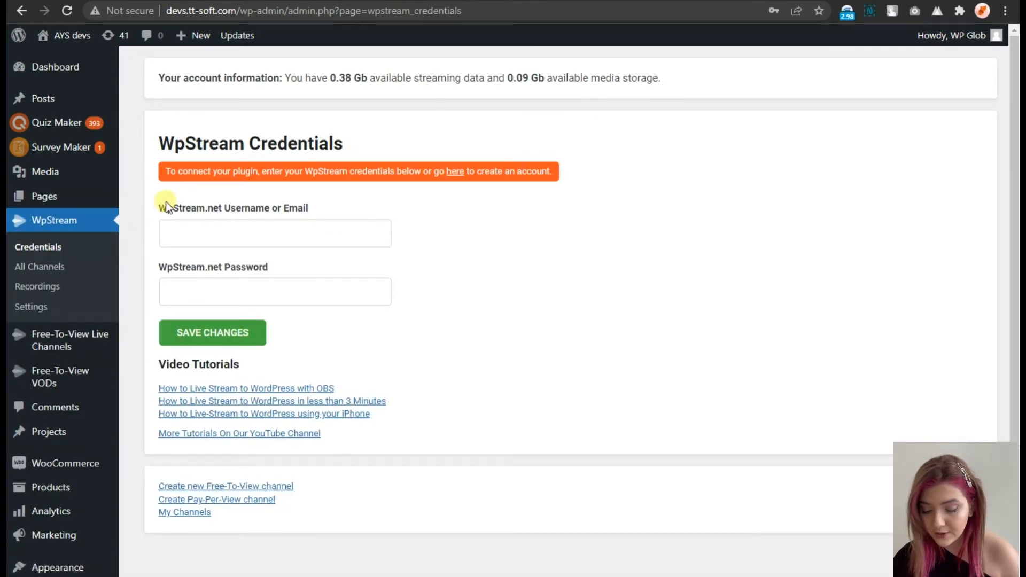
pyautogui.moveTo(321, 189)
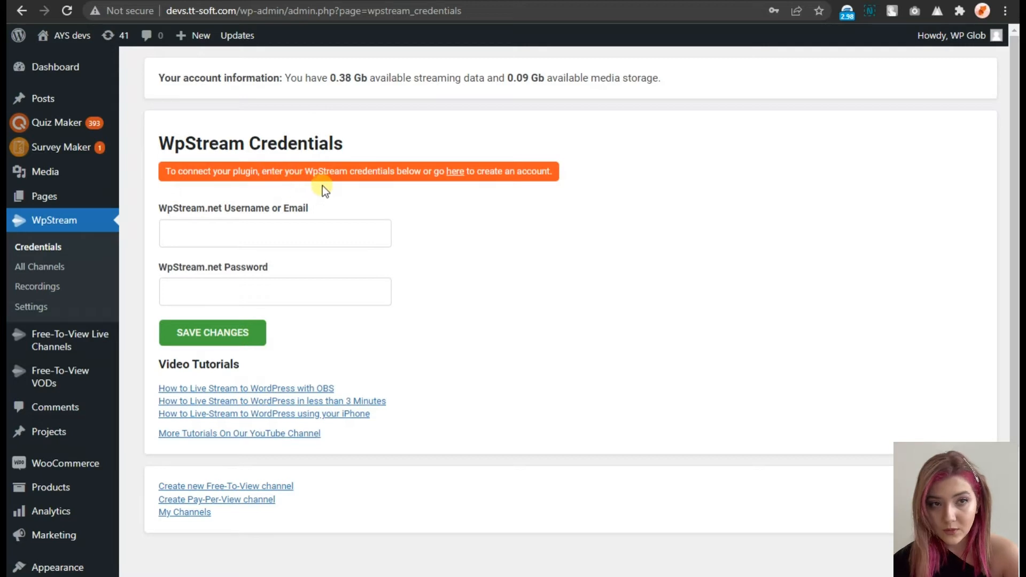
pyautogui.moveTo(445, 183)
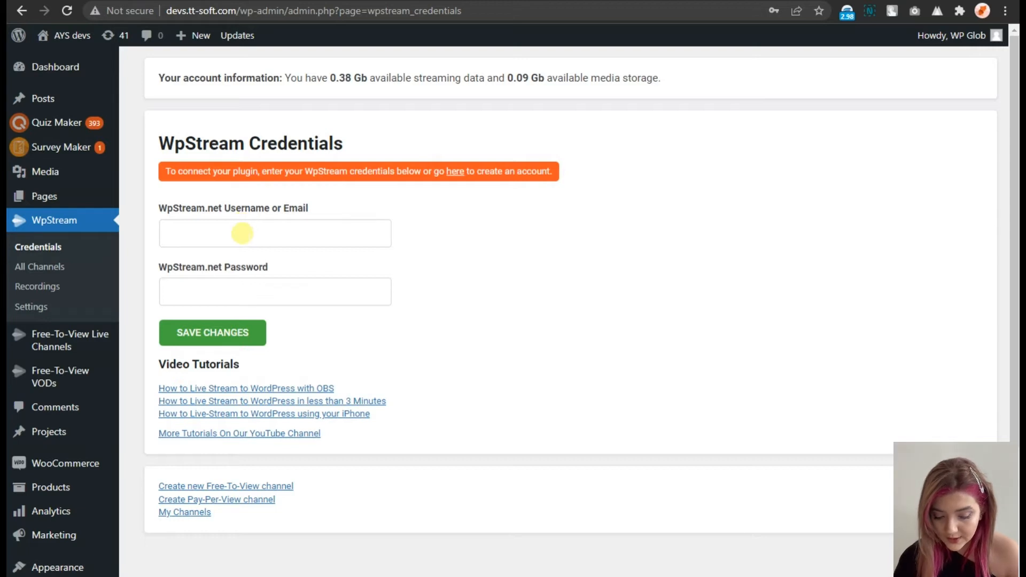
pyautogui.write('arol')
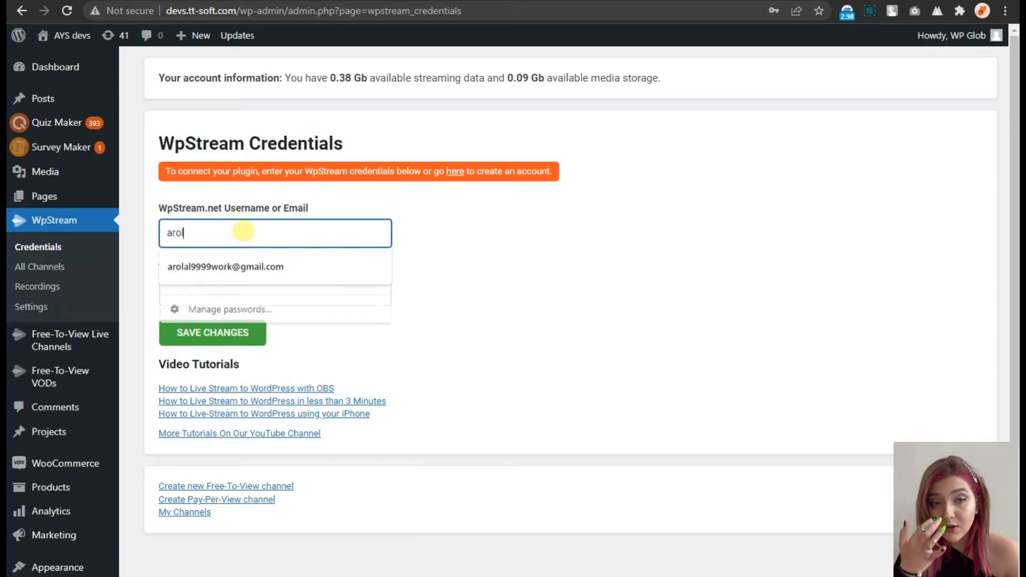
pyautogui.click(226, 266)
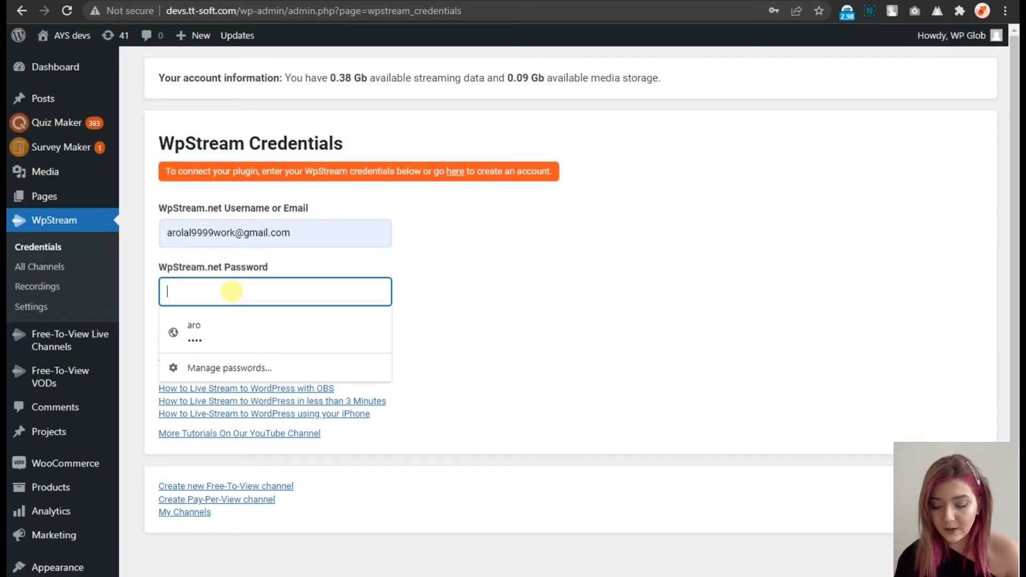
pyautogui.write('•••')
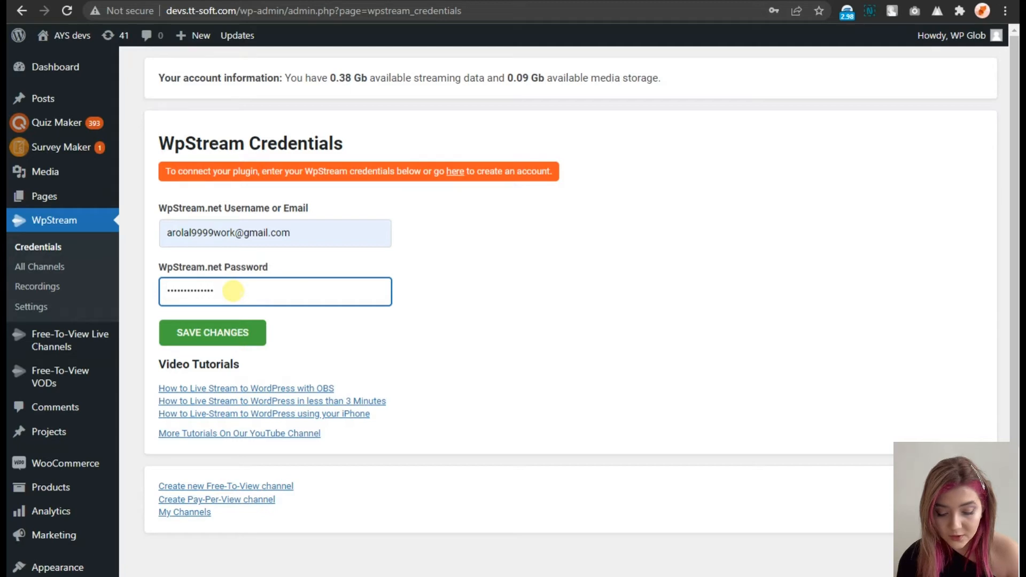
pyautogui.click(213, 333)
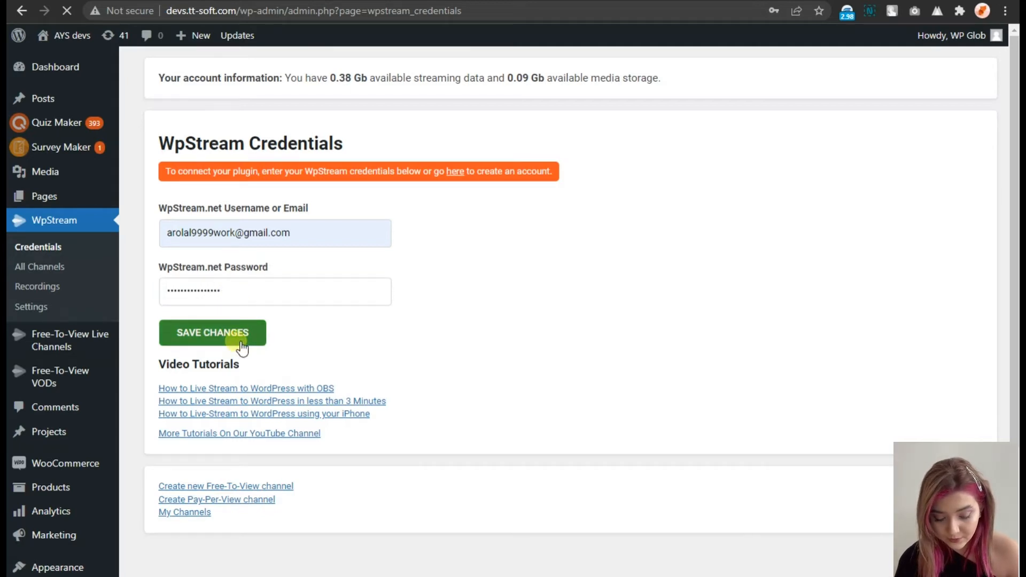
pyautogui.click(212, 333)
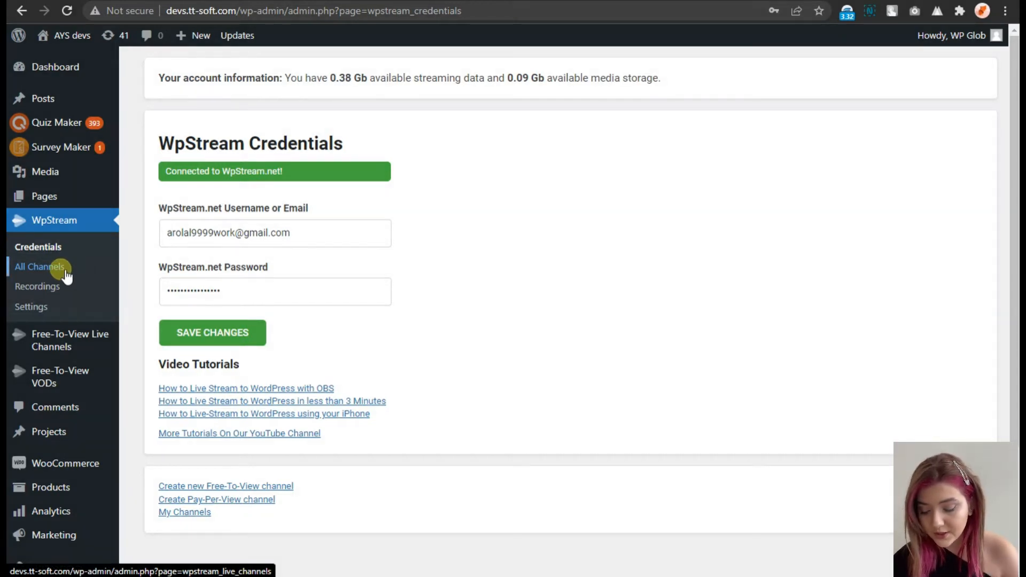
# Step: From WpStream > All Channels, start adding a new Free-To-View channel
pyautogui.click(39, 266)
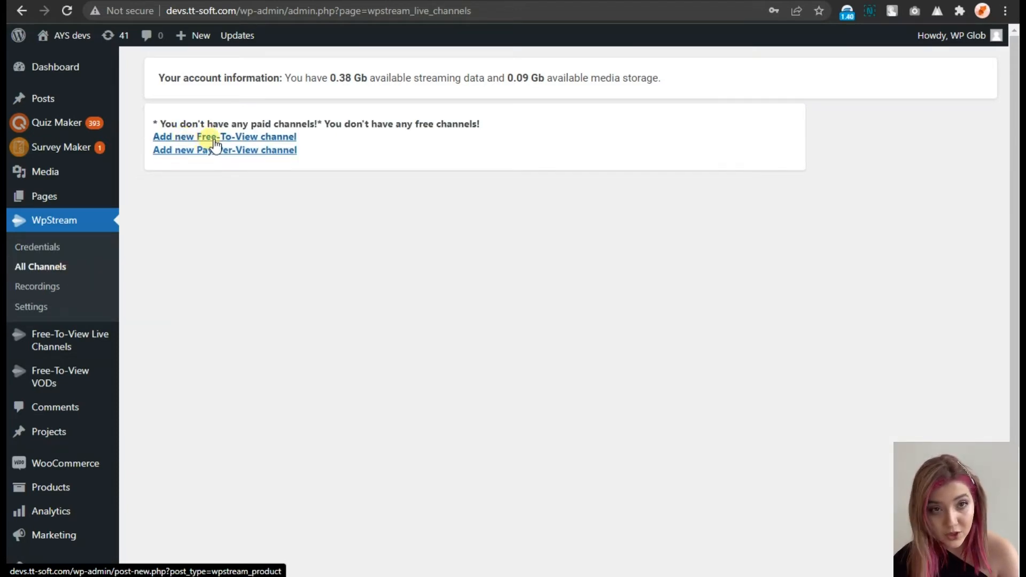
pyautogui.click(224, 137)
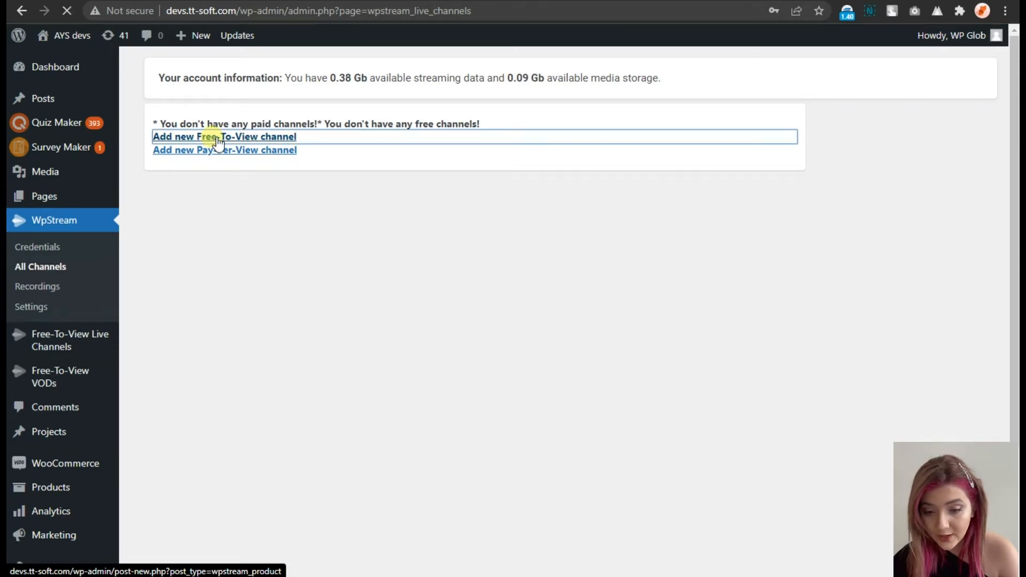
pyautogui.click(224, 137)
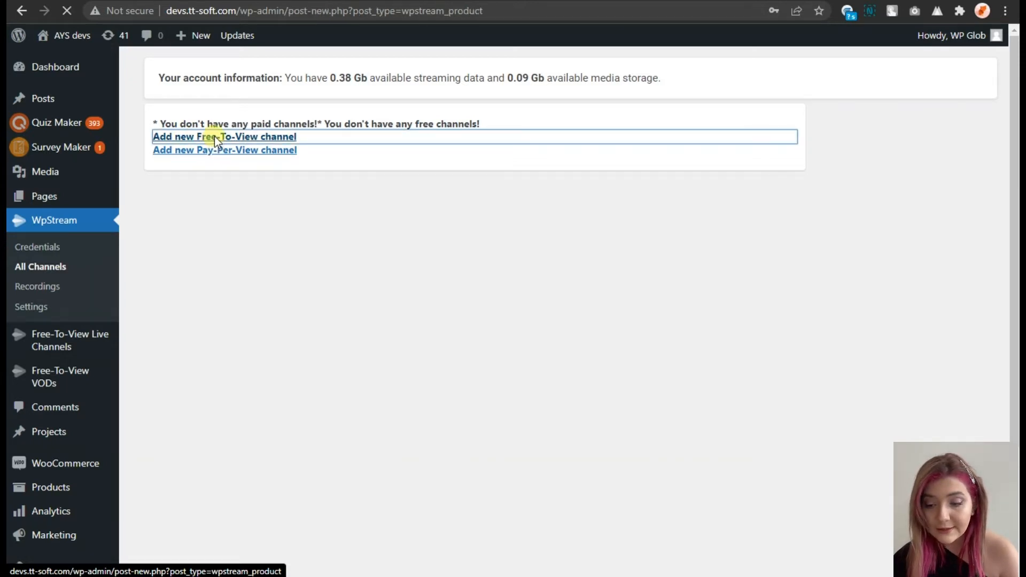
# Step: Title the new channel 'Free-To-View Live Channel' so its permalink is generated
pyautogui.click(224, 136)
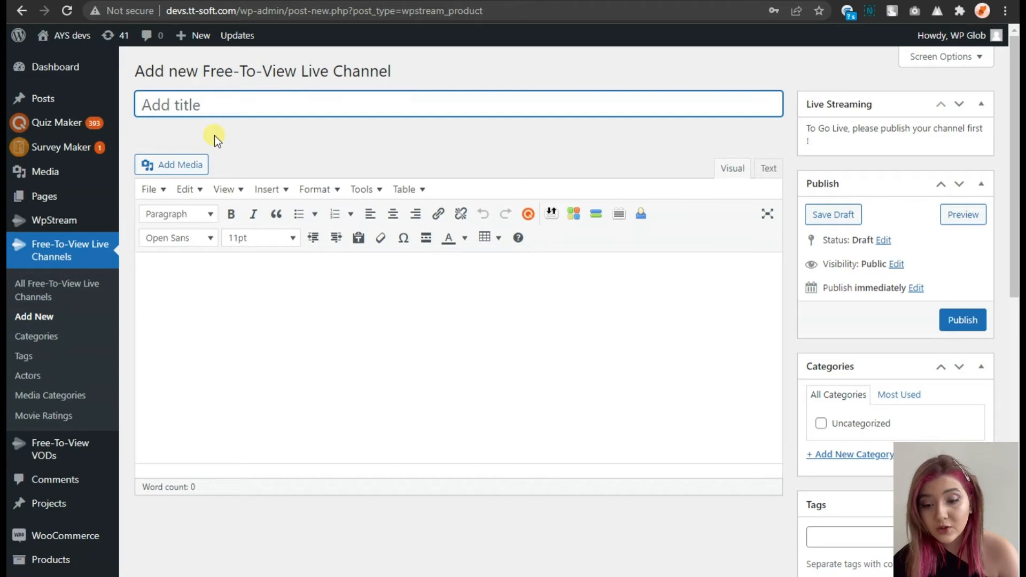
pyautogui.doubleClick(282, 70)
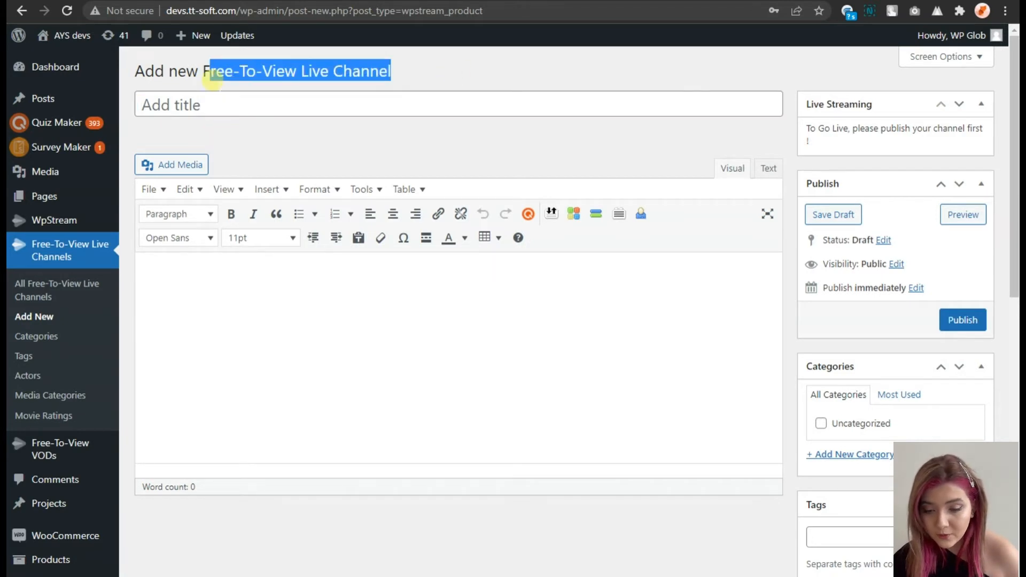
pyautogui.write('Free-To-View Live Channel')
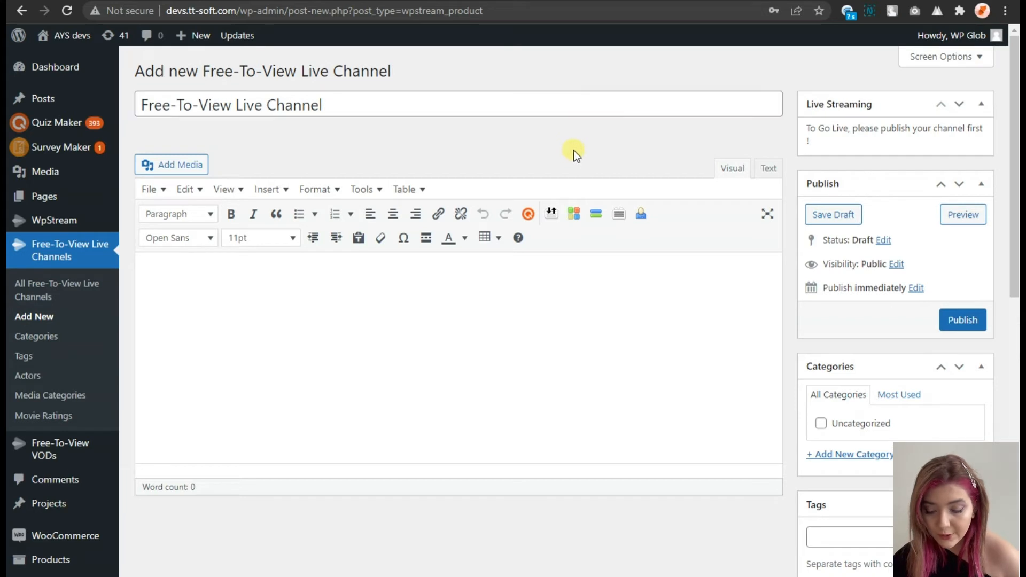
pyautogui.click(832, 215)
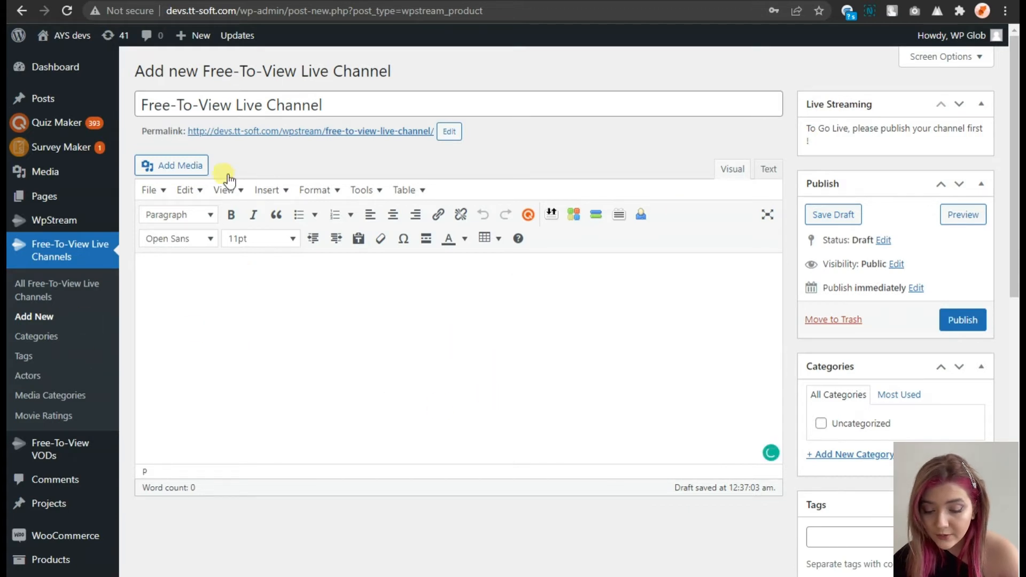
pyautogui.moveTo(677, 181)
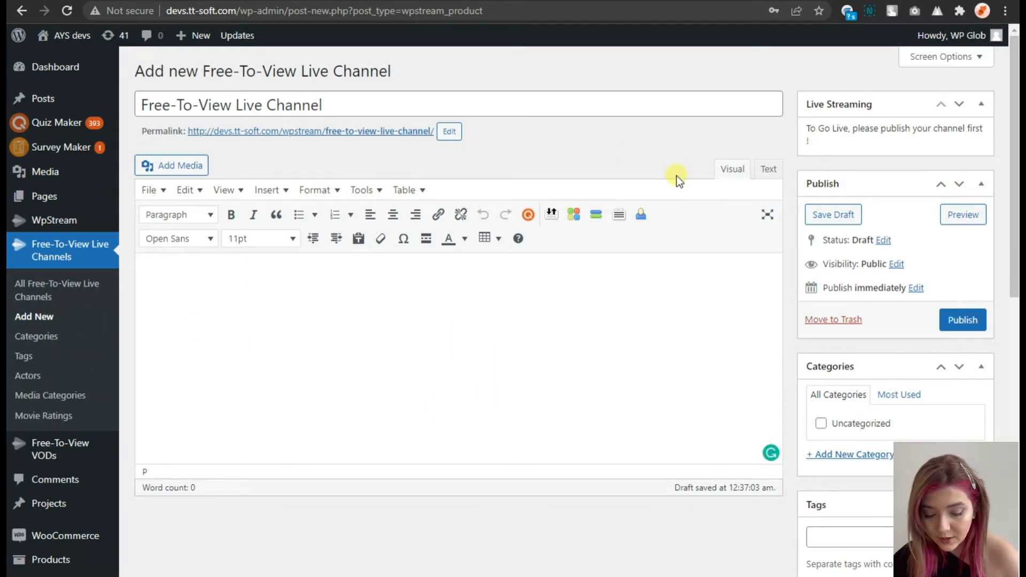
pyautogui.moveTo(805, 146)
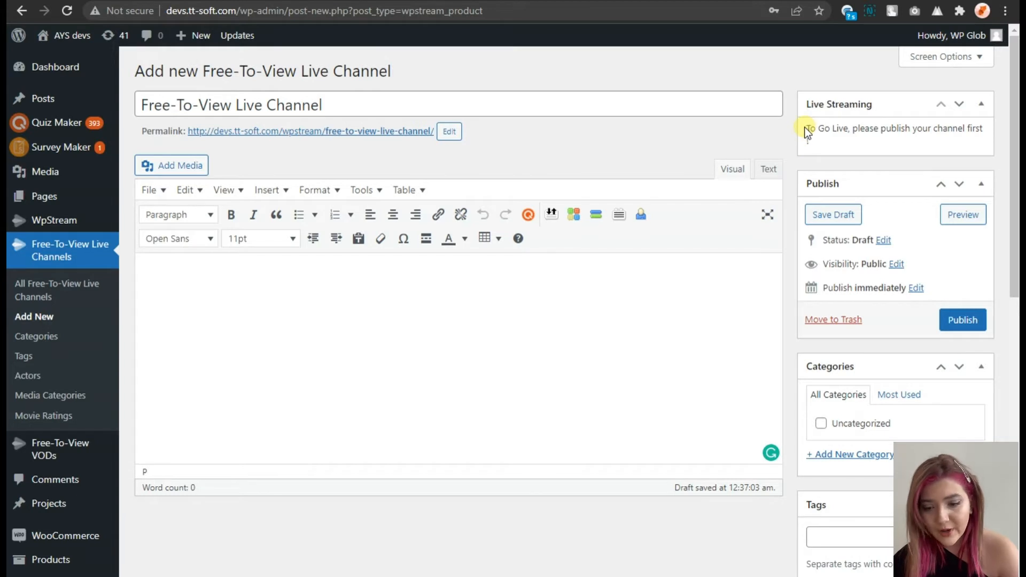
# Step: Publish the channel and switch Live Streaming on with Turn On
pyautogui.click(962, 320)
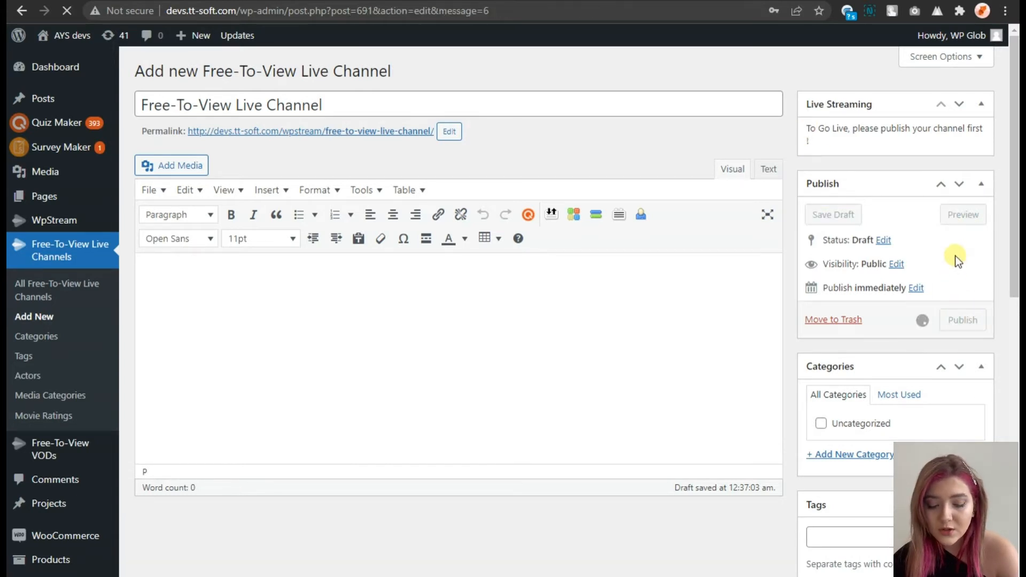
pyautogui.click(962, 320)
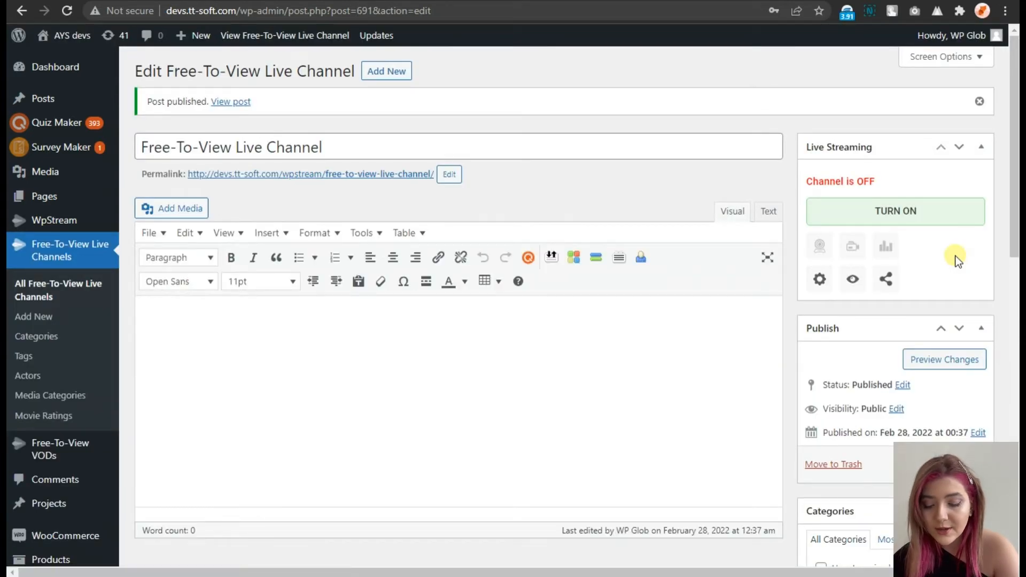
pyautogui.moveTo(805, 226)
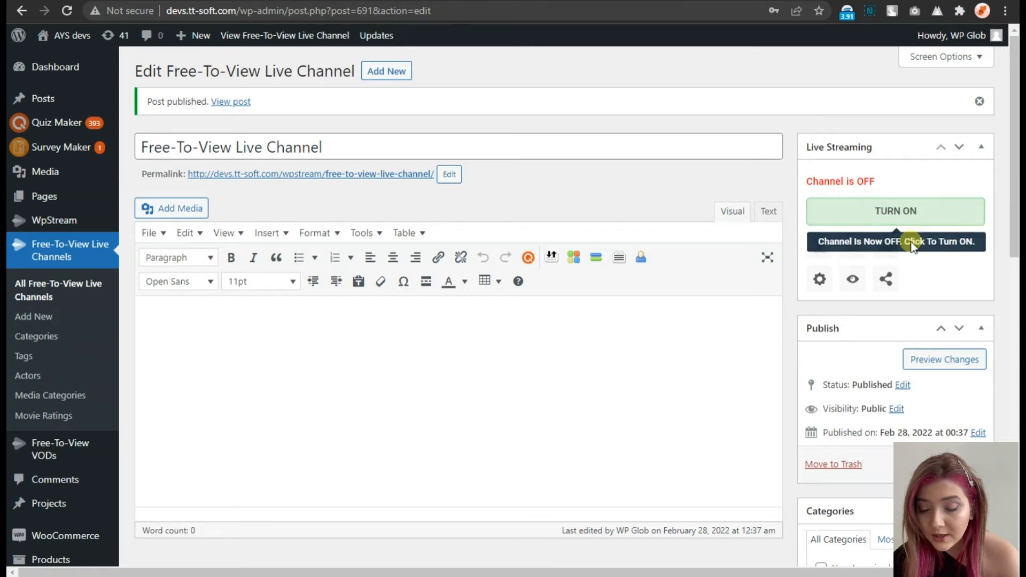
pyautogui.click(895, 210)
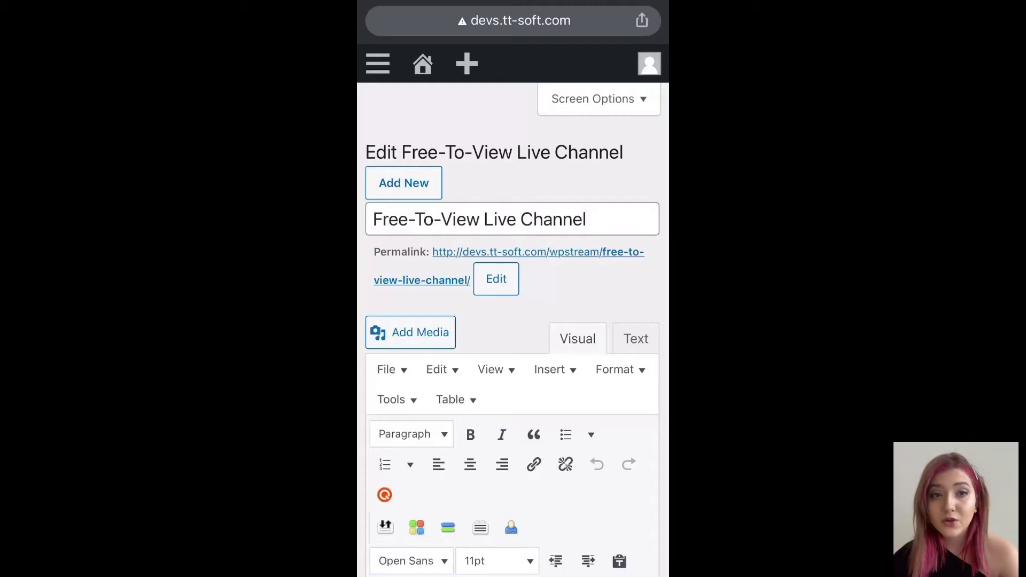
# Step: On the phone, scroll to the Live Streaming box and turn the channel on
pyautogui.scroll(-3)
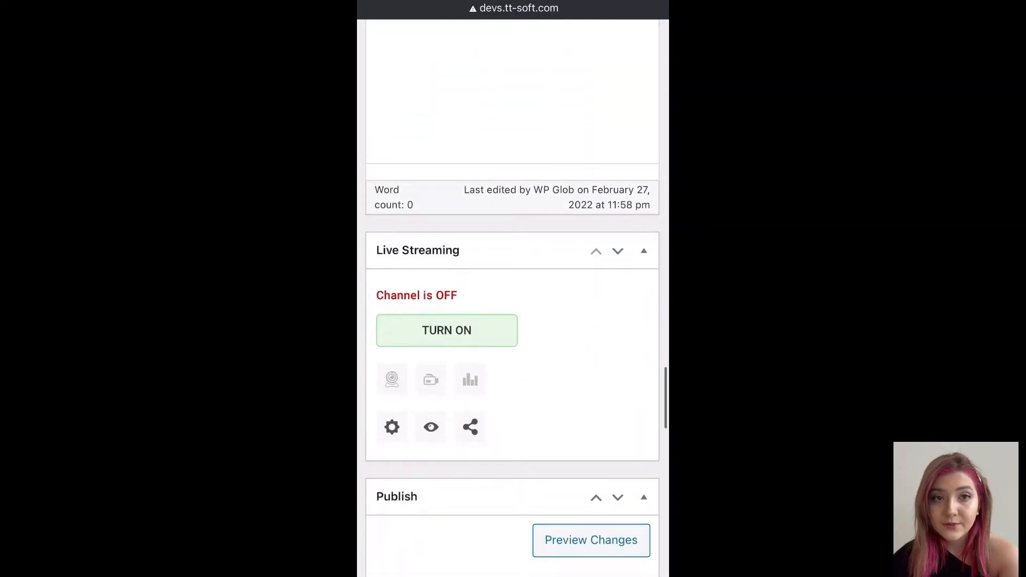
pyautogui.click(447, 330)
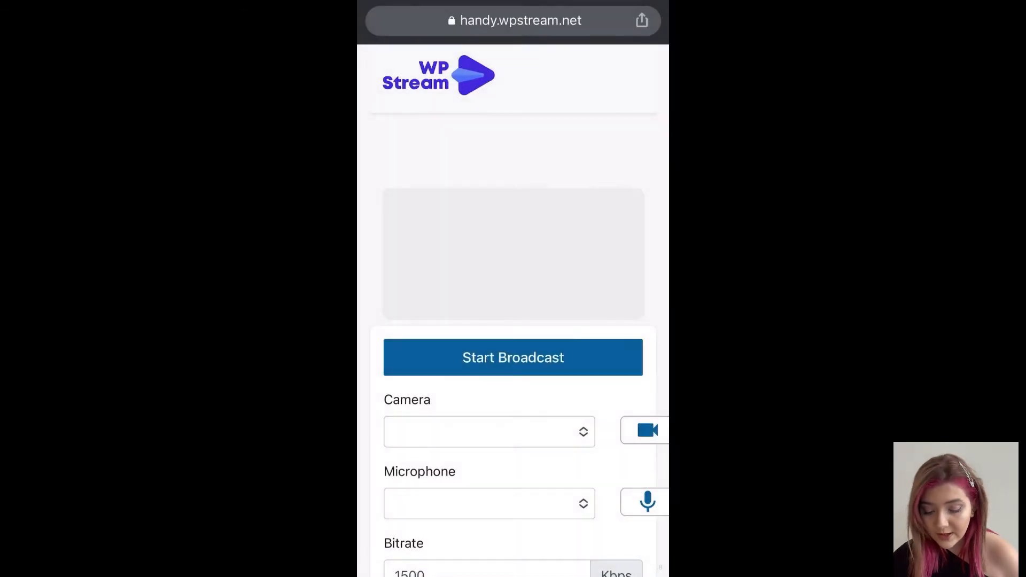
# Step: Scroll the phone broadcaster page to check the camera preview while broadcasting
pyautogui.scroll(-3)
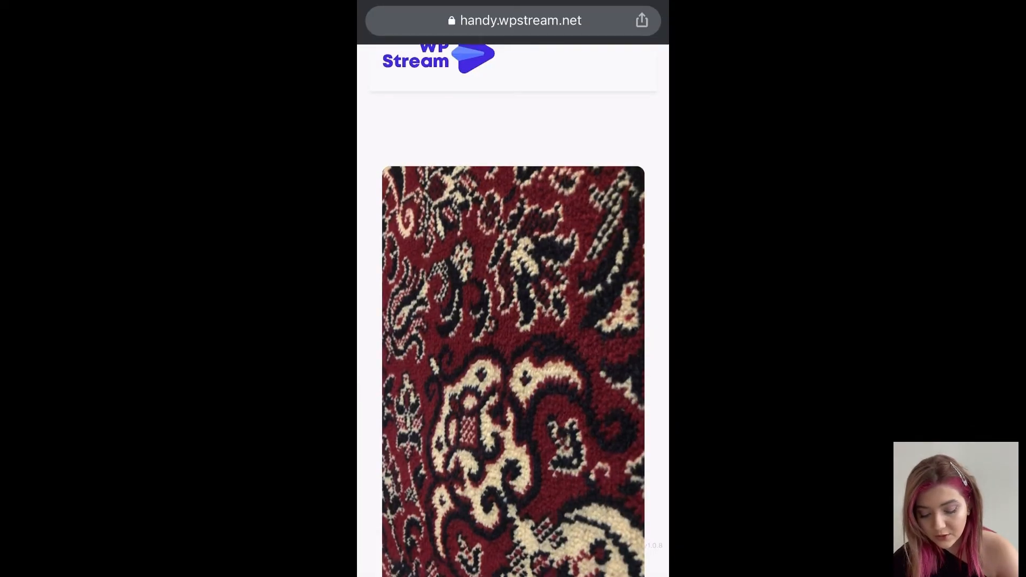
pyautogui.scroll(-3)
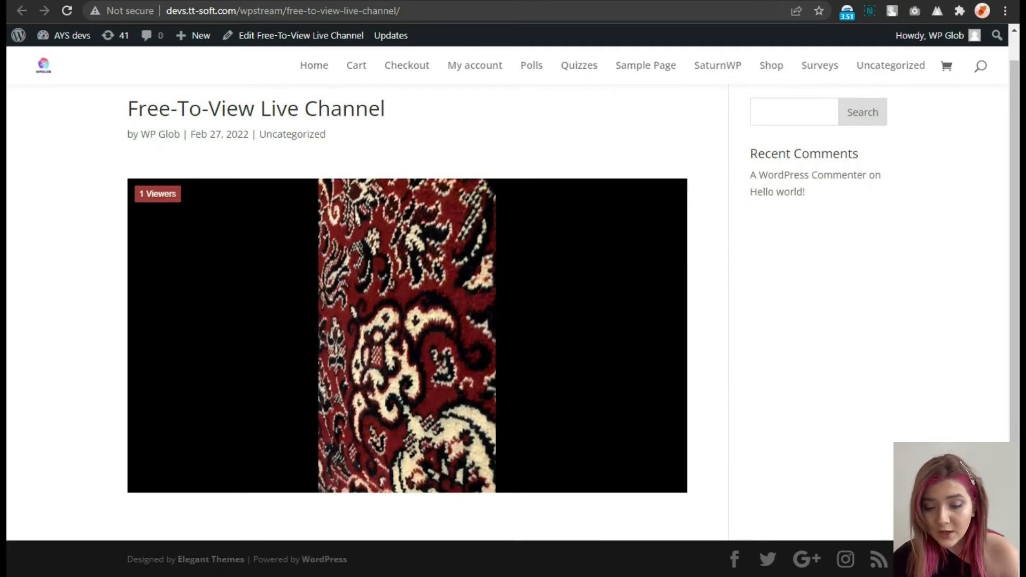
# Step: Watch the live player on the channel post page, showing its controls and 3 Viewers
pyautogui.click(408, 334)
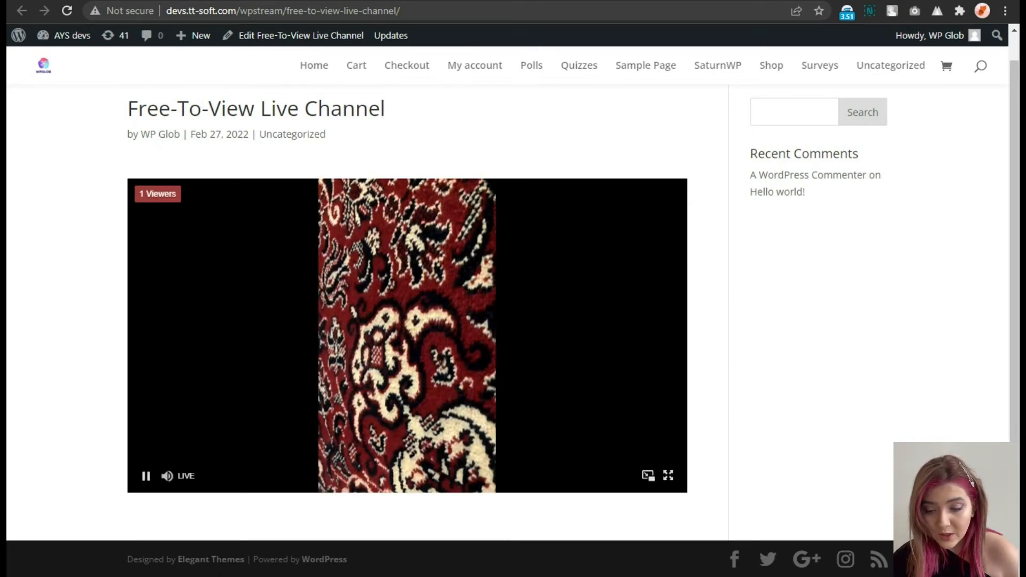
pyautogui.click(360, 20)
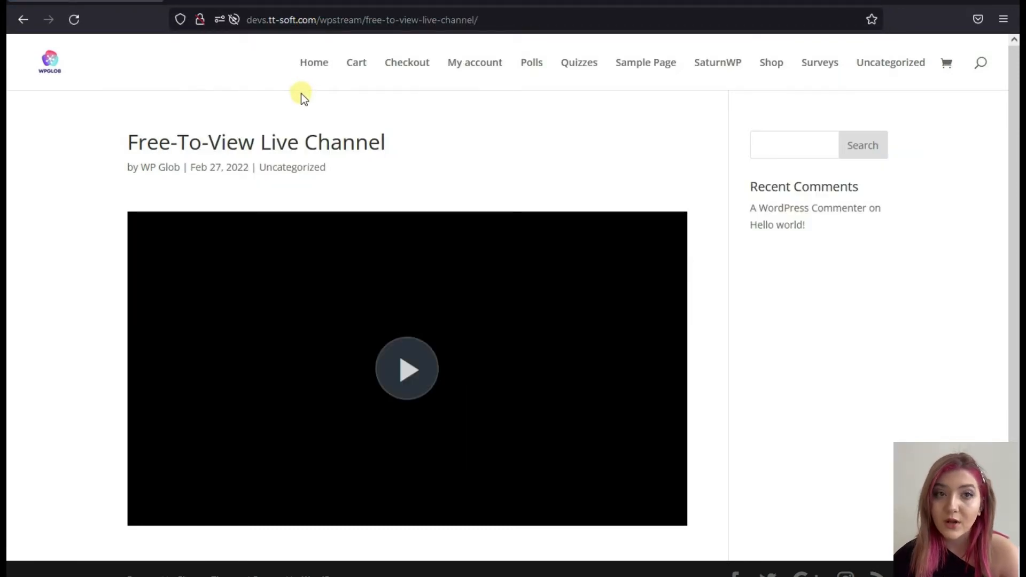
pyautogui.click(406, 368)
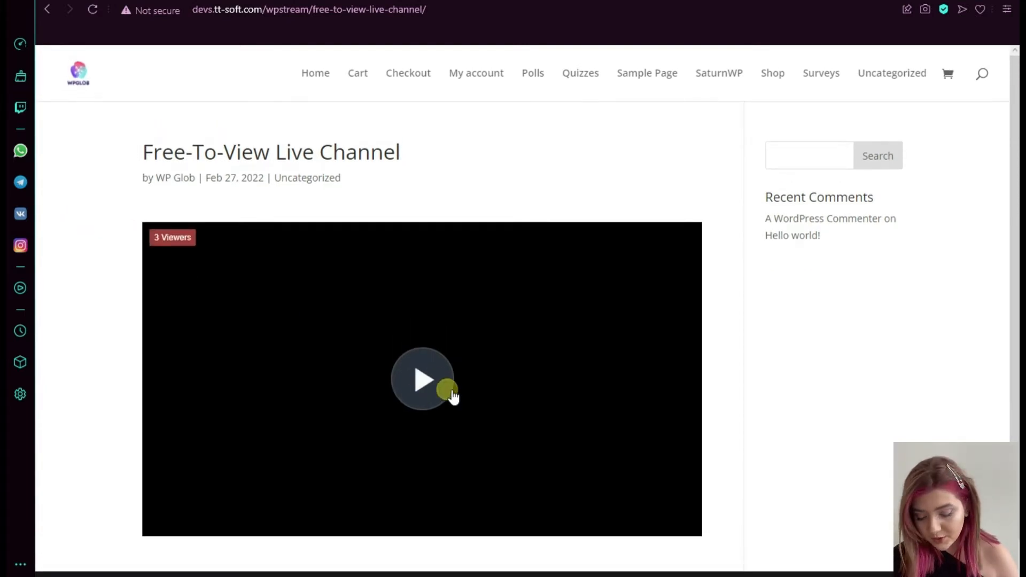
pyautogui.click(423, 379)
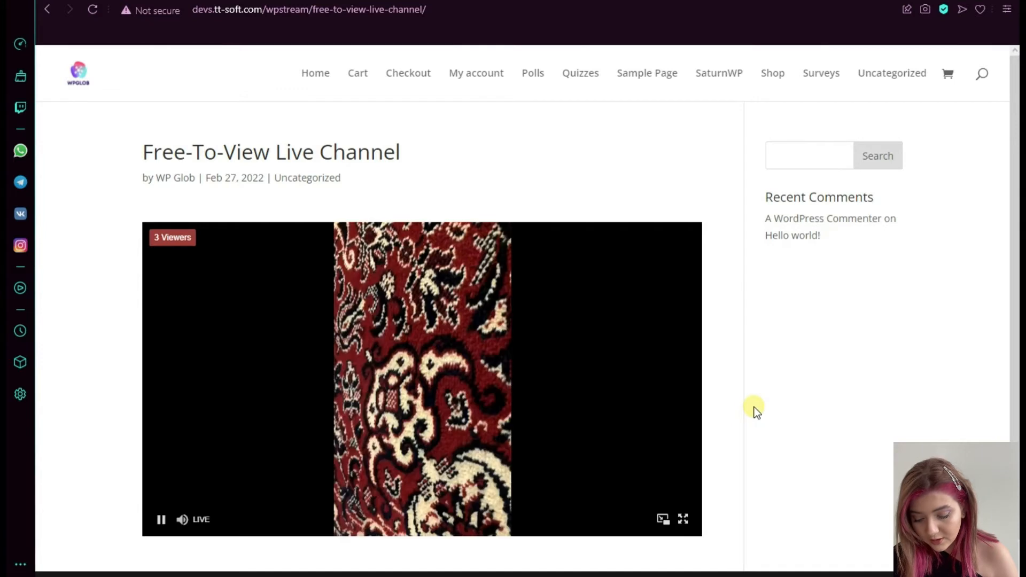
pyautogui.scroll(-3)
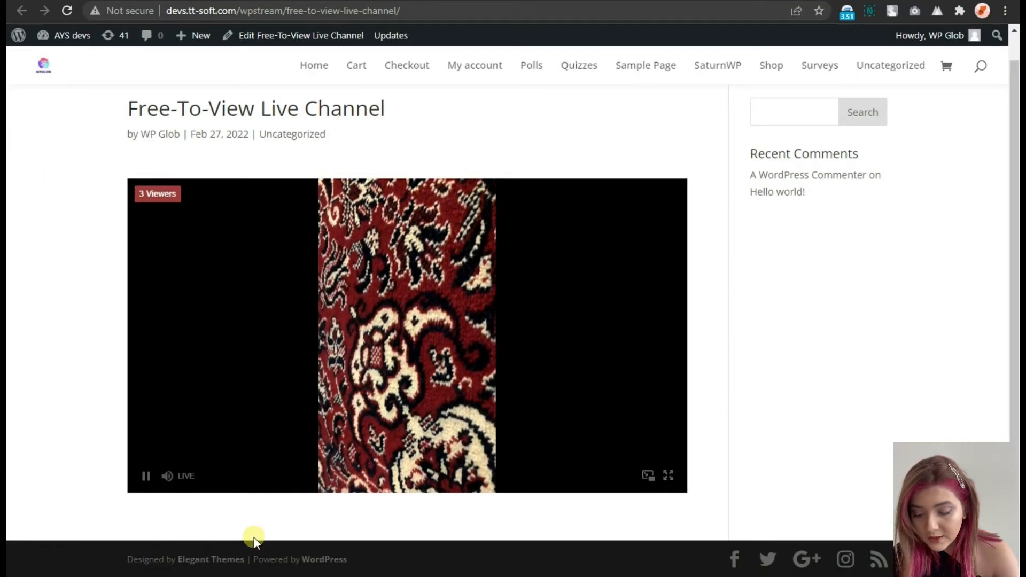
pyautogui.moveTo(127, 500)
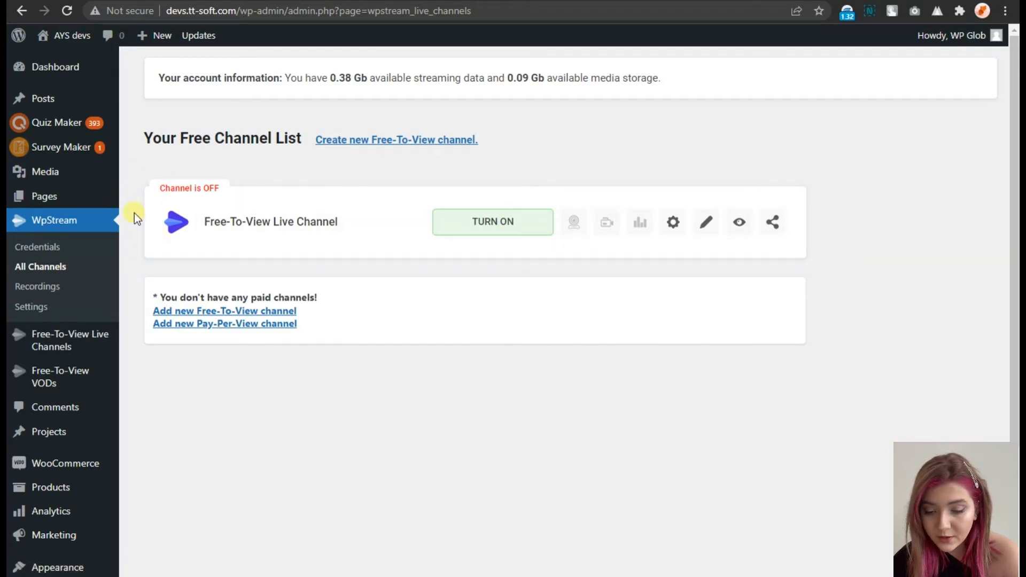
pyautogui.moveTo(492, 221)
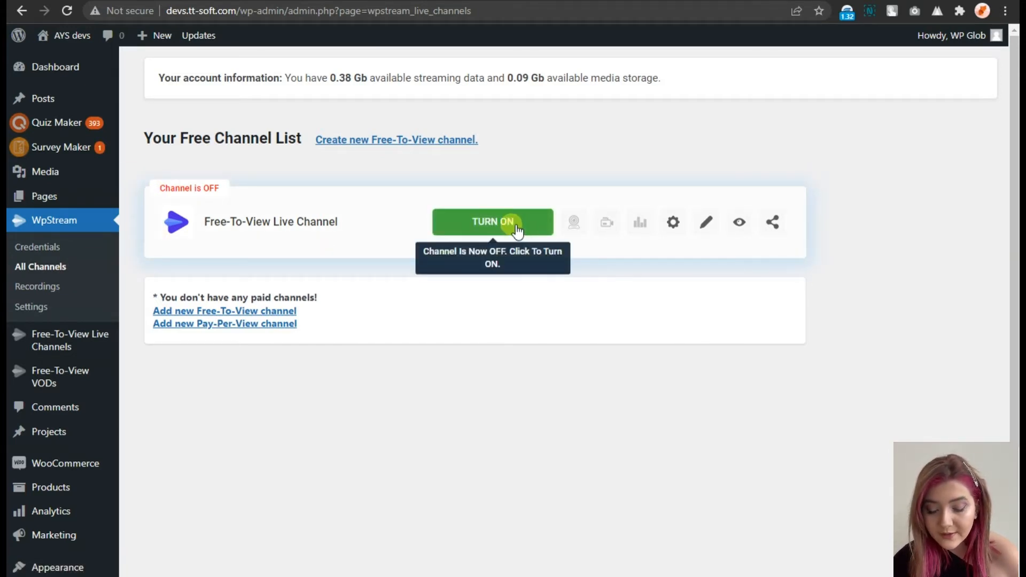
pyautogui.moveTo(481, 236)
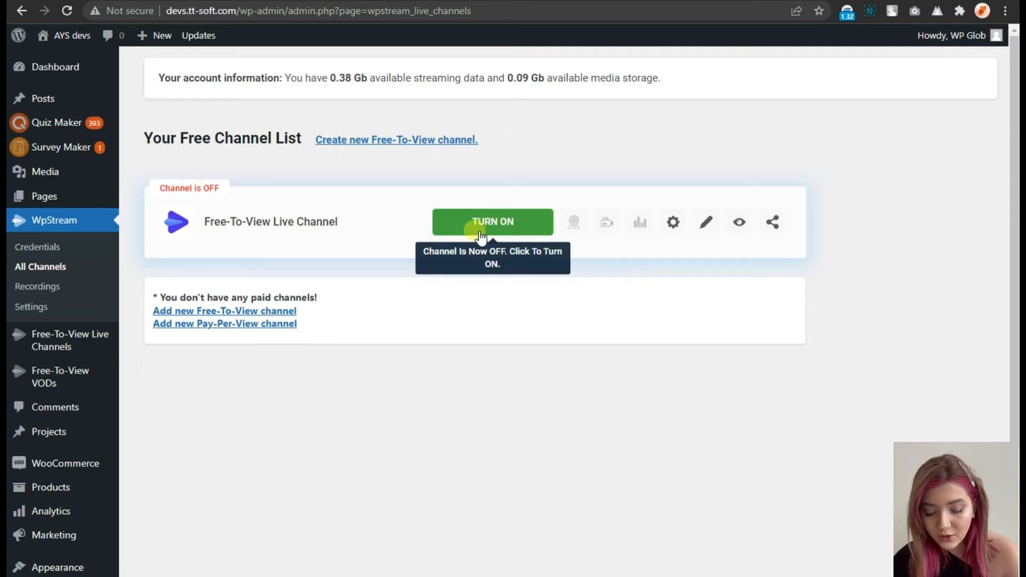
pyautogui.moveTo(641, 222)
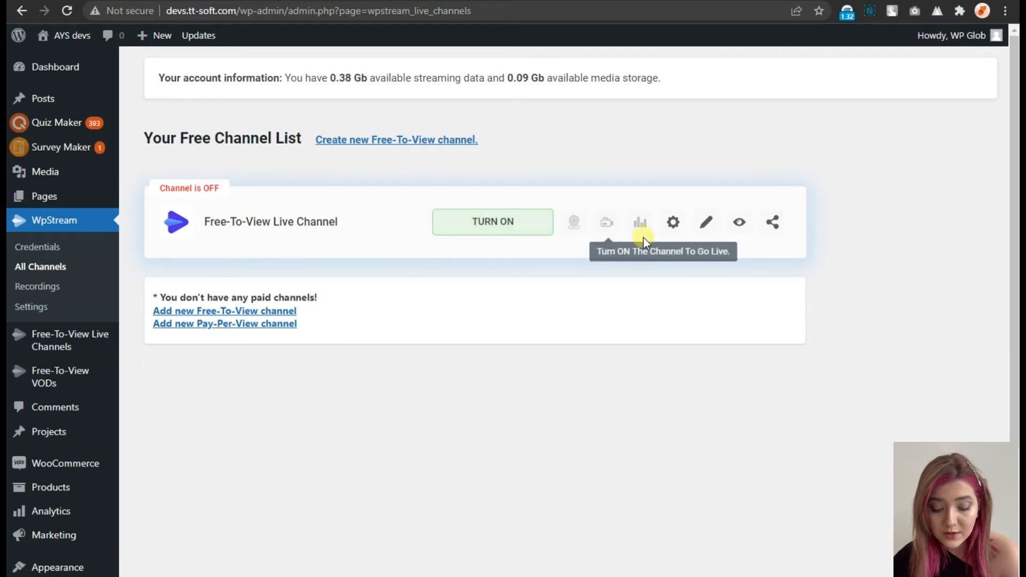
pyautogui.moveTo(618, 201)
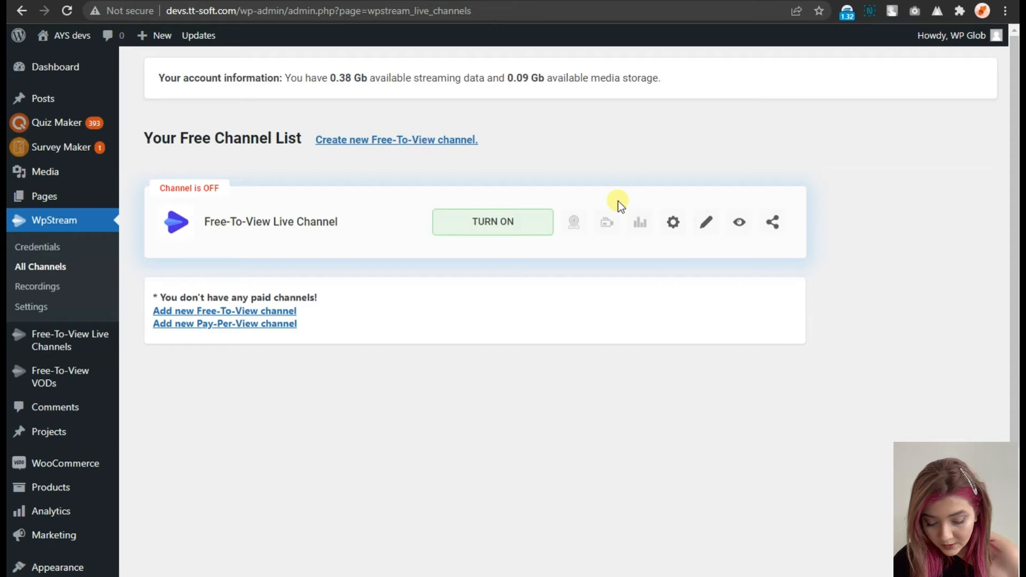
pyautogui.moveTo(673, 222)
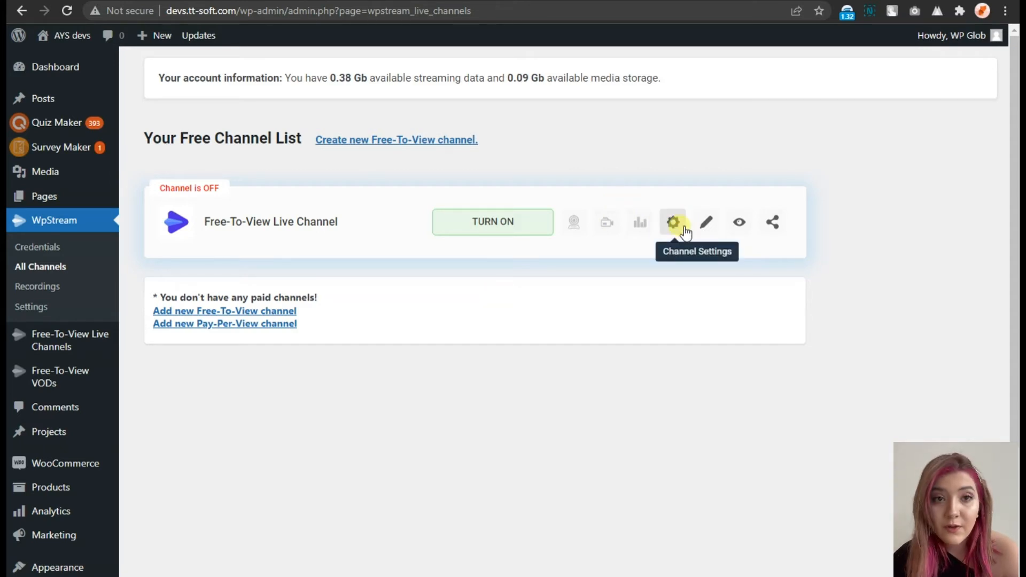
# Step: Review Channel Settings toggles — recording, viewer count and autoplay on — leaving them unchanged
pyautogui.click(673, 222)
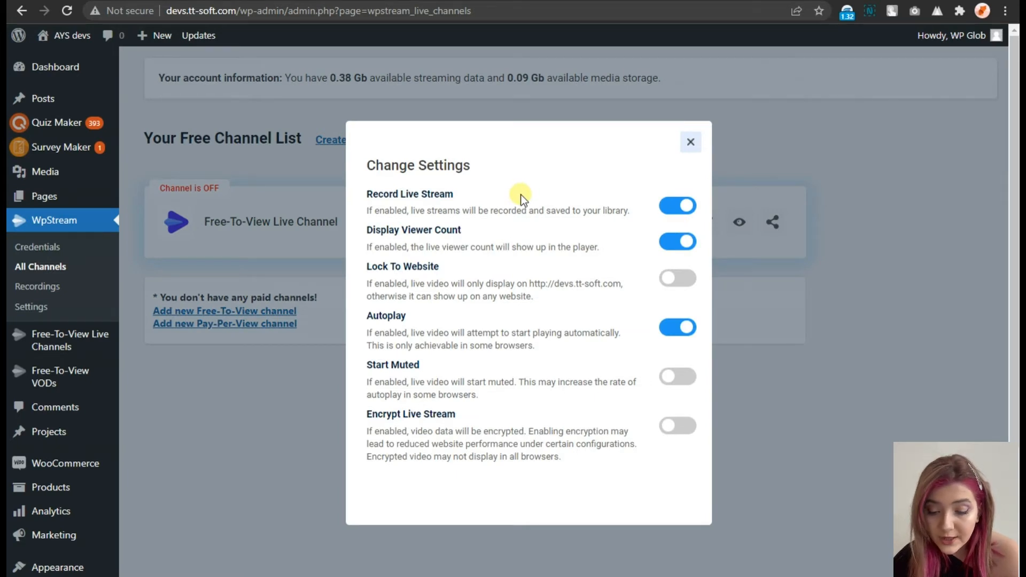
pyautogui.moveTo(452, 207)
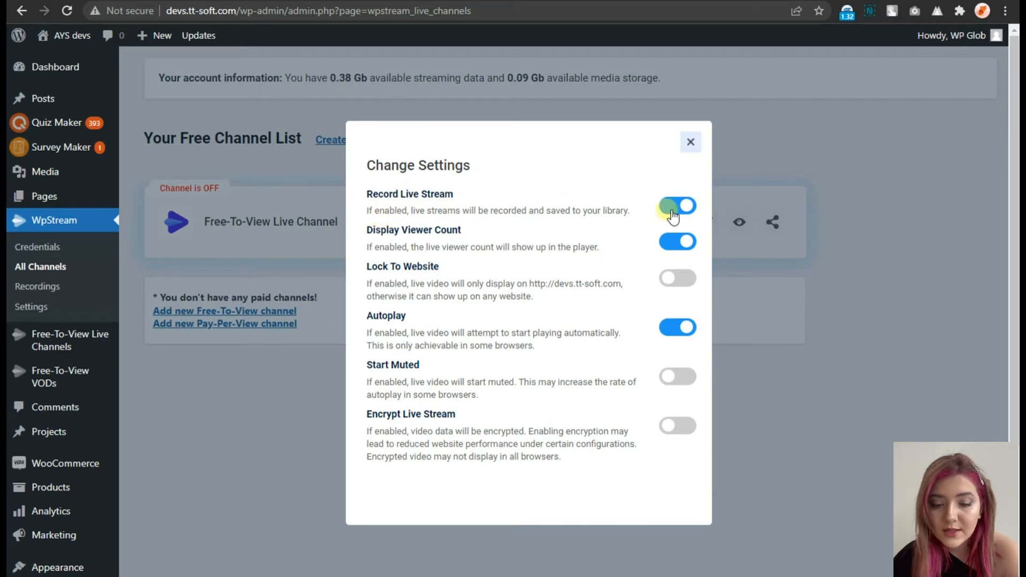
pyautogui.click(677, 206)
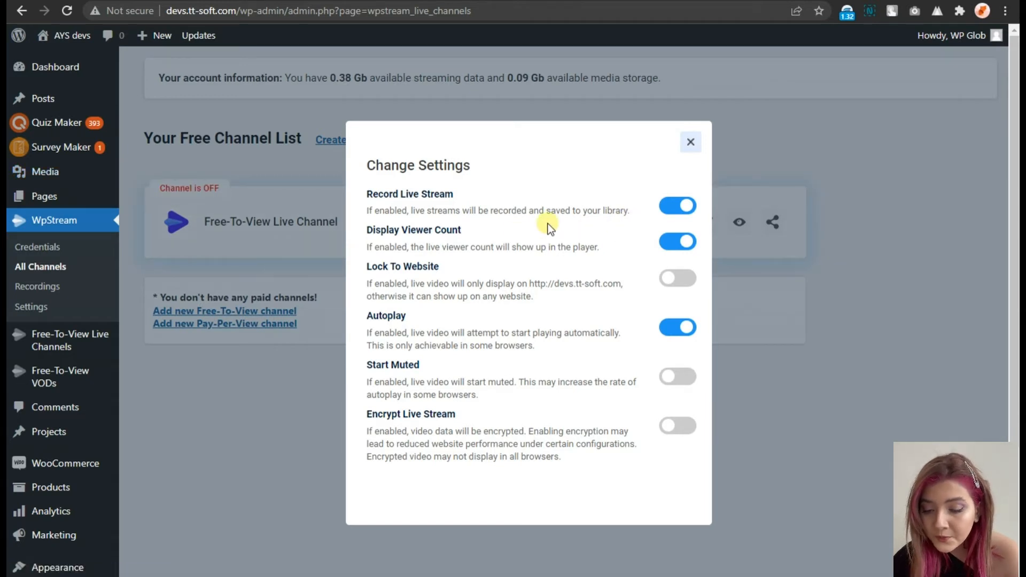
pyautogui.moveTo(468, 235)
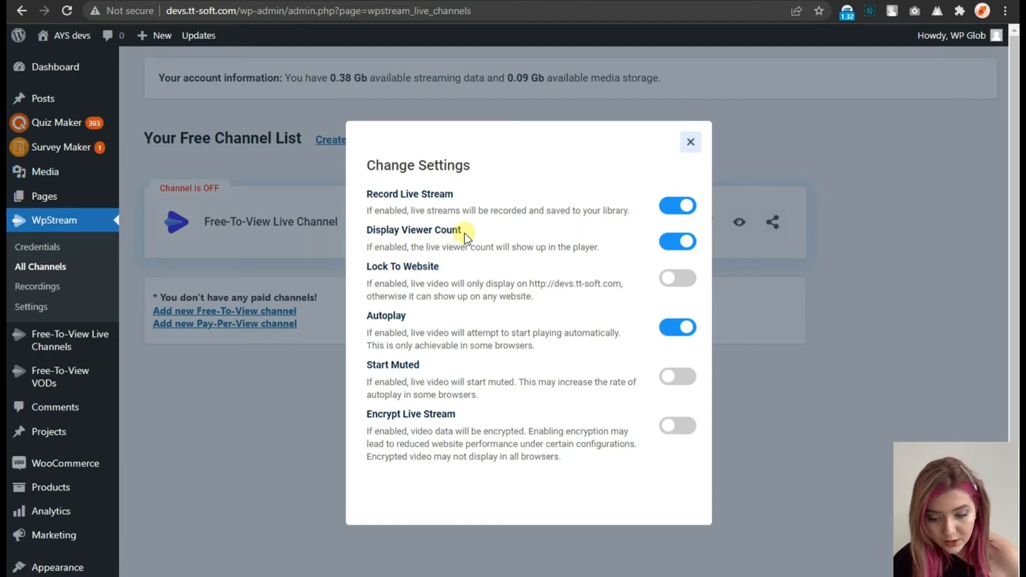
pyautogui.moveTo(458, 236)
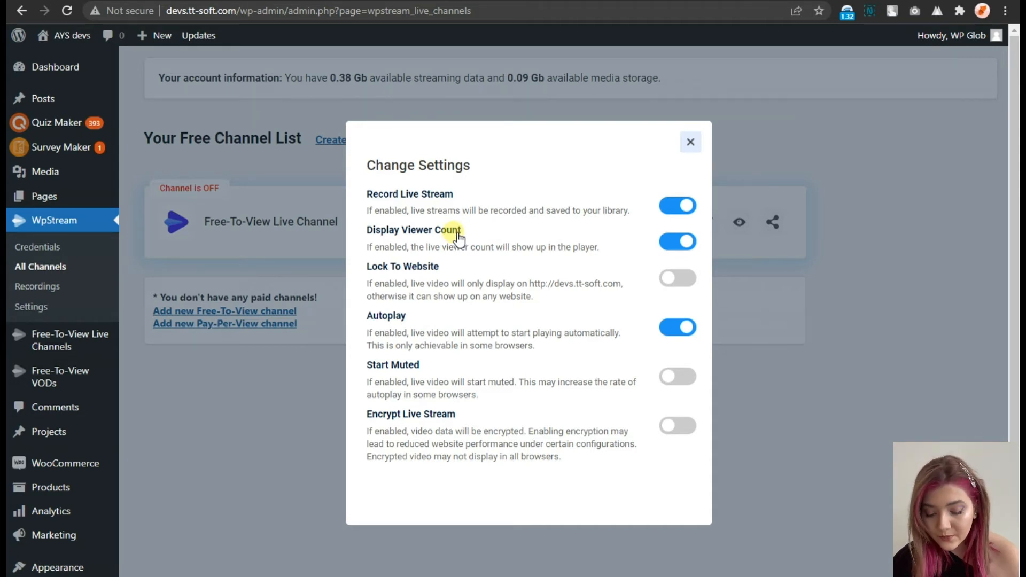
pyautogui.moveTo(729, 256)
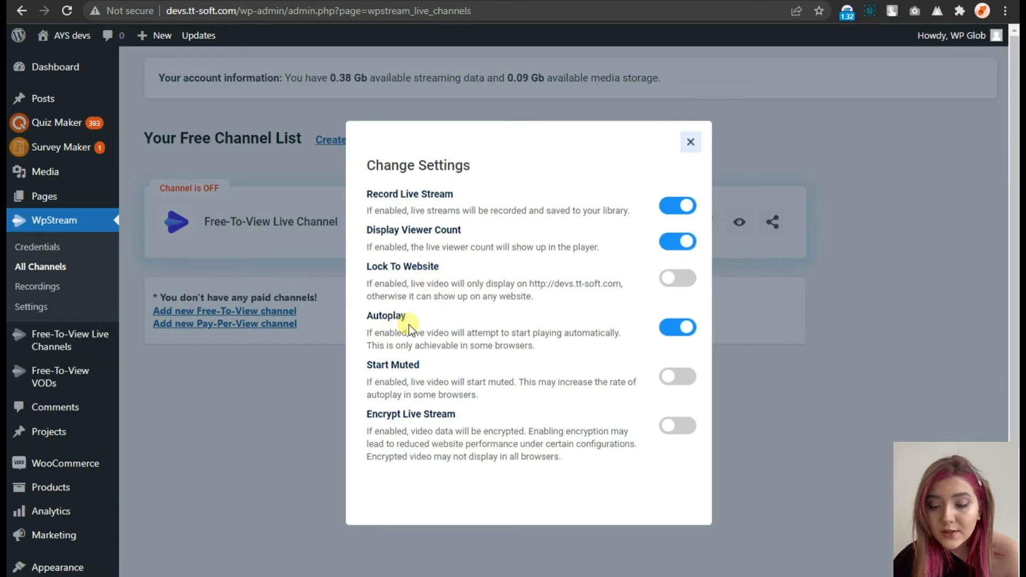
pyautogui.moveTo(646, 338)
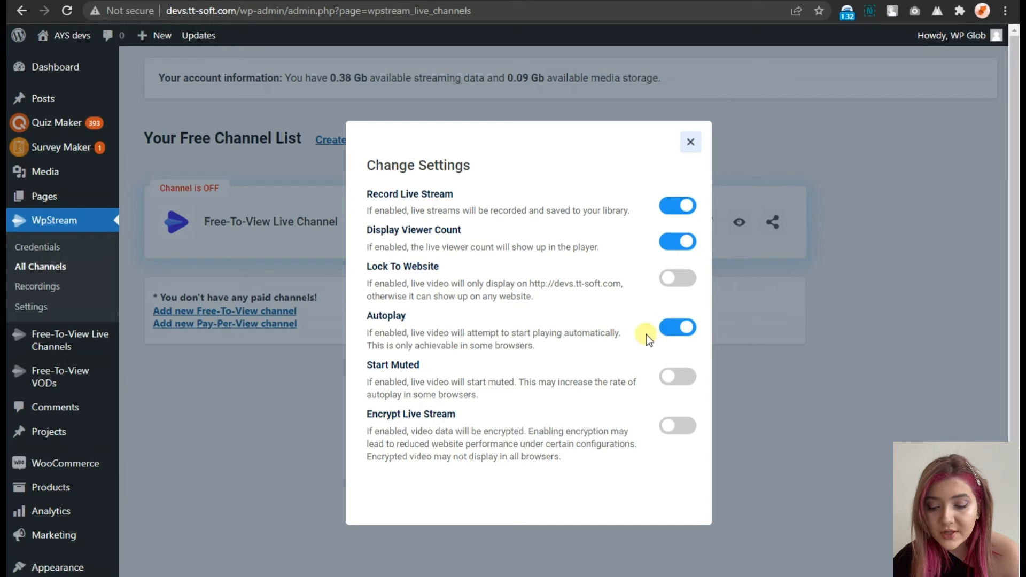
pyautogui.moveTo(386, 382)
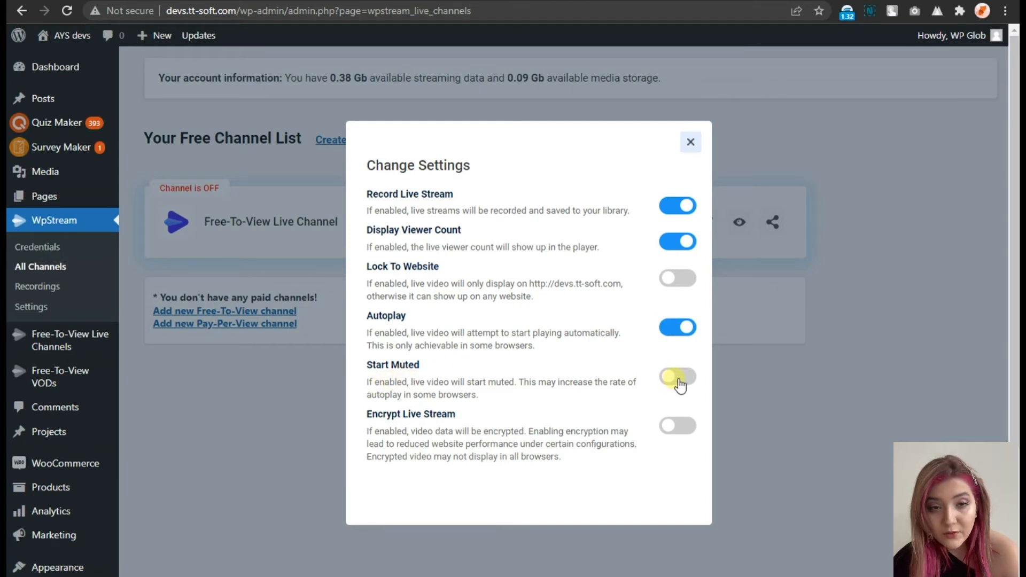
pyautogui.click(677, 377)
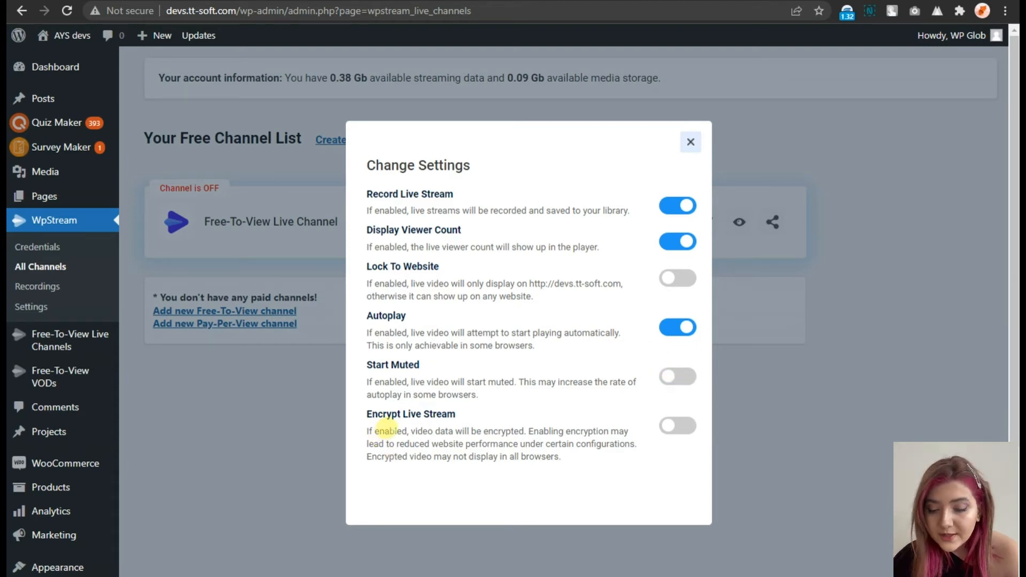
pyautogui.moveTo(469, 430)
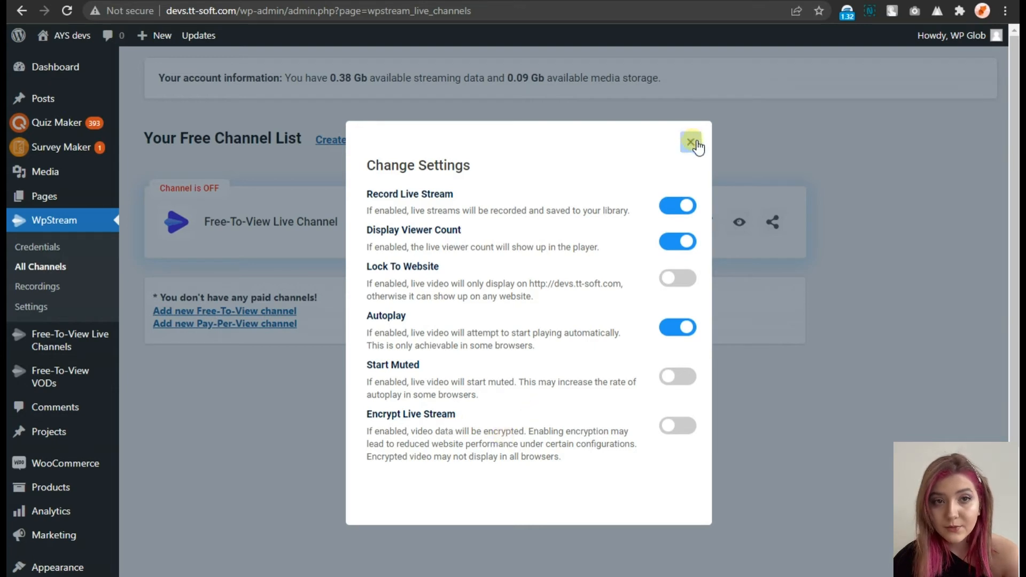
# Step: Close the Change Settings dialog, review the channel's share buttons, and dismiss them
pyautogui.click(692, 143)
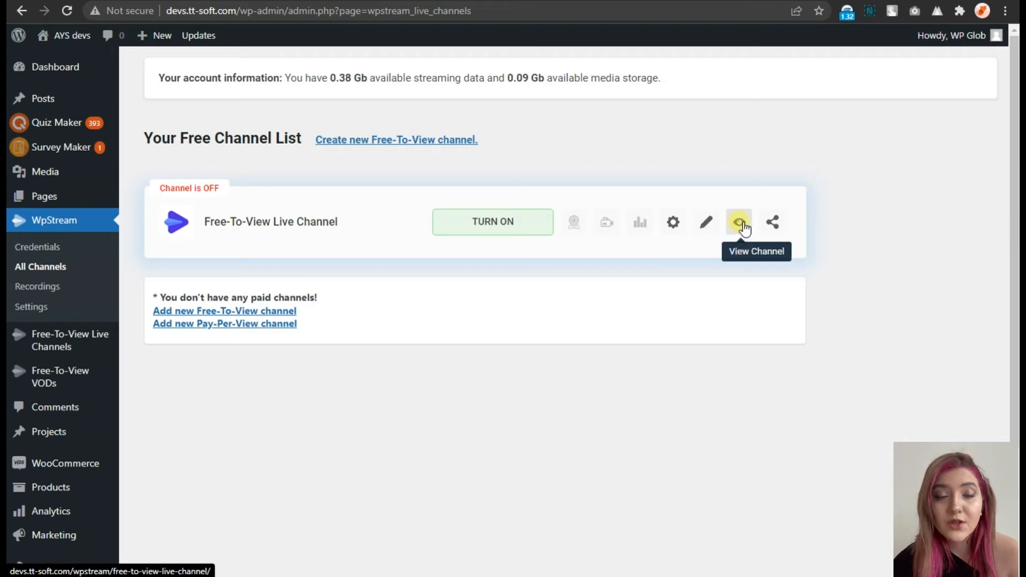
pyautogui.moveTo(772, 223)
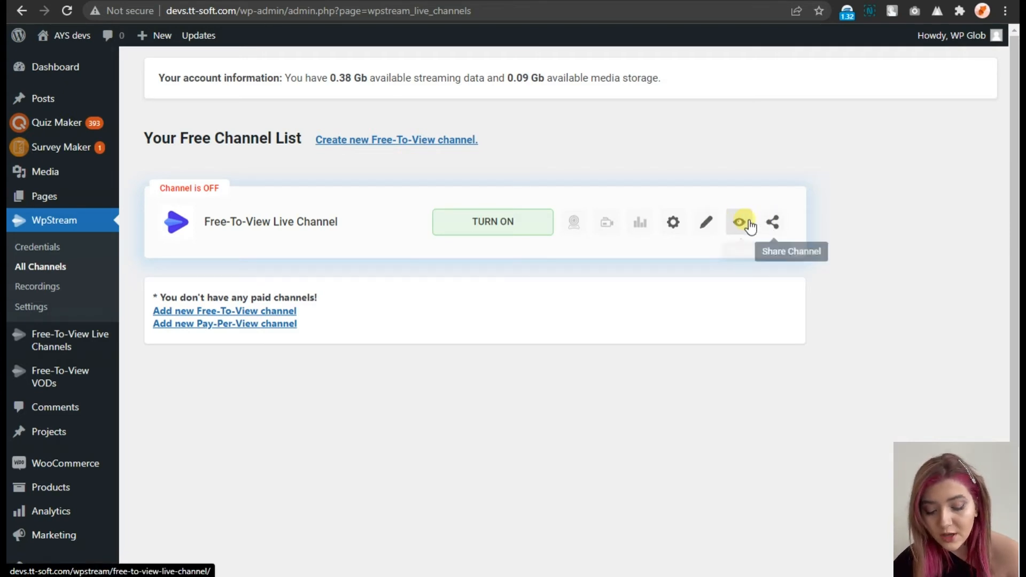
pyautogui.moveTo(740, 222)
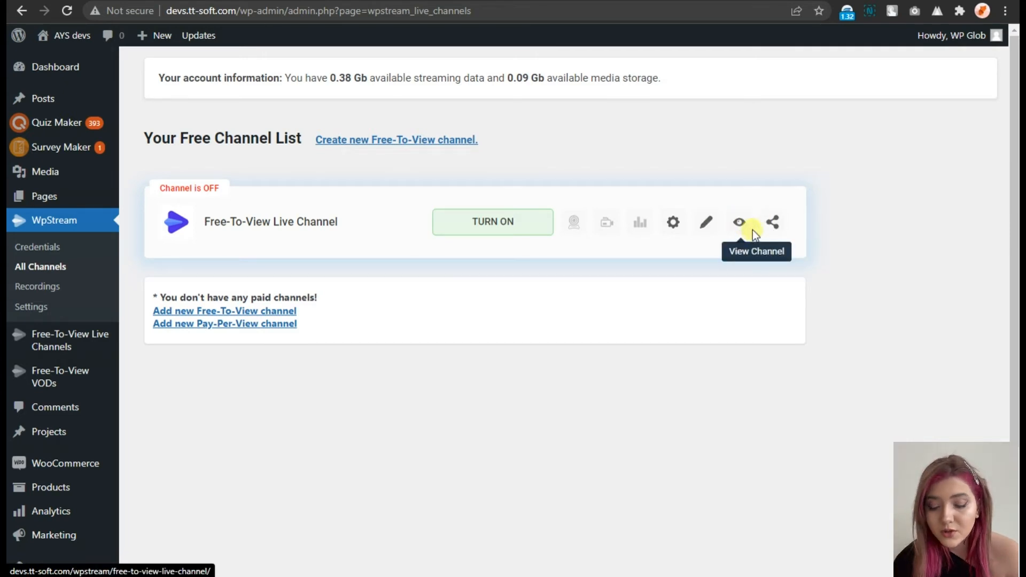
pyautogui.click(772, 222)
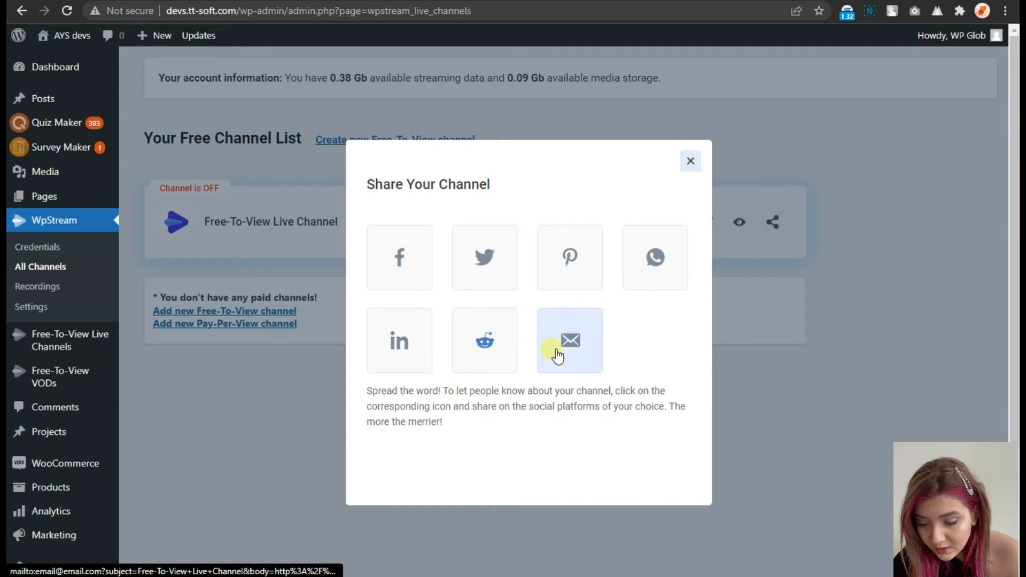
pyautogui.click(690, 160)
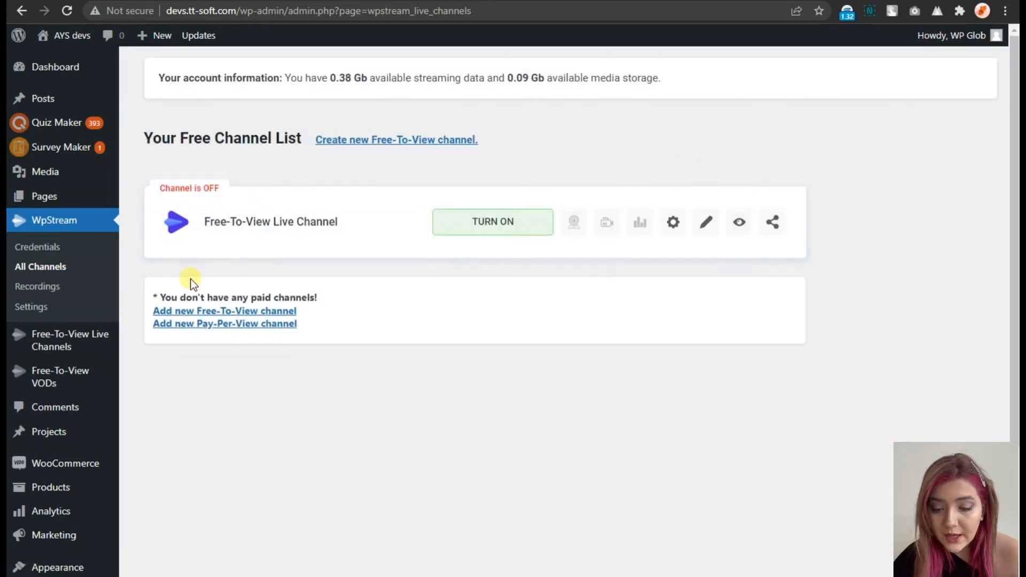
pyautogui.click(38, 287)
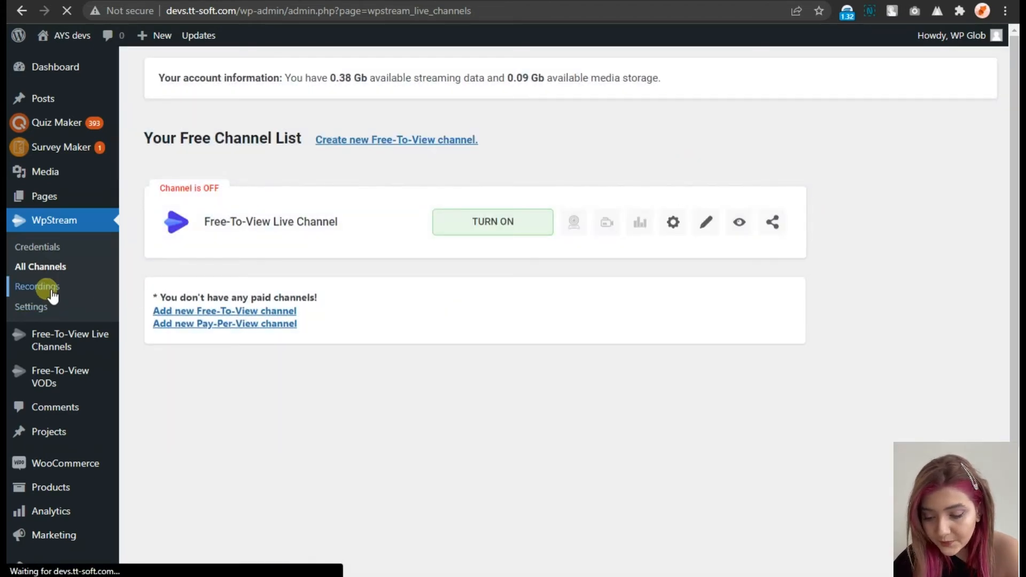
pyautogui.click(37, 286)
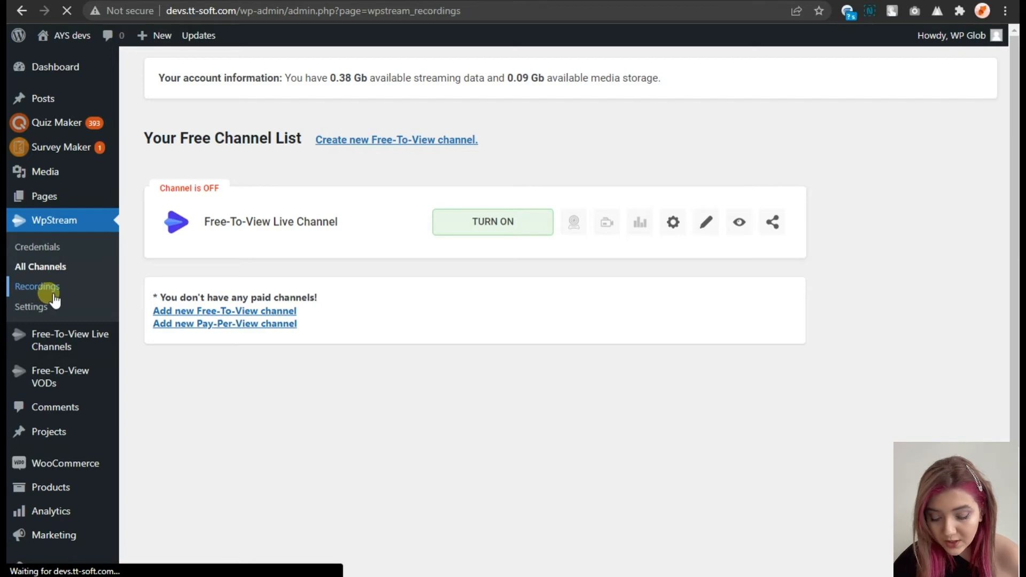
pyautogui.click(37, 286)
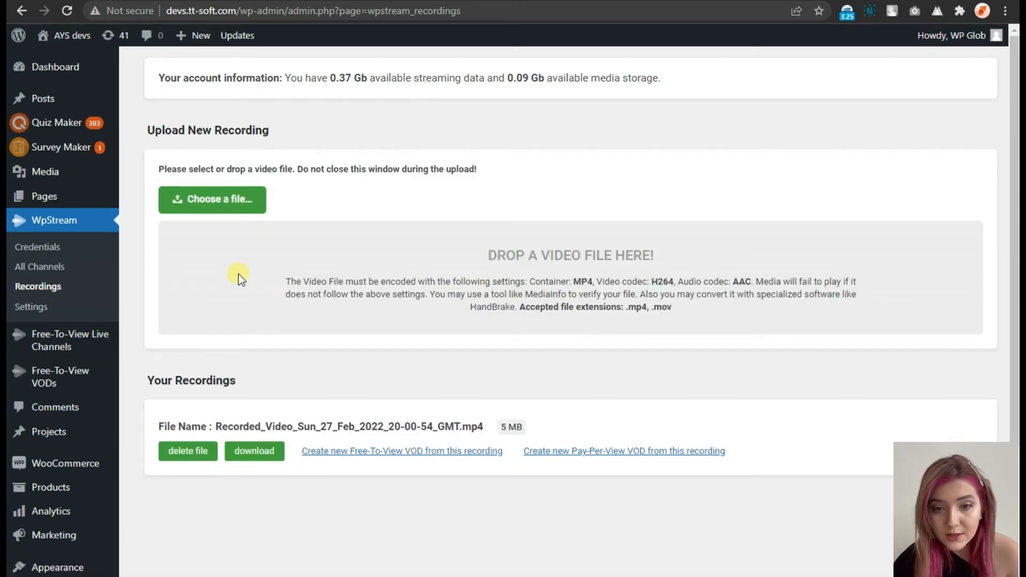
pyautogui.moveTo(224, 234)
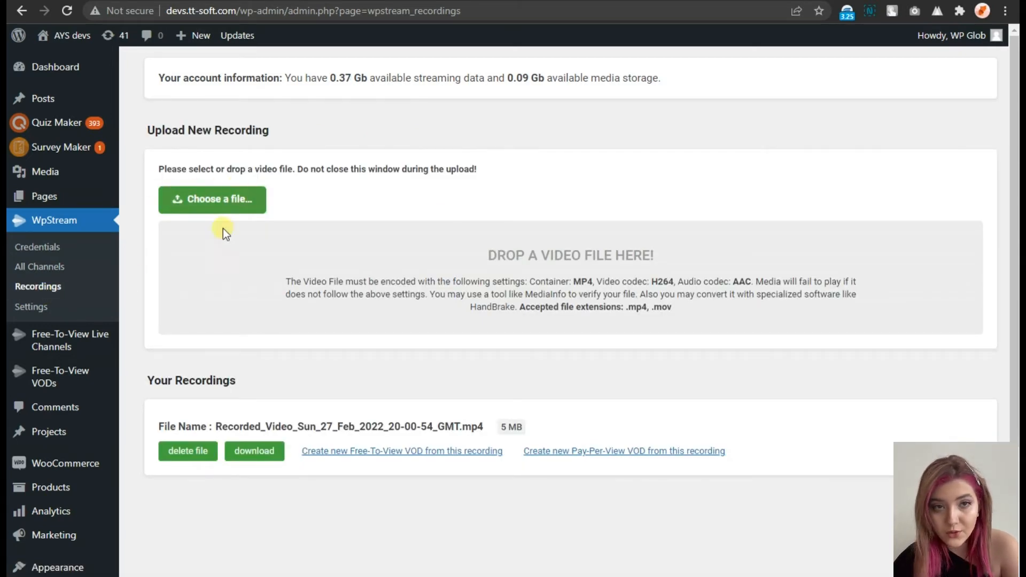
pyautogui.moveTo(277, 262)
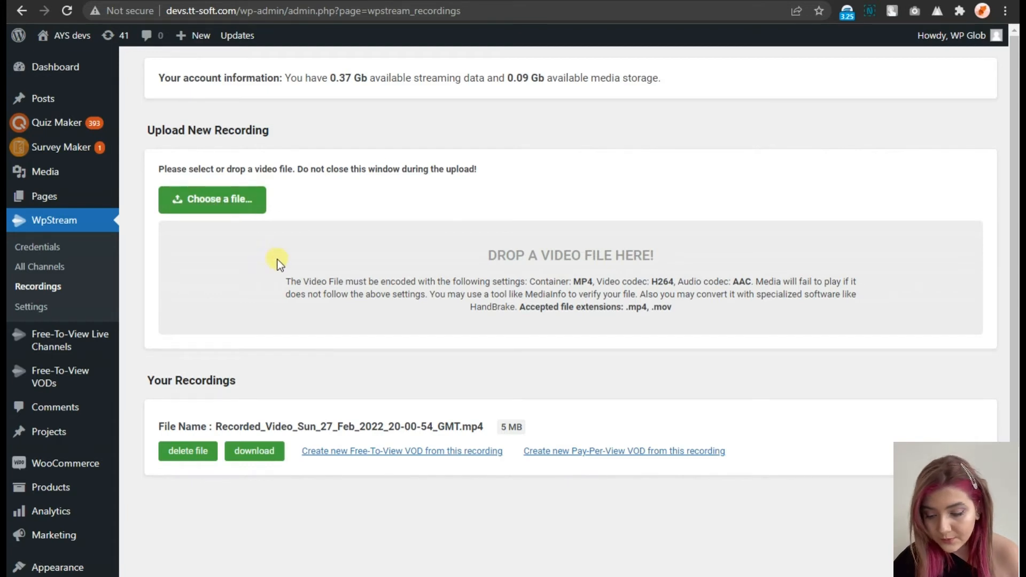
pyautogui.moveTo(187, 451)
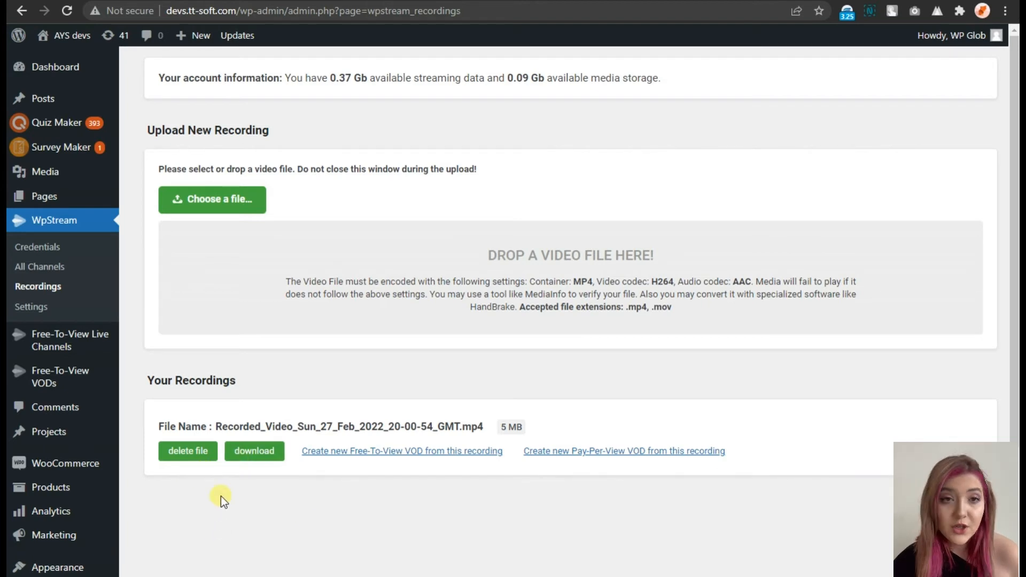
pyautogui.click(254, 451)
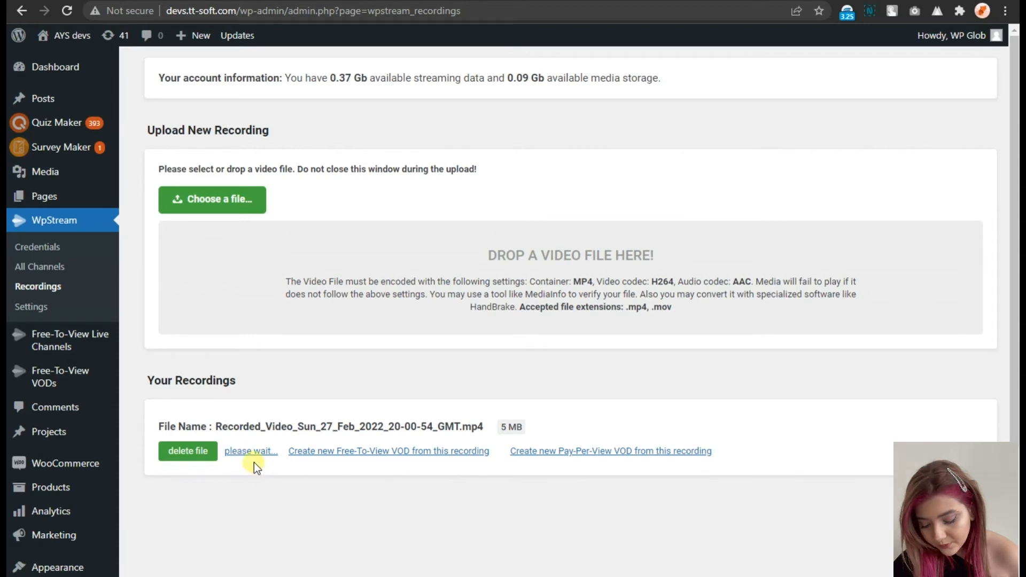
pyautogui.click(250, 451)
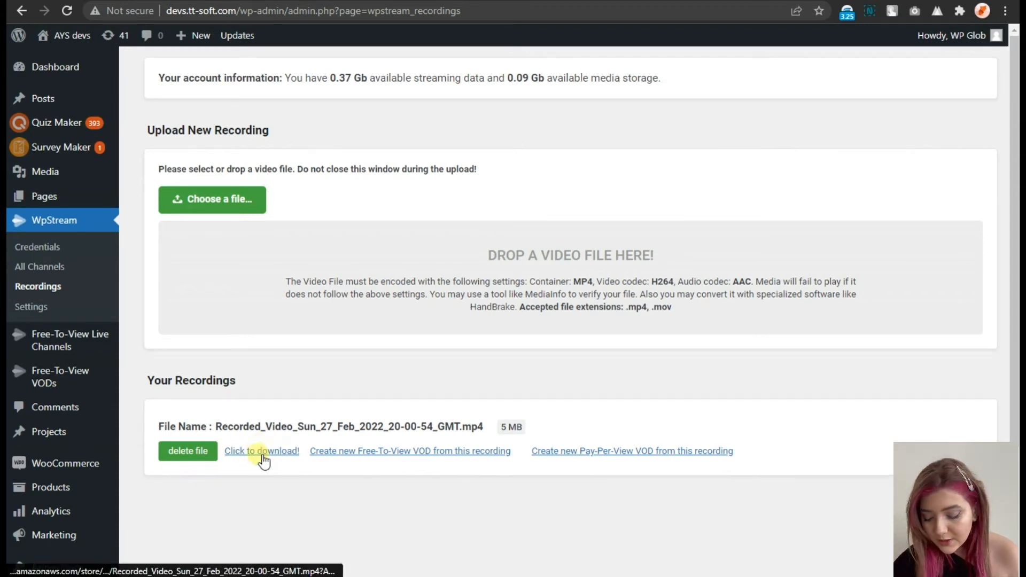
pyautogui.click(261, 452)
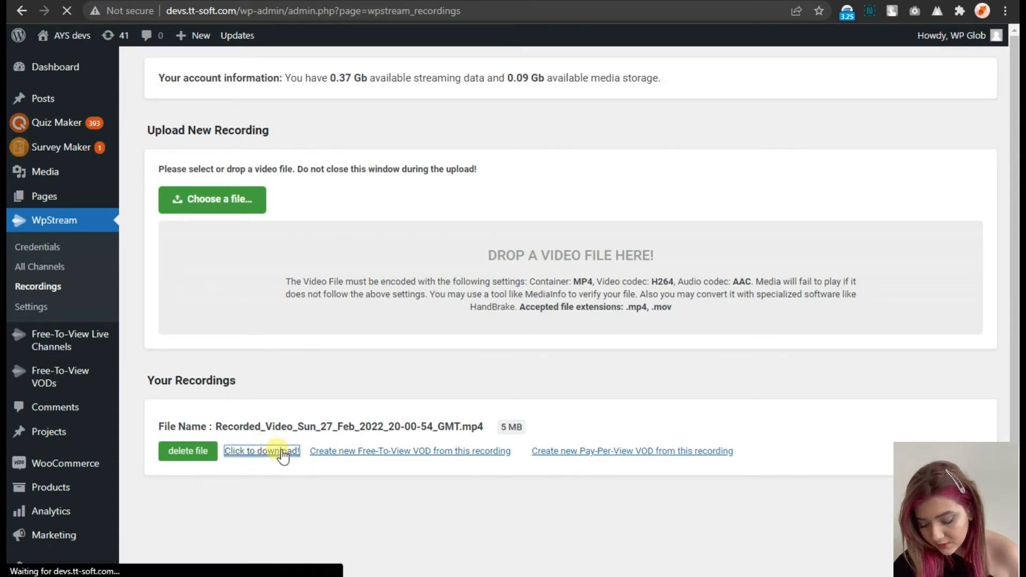
pyautogui.click(262, 451)
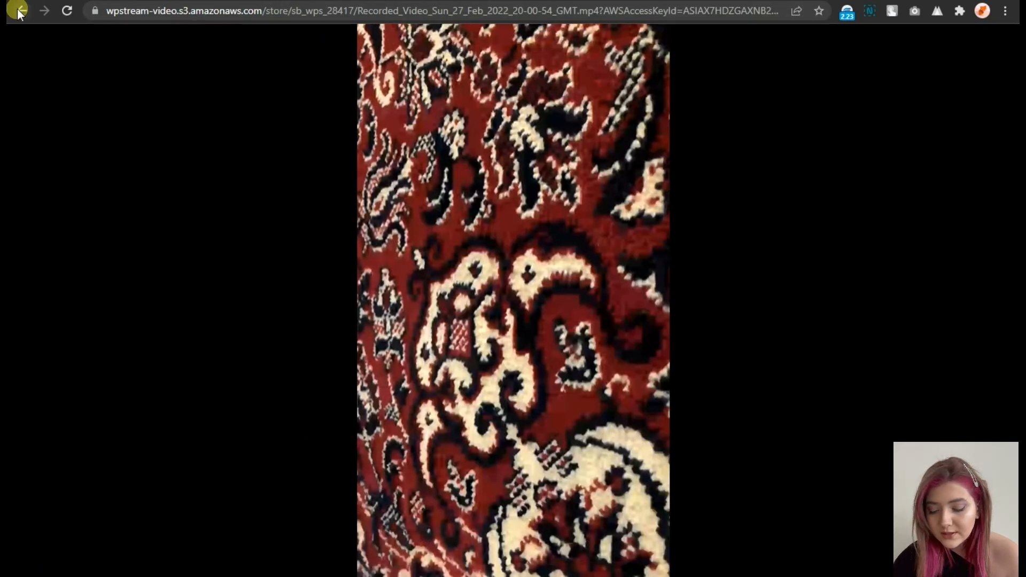
pyautogui.click(17, 11)
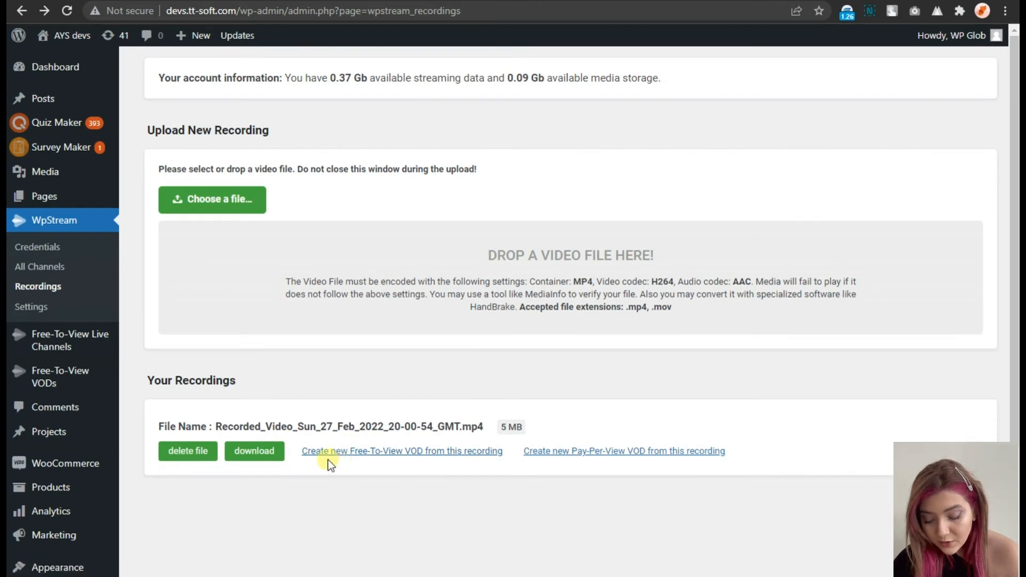
pyautogui.moveTo(419, 458)
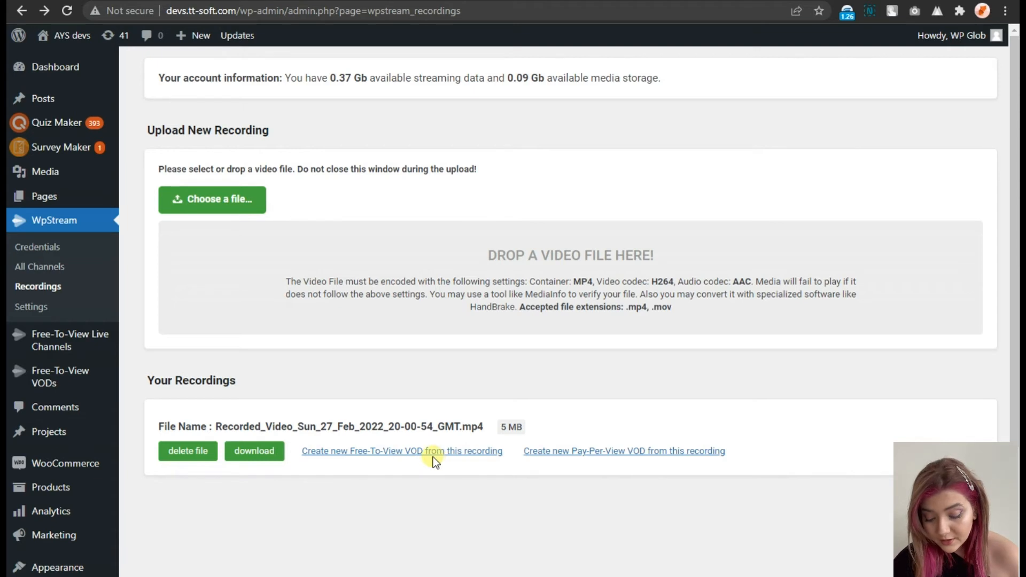
pyautogui.moveTo(490, 463)
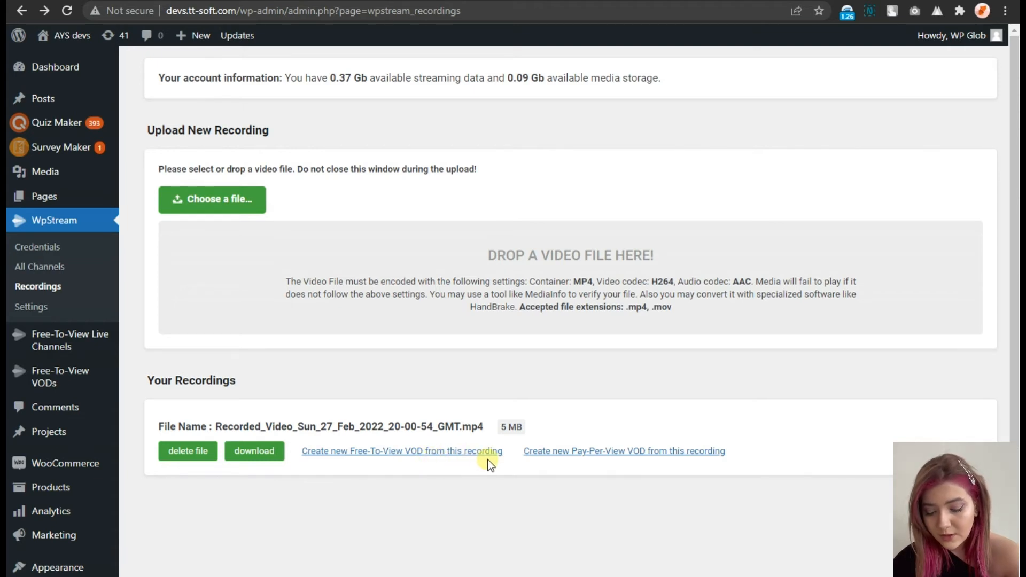
pyautogui.moveTo(60, 377)
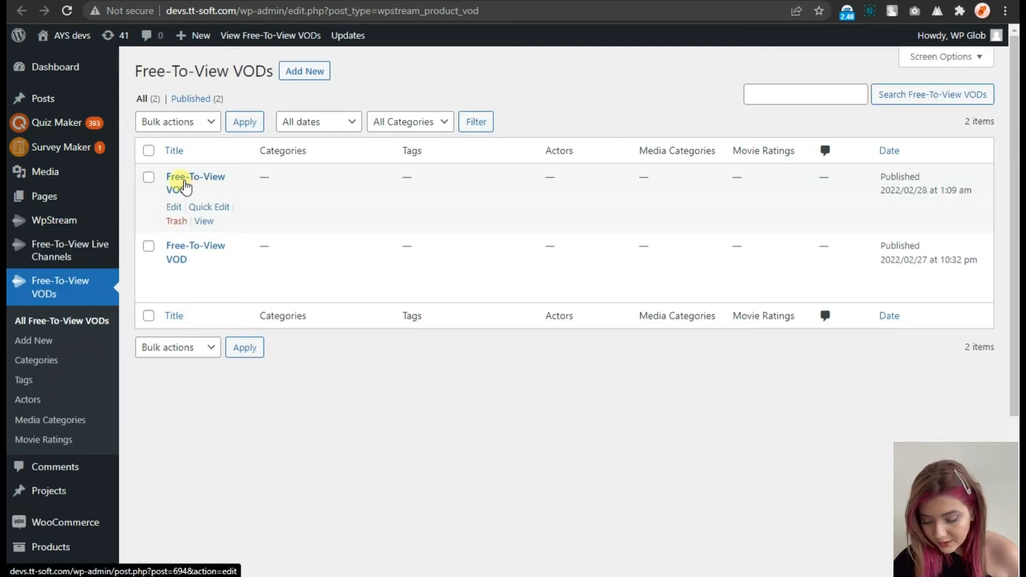
# Step: View the newest Free-To-View VOD's public page and start playing the recorded video
pyautogui.click(186, 183)
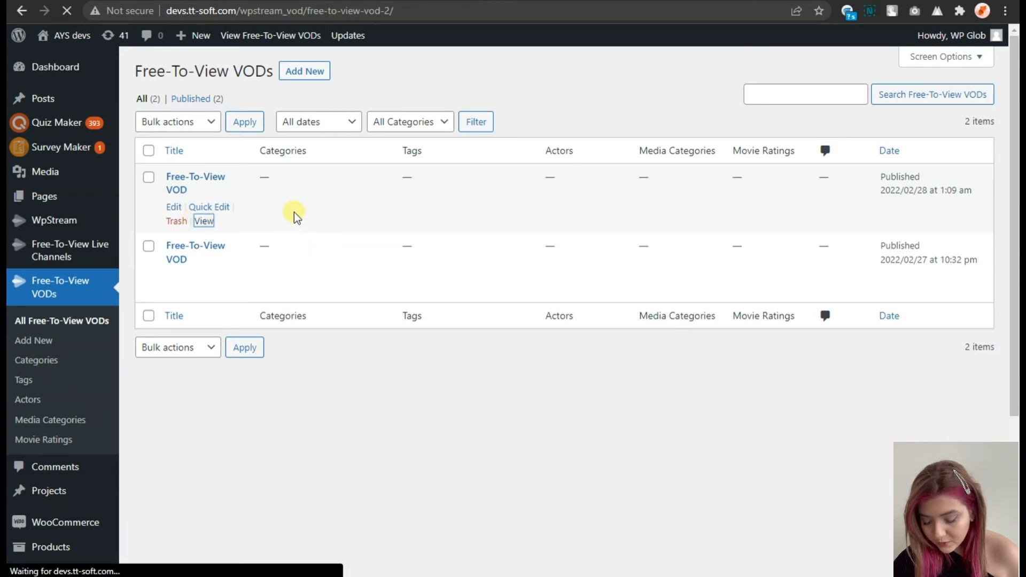
pyautogui.click(203, 221)
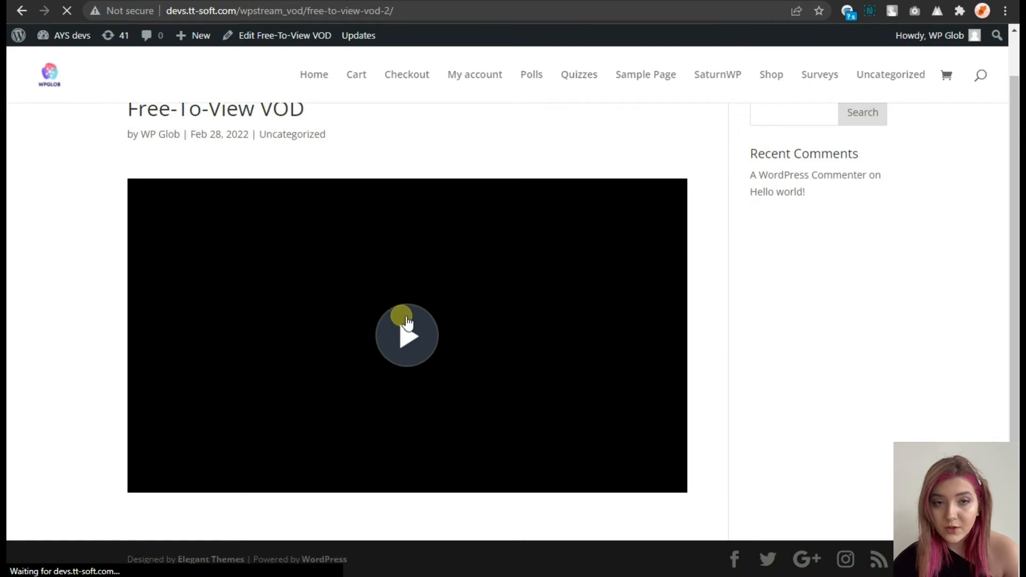
pyautogui.click(406, 335)
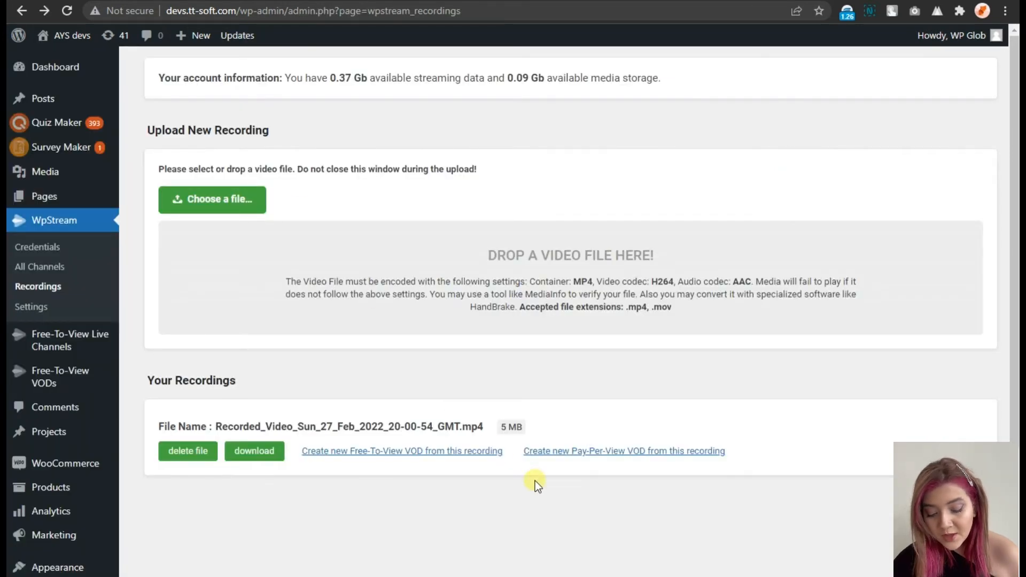
pyautogui.moveTo(607, 466)
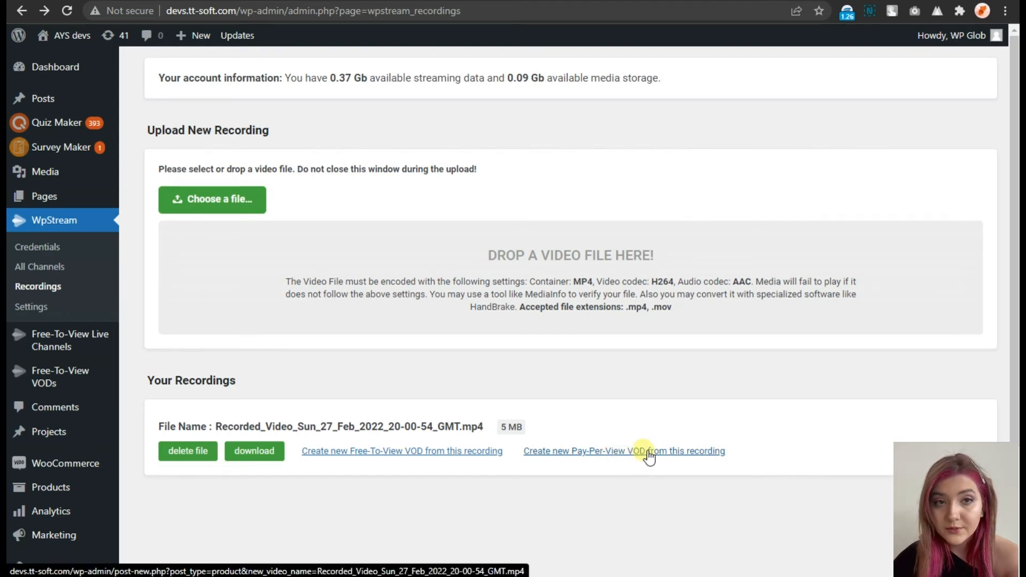
# Step: Create a Pay-Per-View VOD product from the recording with Regular price 10
pyautogui.click(624, 451)
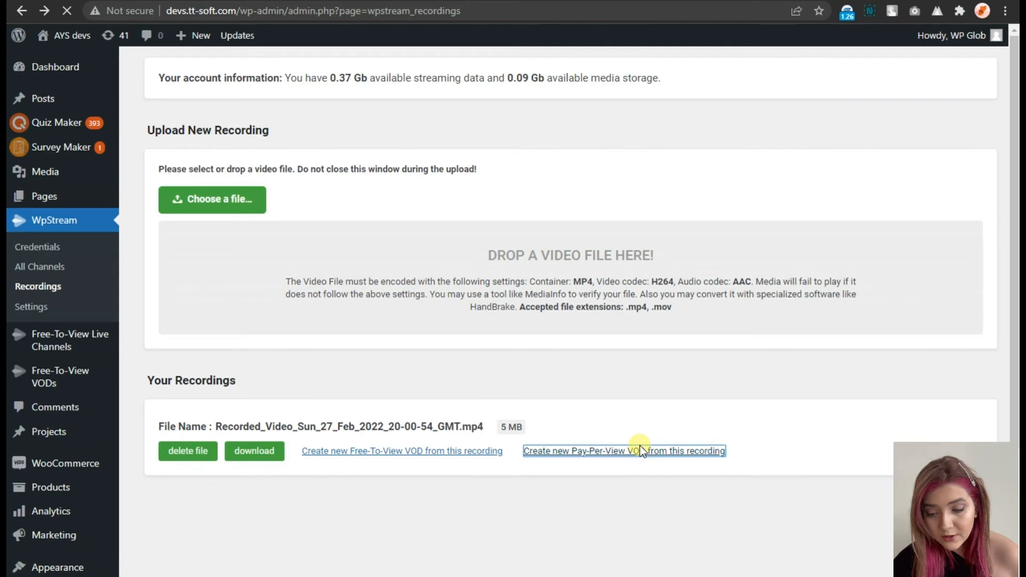
pyautogui.click(622, 452)
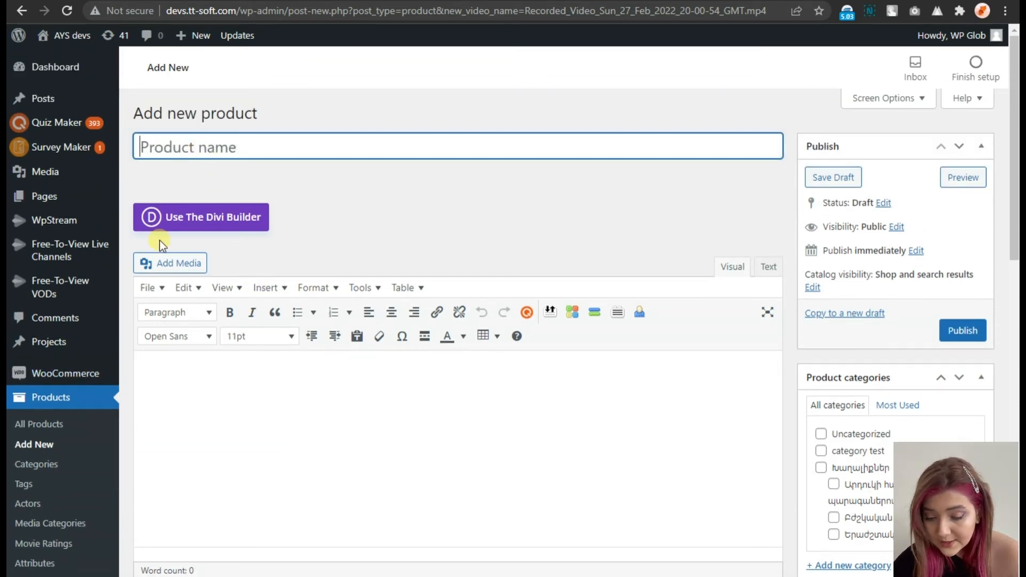
pyautogui.moveTo(157, 12)
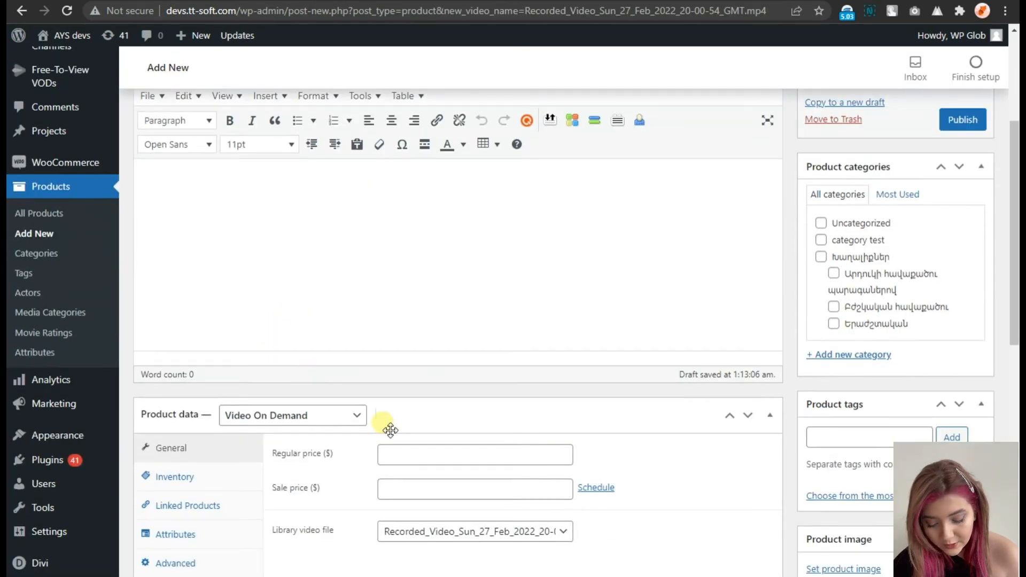
pyautogui.write('10')
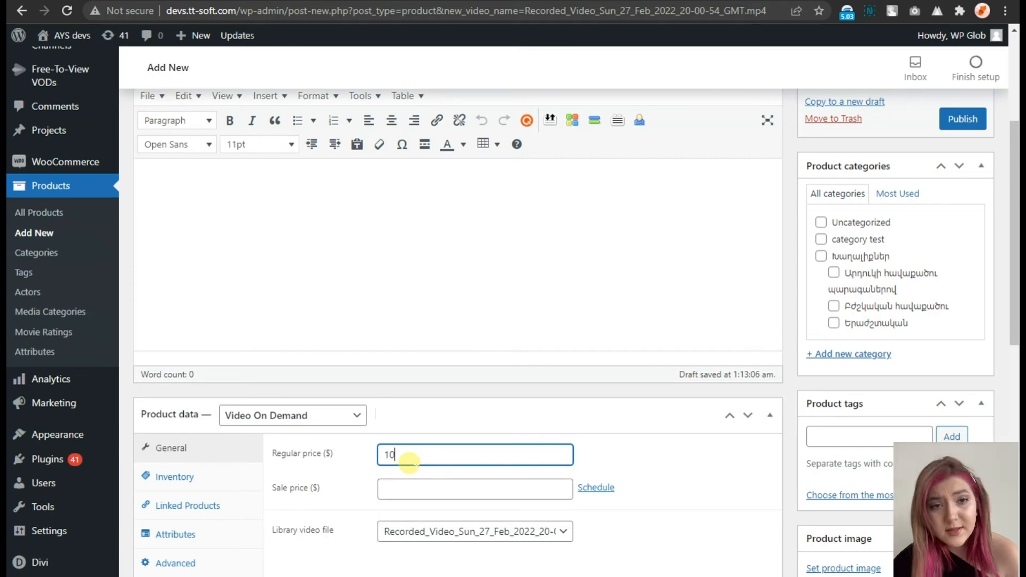
pyautogui.scroll(-3)
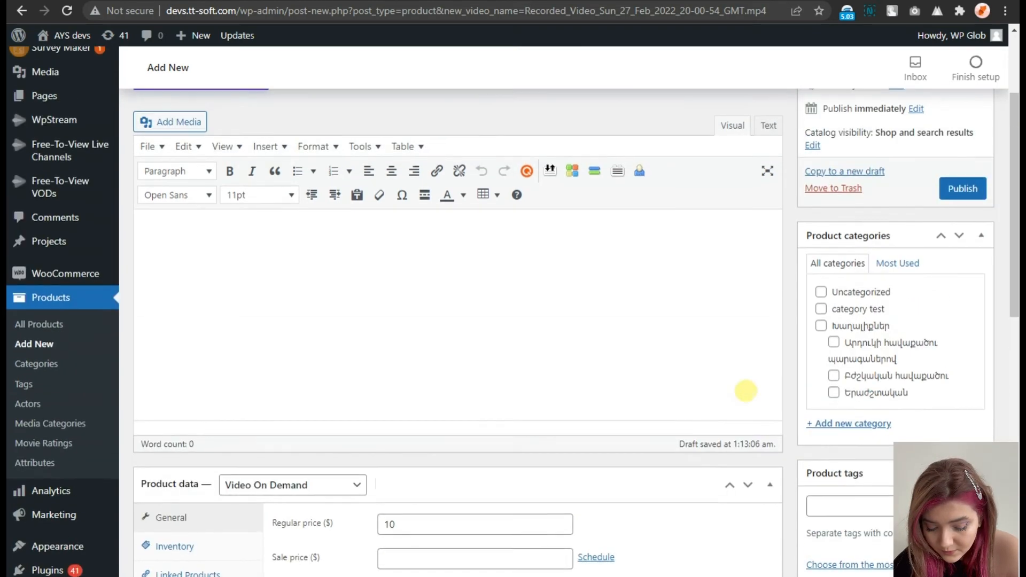
pyautogui.scroll(-3)
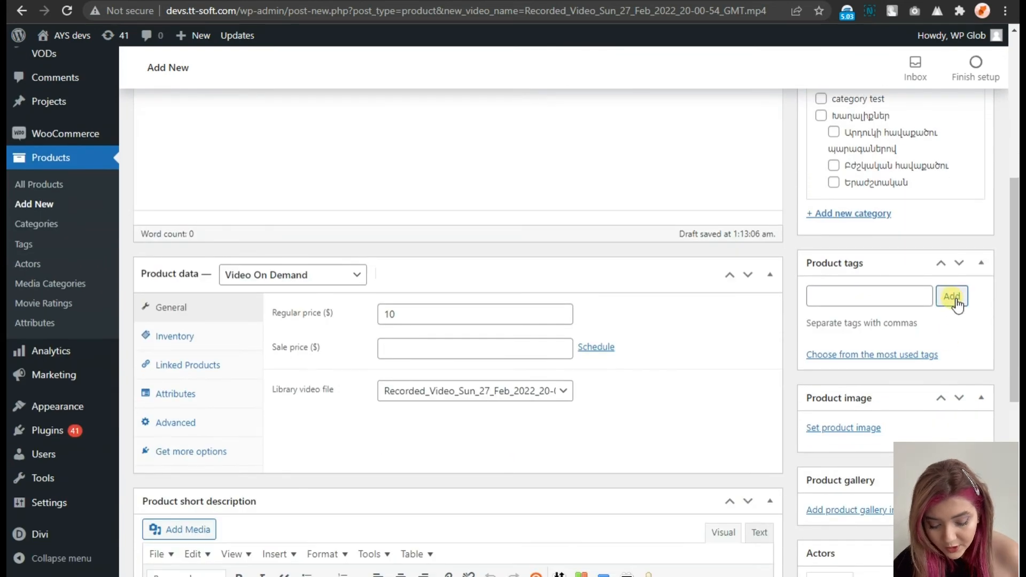
pyautogui.scroll(-3)
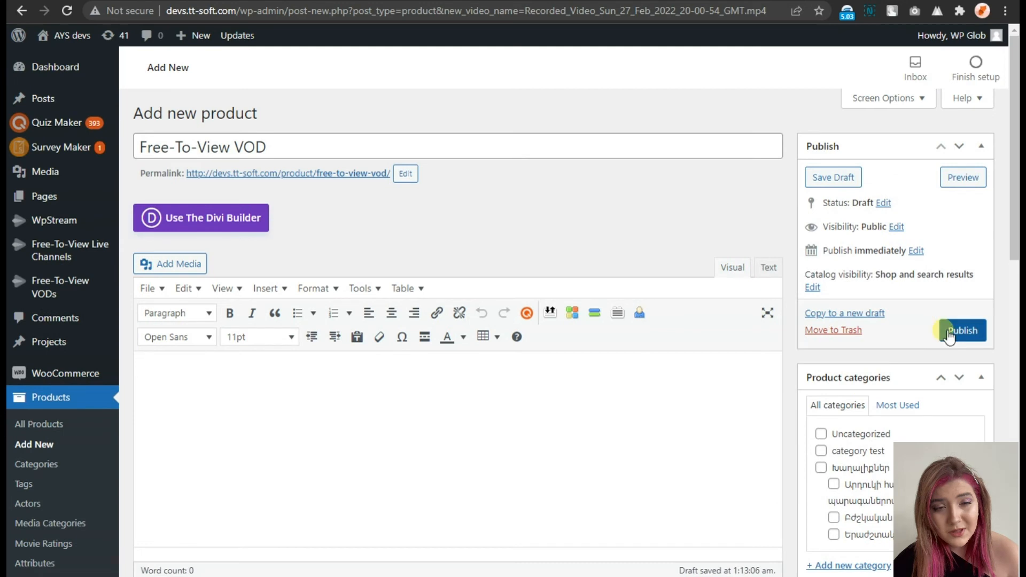
# Step: Publish the new video product and return to its edit page
pyautogui.click(961, 330)
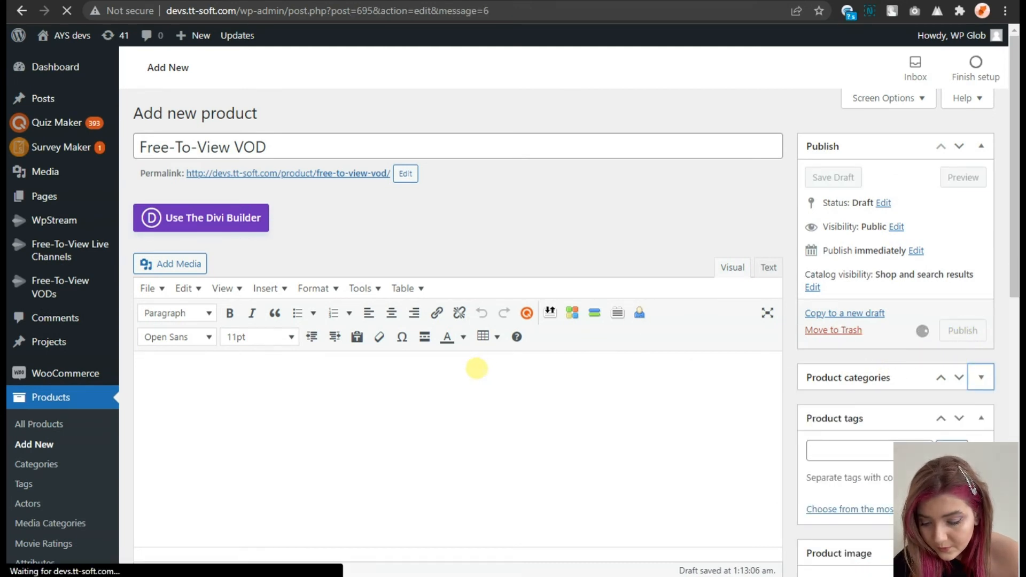
pyautogui.click(962, 330)
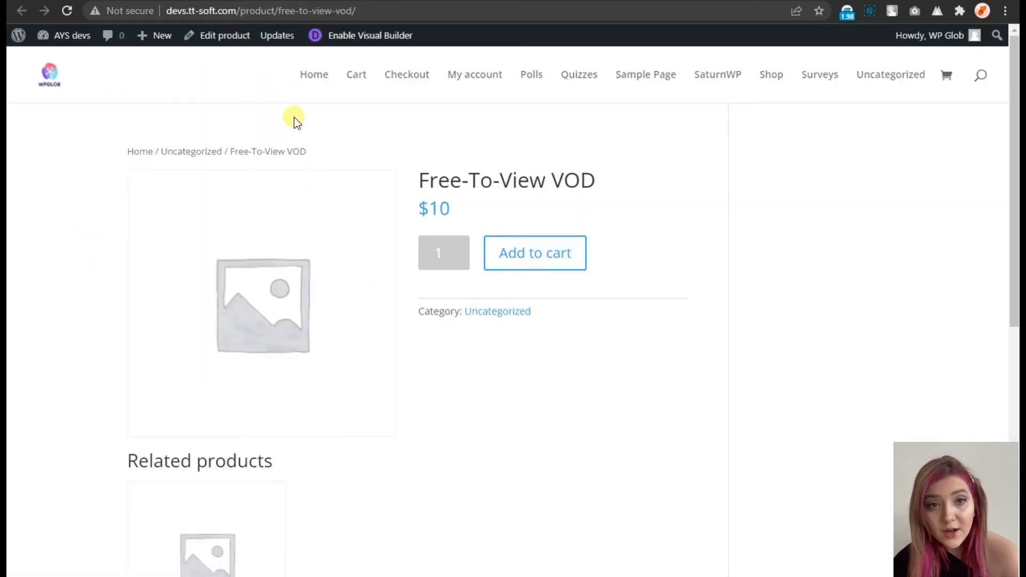
pyautogui.click(224, 36)
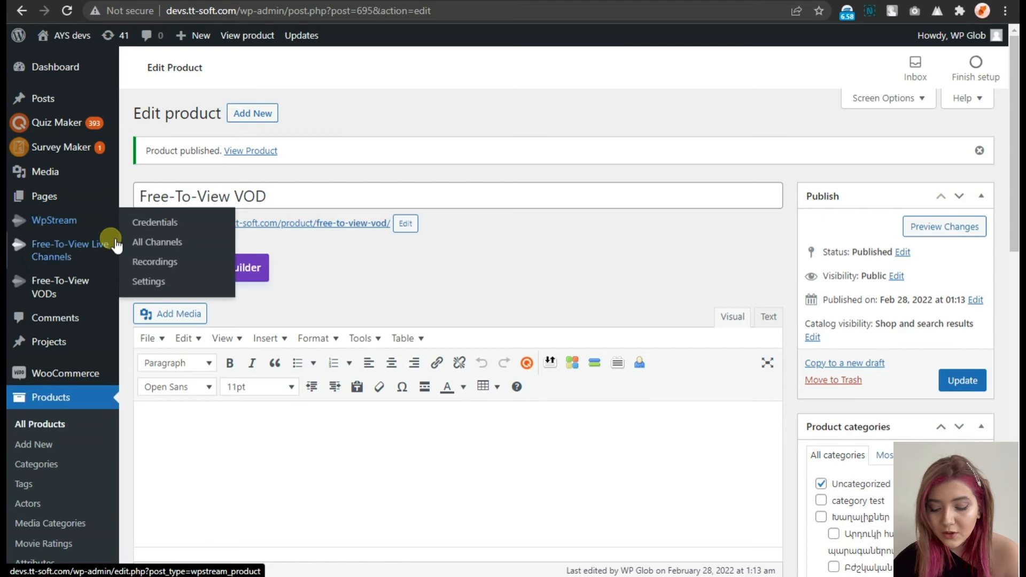
# Step: Return to the recordings list, then go to the WpStream general settings
pyautogui.click(155, 262)
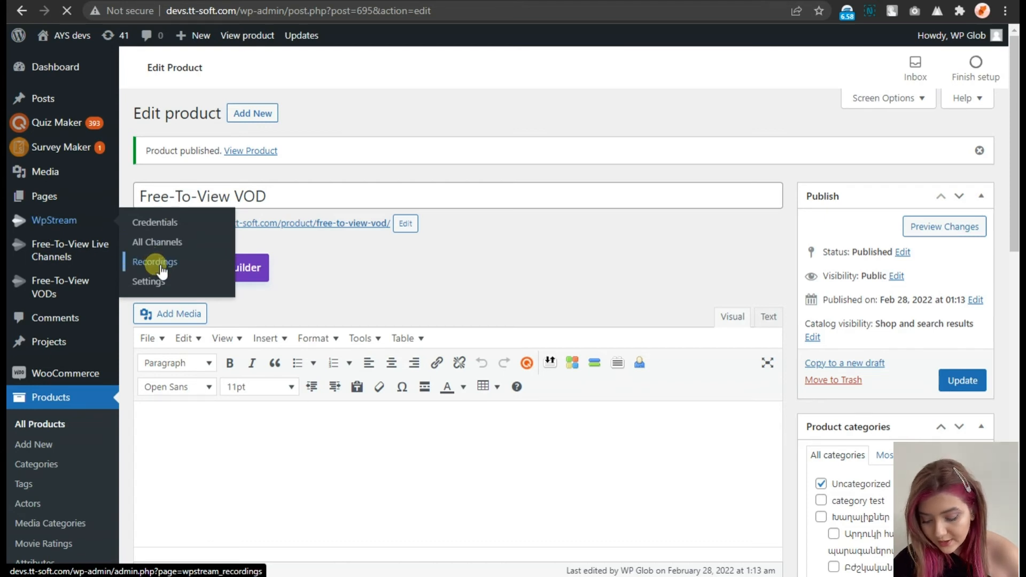
pyautogui.click(154, 261)
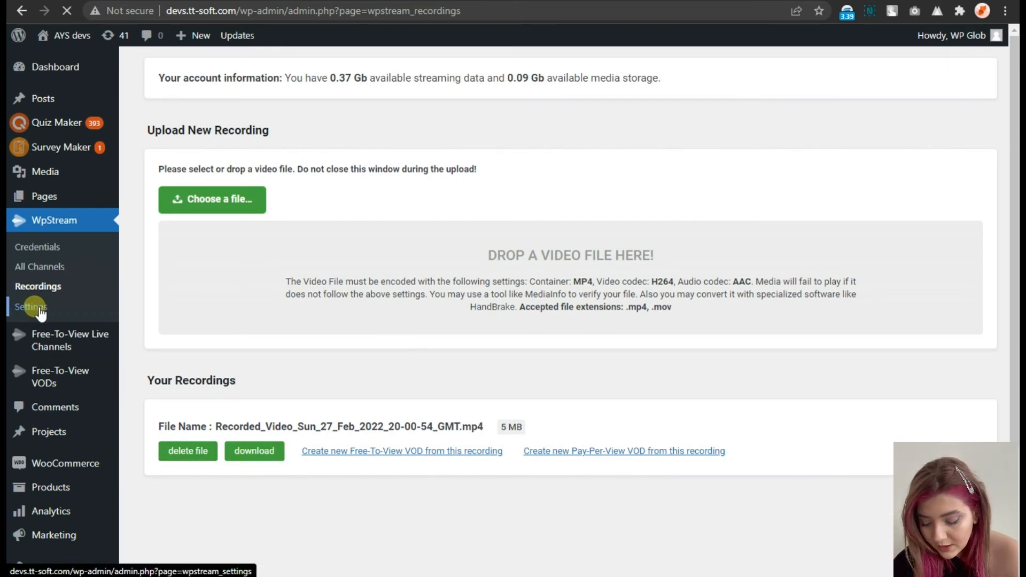
pyautogui.click(31, 306)
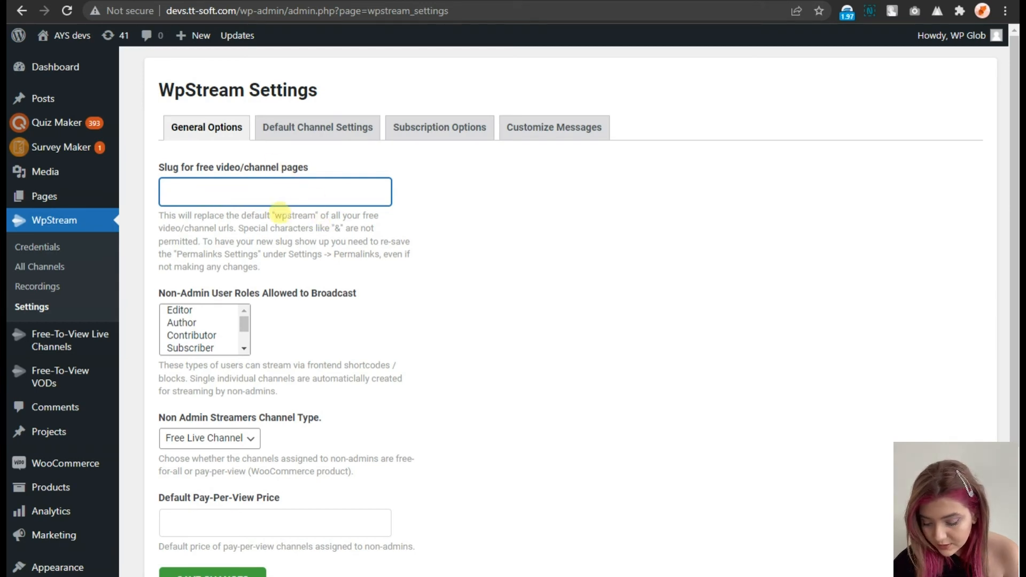
# Step: Compare the 'wpstream' slug help text with the VOD and live channel permalinks
pyautogui.doubleClick(295, 215)
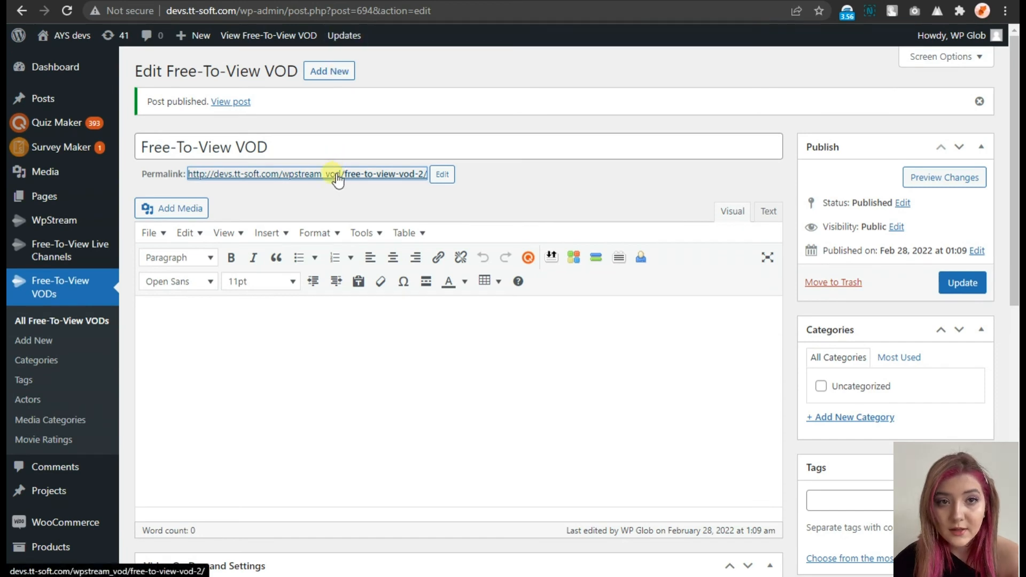
pyautogui.click(70, 250)
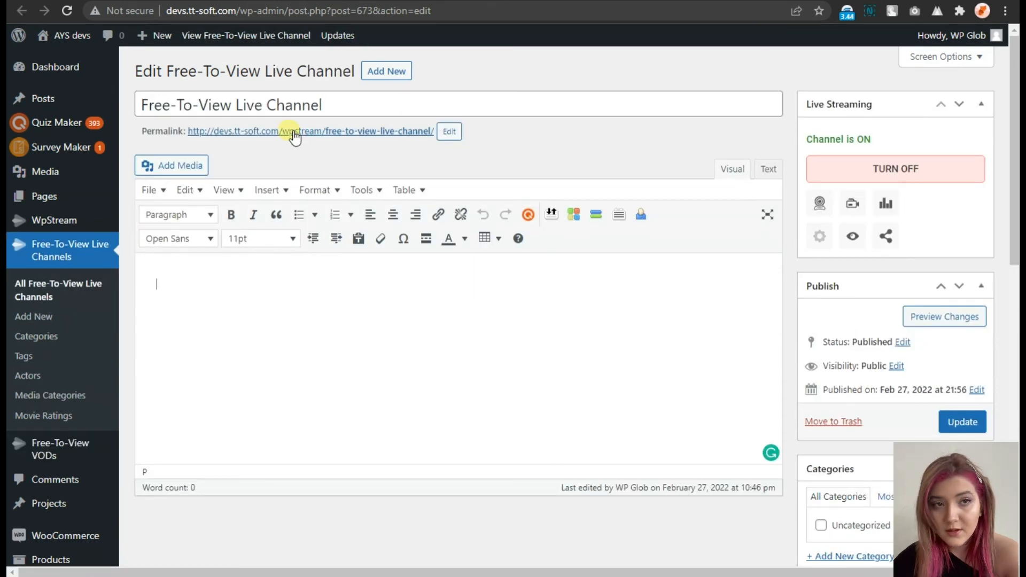
pyautogui.click(308, 131)
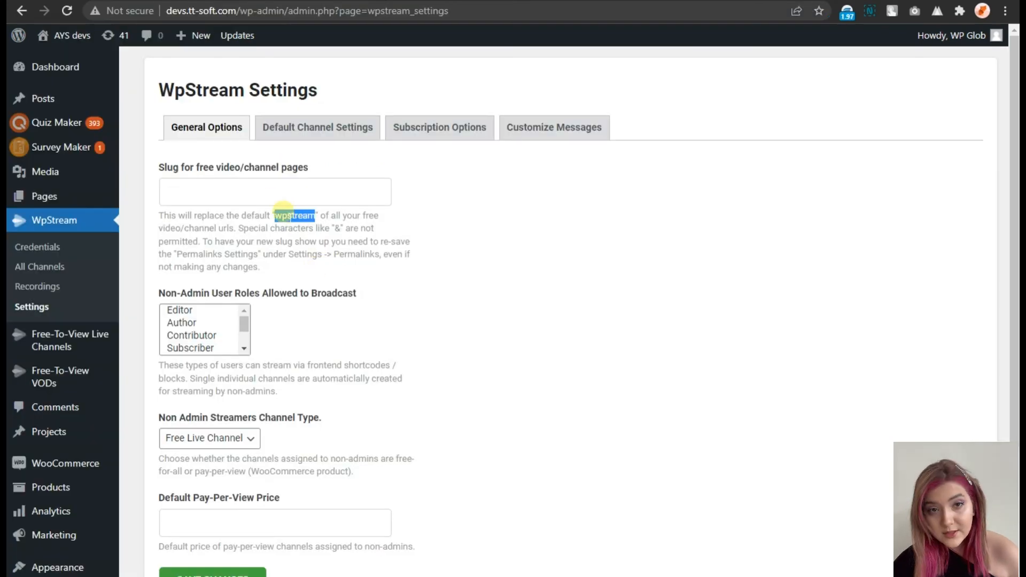
pyautogui.moveTo(199, 324)
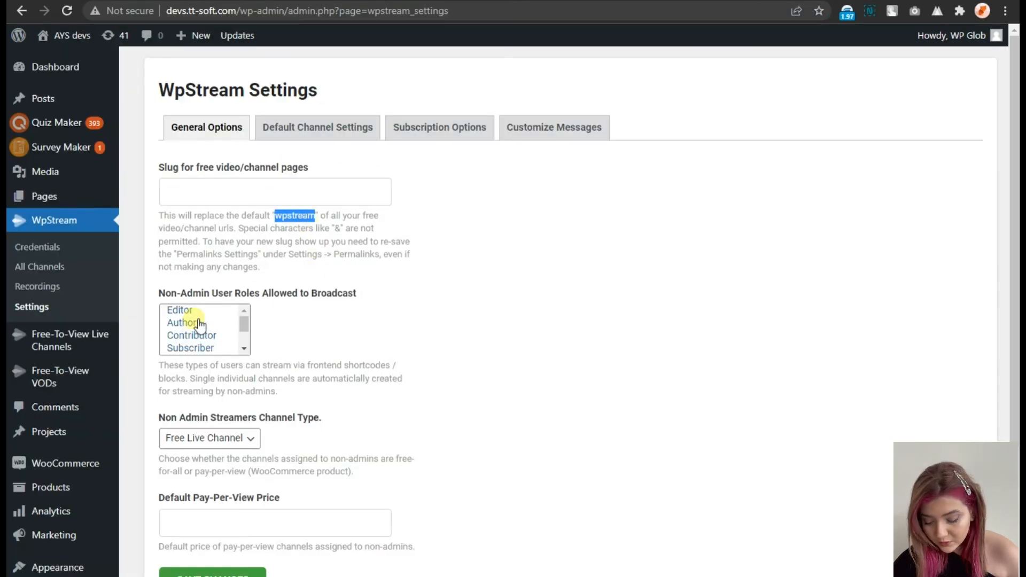
# Step: Allow the Author role to broadcast and look through the remaining user roles
pyautogui.click(181, 322)
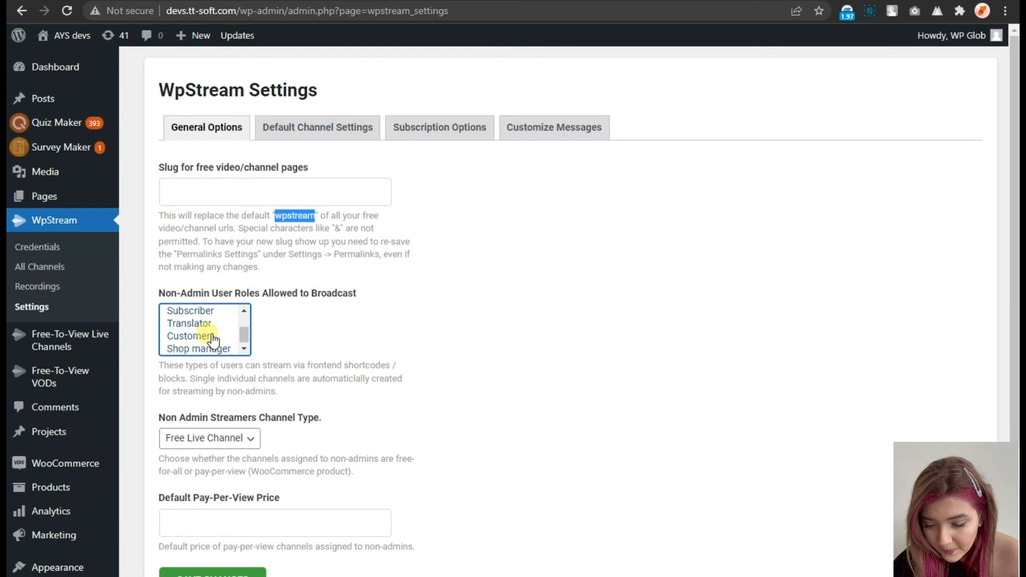
pyautogui.click(190, 323)
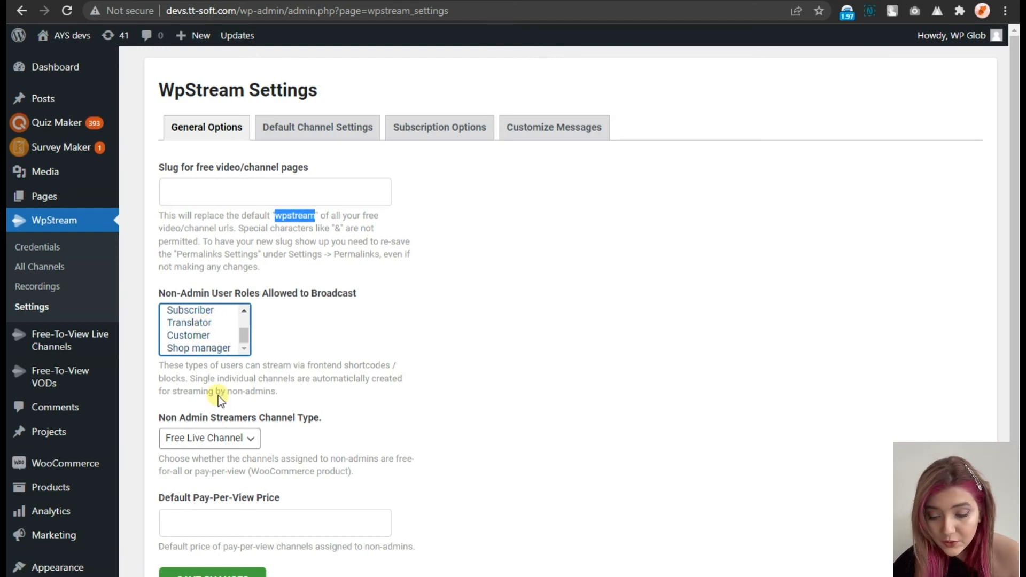
pyautogui.scroll(-3)
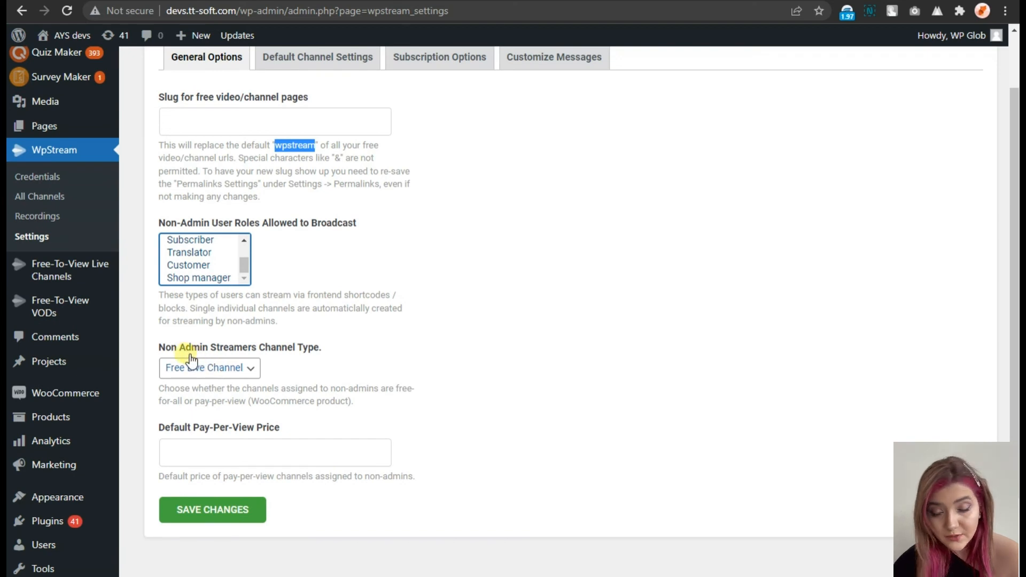
pyautogui.click(209, 367)
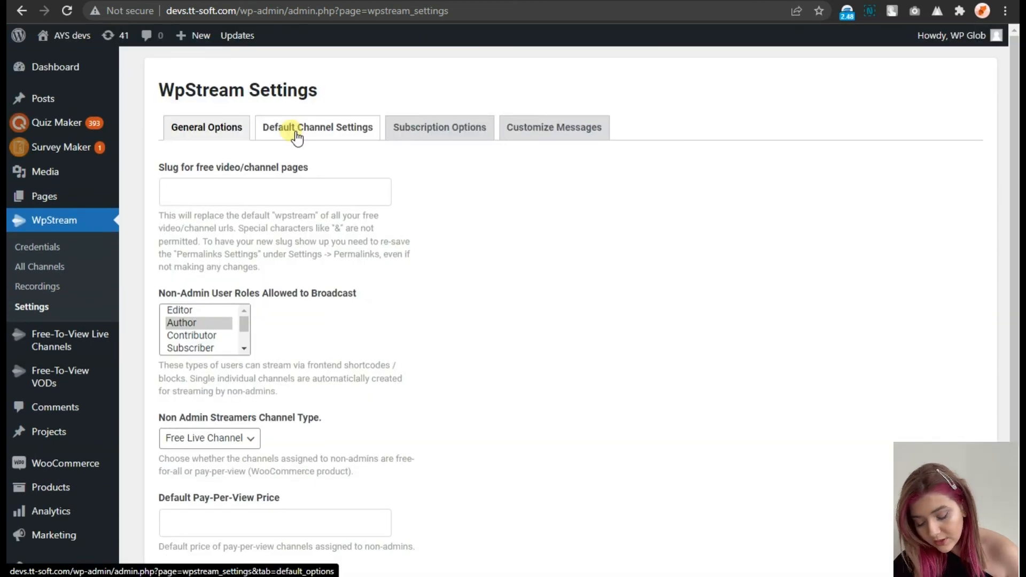
# Step: Review the Default Channel Settings, then bring up the Subscription Options
pyautogui.click(317, 127)
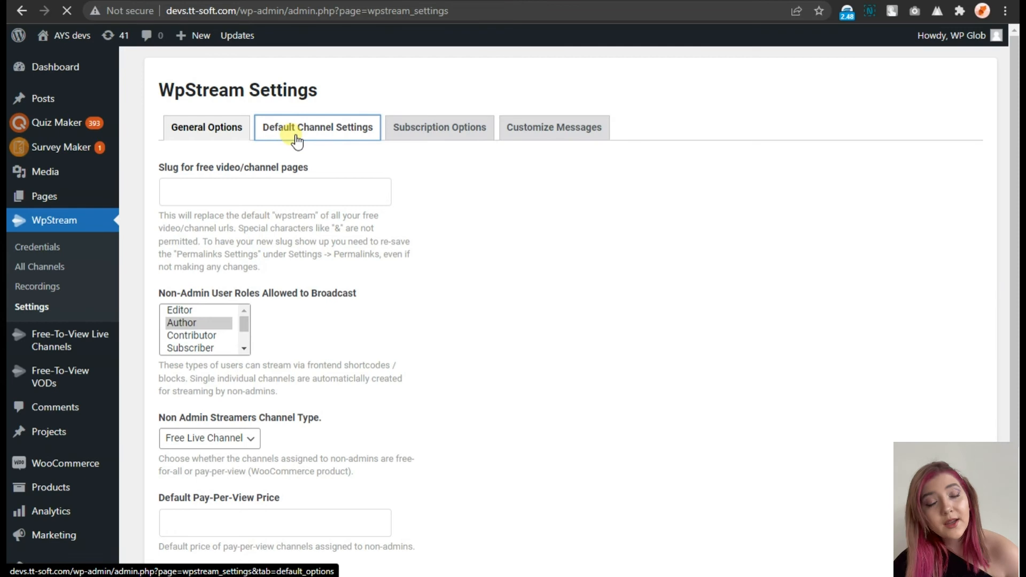
pyautogui.click(318, 127)
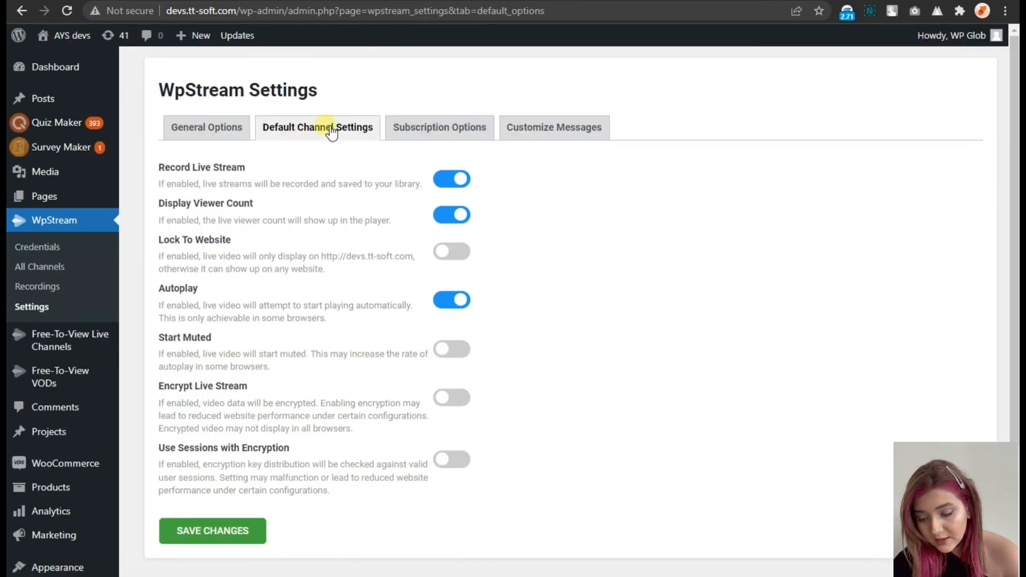
pyautogui.click(439, 127)
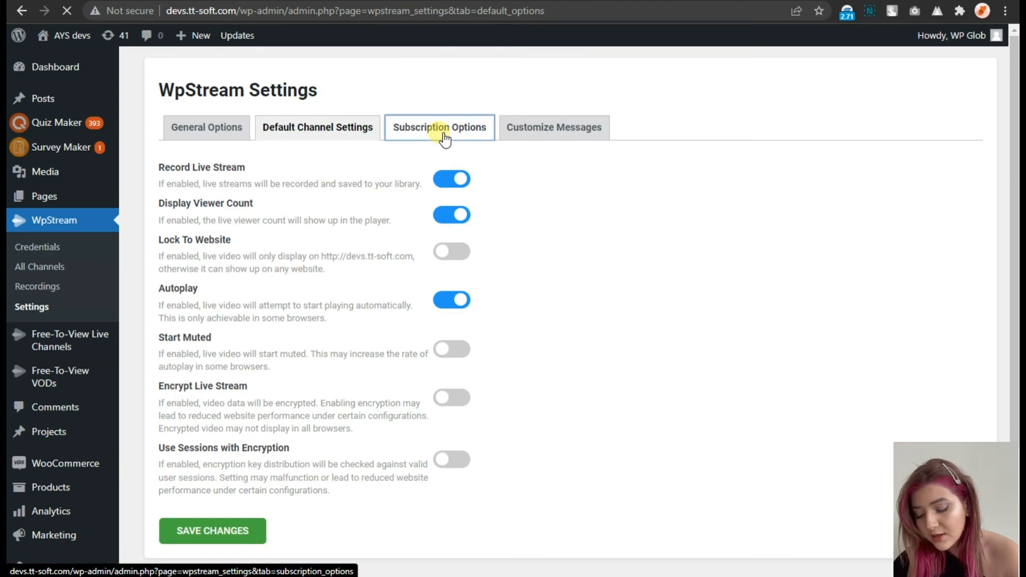
pyautogui.click(439, 127)
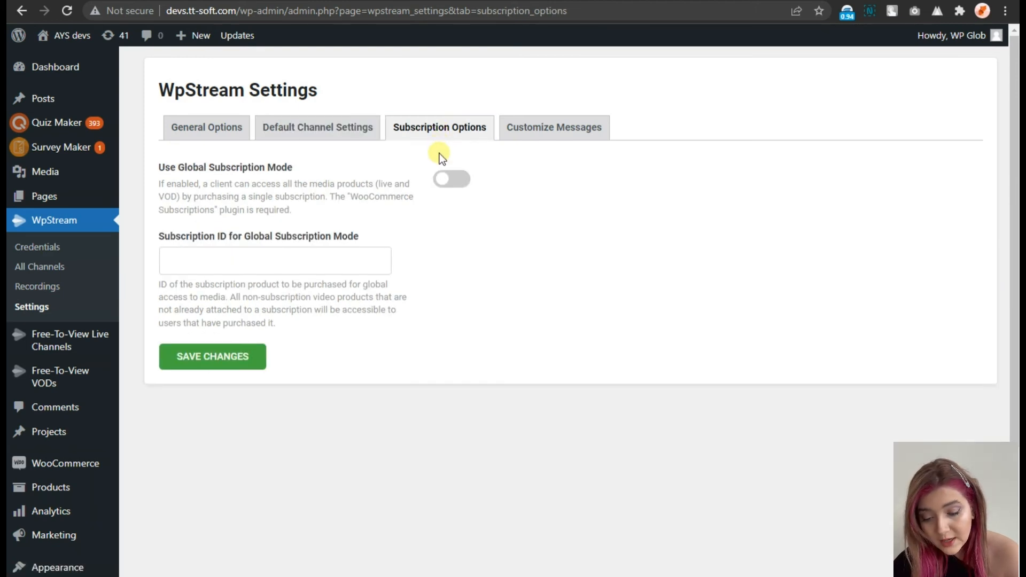
pyautogui.moveTo(417, 180)
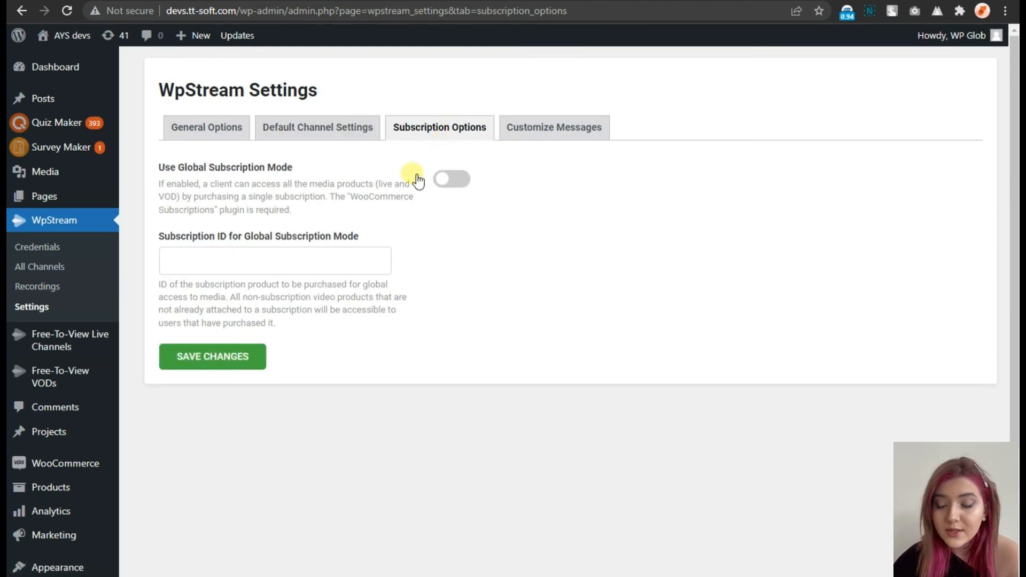
pyautogui.moveTo(458, 151)
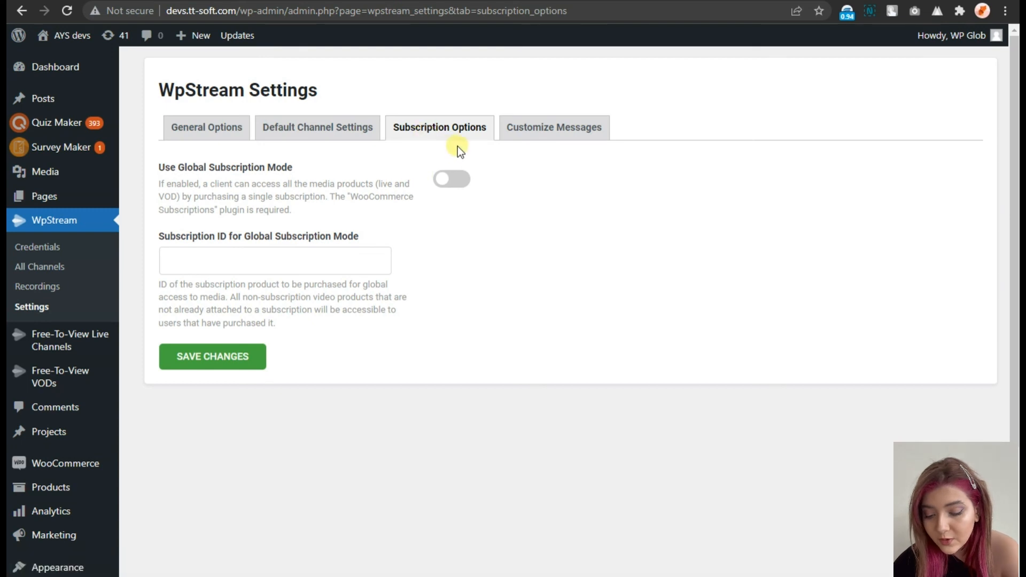
pyautogui.moveTo(411, 188)
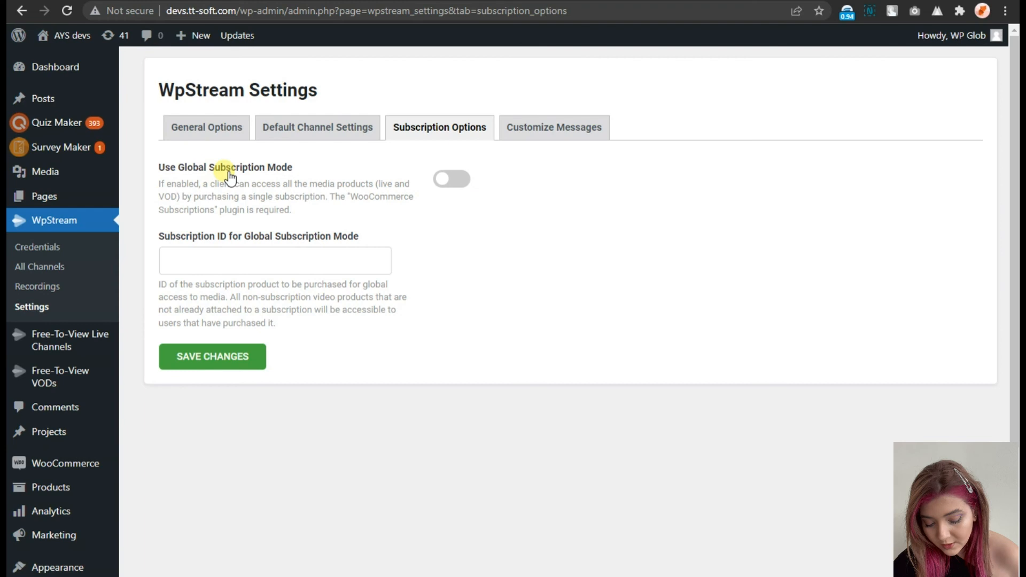
pyautogui.moveTo(339, 208)
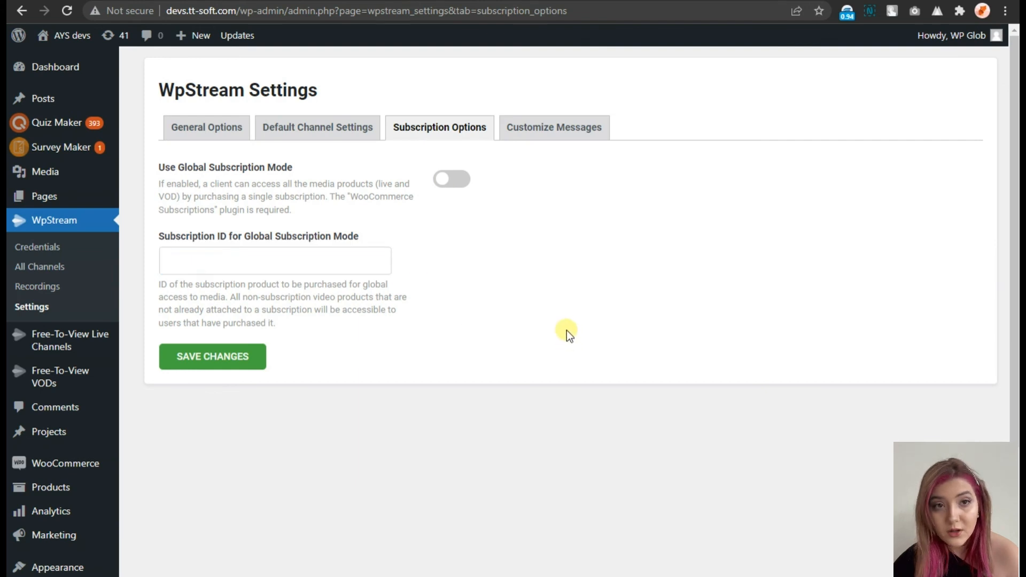
# Step: Review the Customize Messages fields, then go to the Free-To-View Live Channels list
pyautogui.click(553, 127)
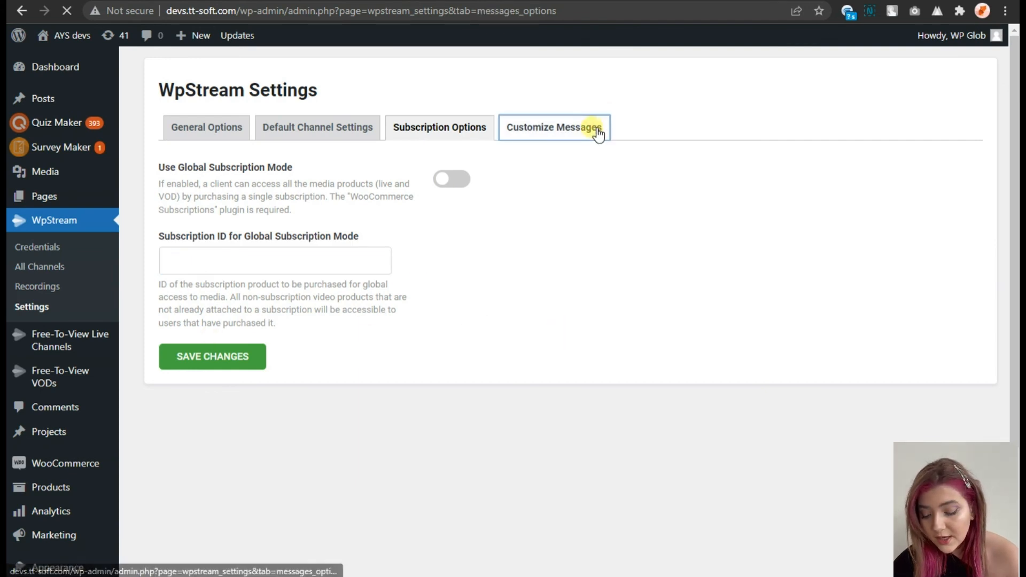
pyautogui.click(554, 127)
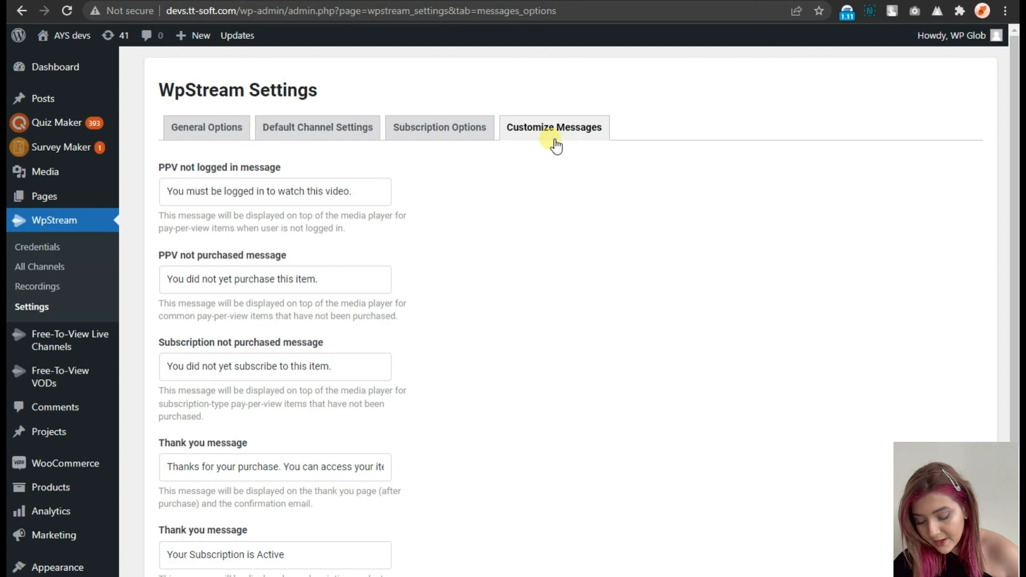
pyautogui.scroll(-3)
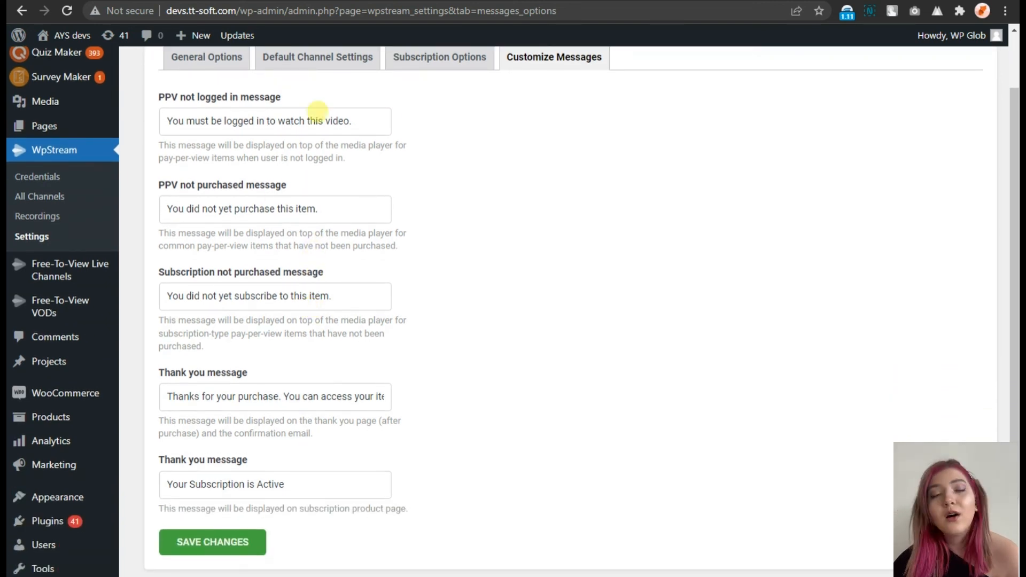
pyautogui.moveTo(318, 376)
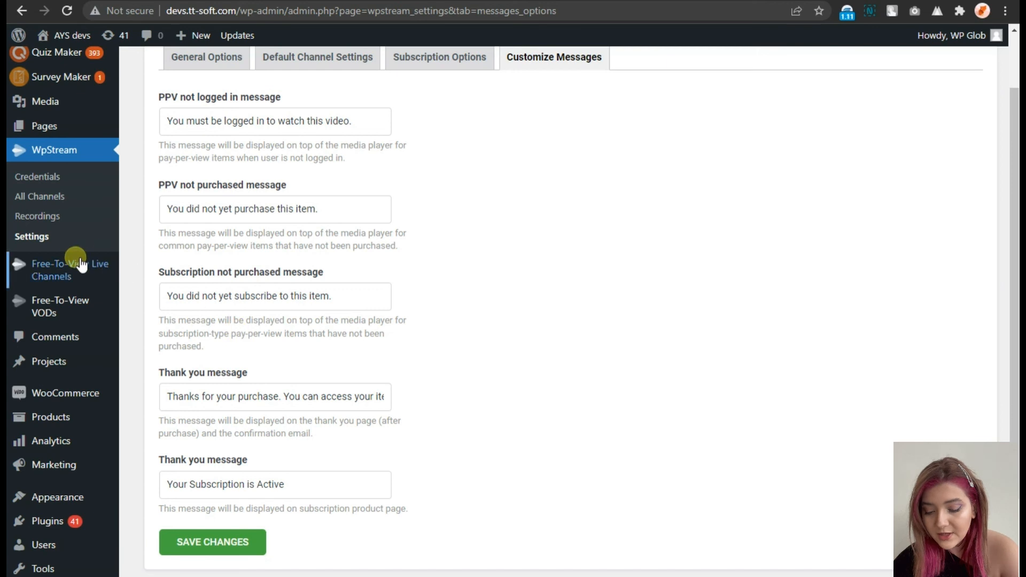
pyautogui.click(74, 270)
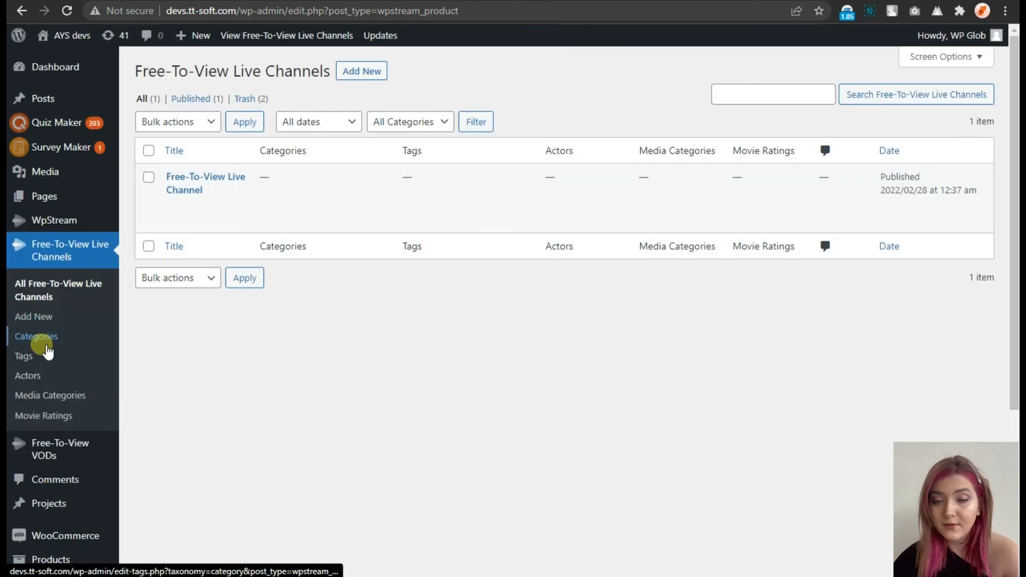
# Step: Go to the Categories page for Free-To-View Live Channels, then Tags
pyautogui.click(35, 335)
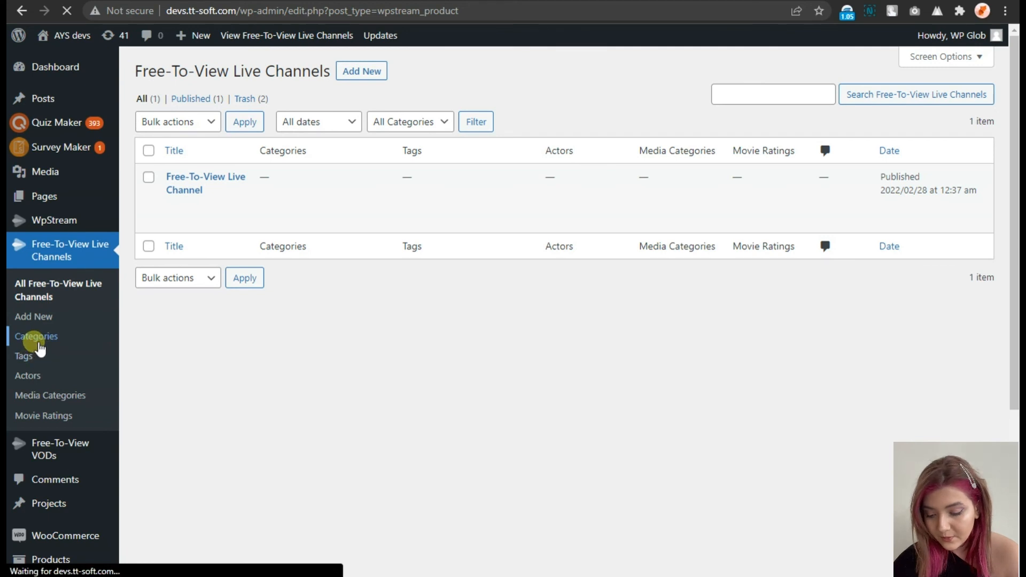
pyautogui.click(36, 336)
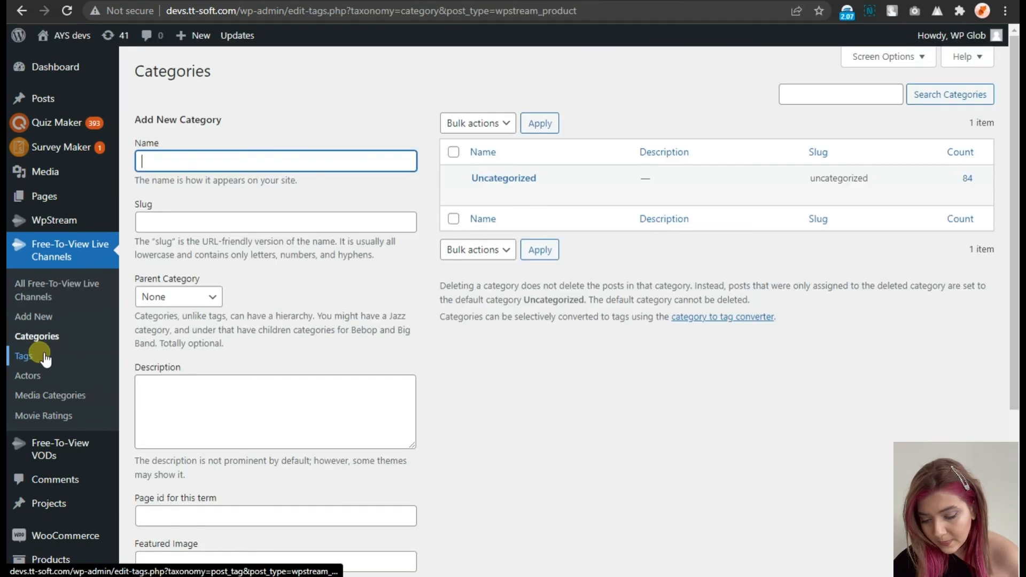